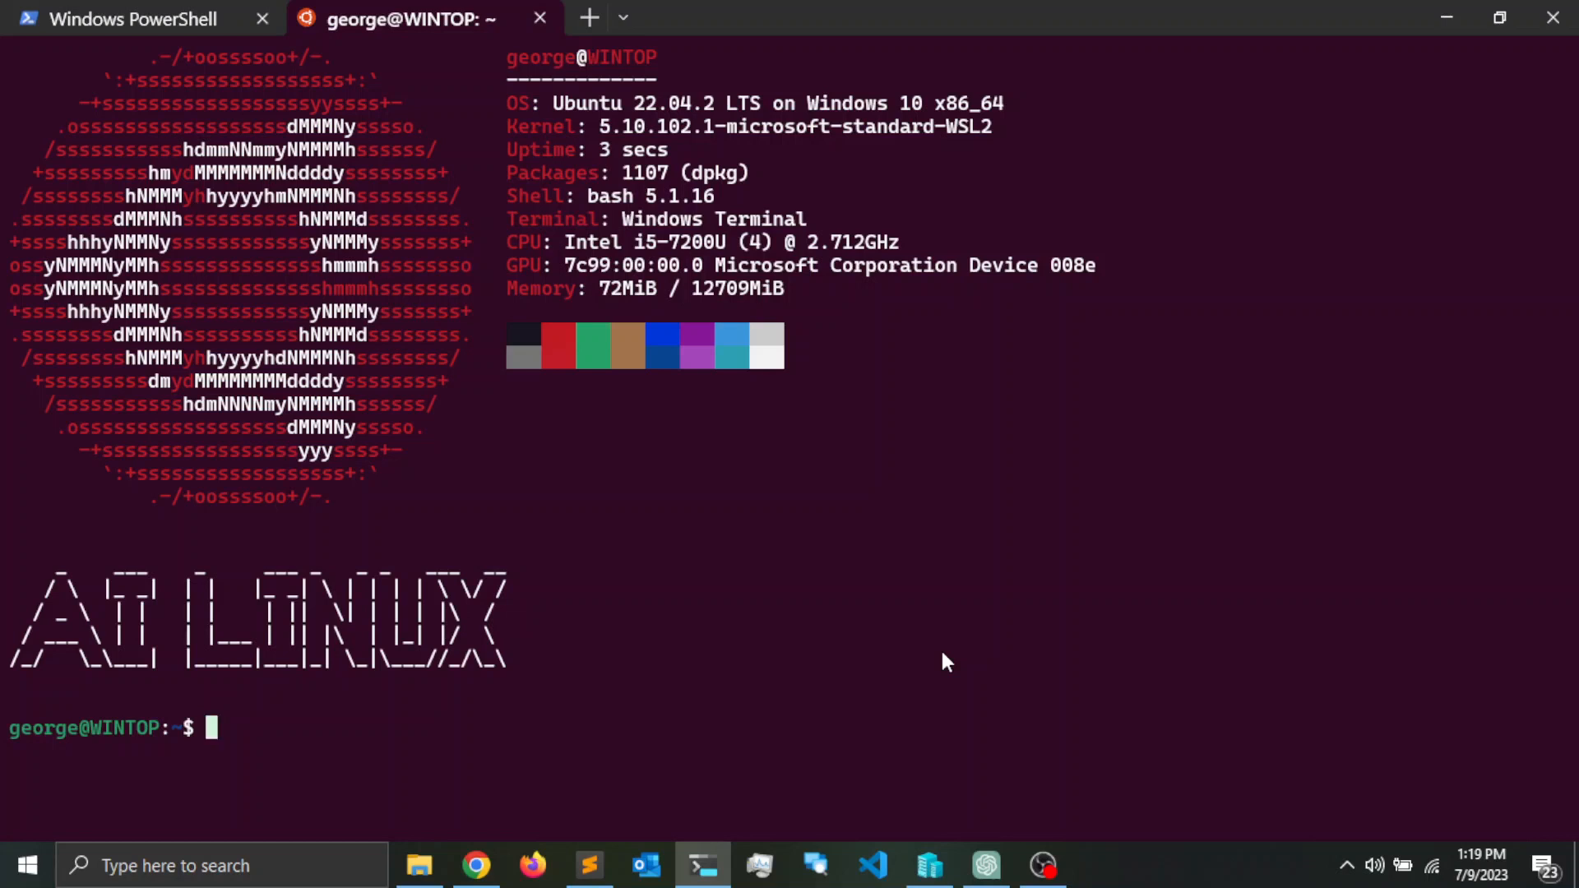
mouse_move(483, 791)
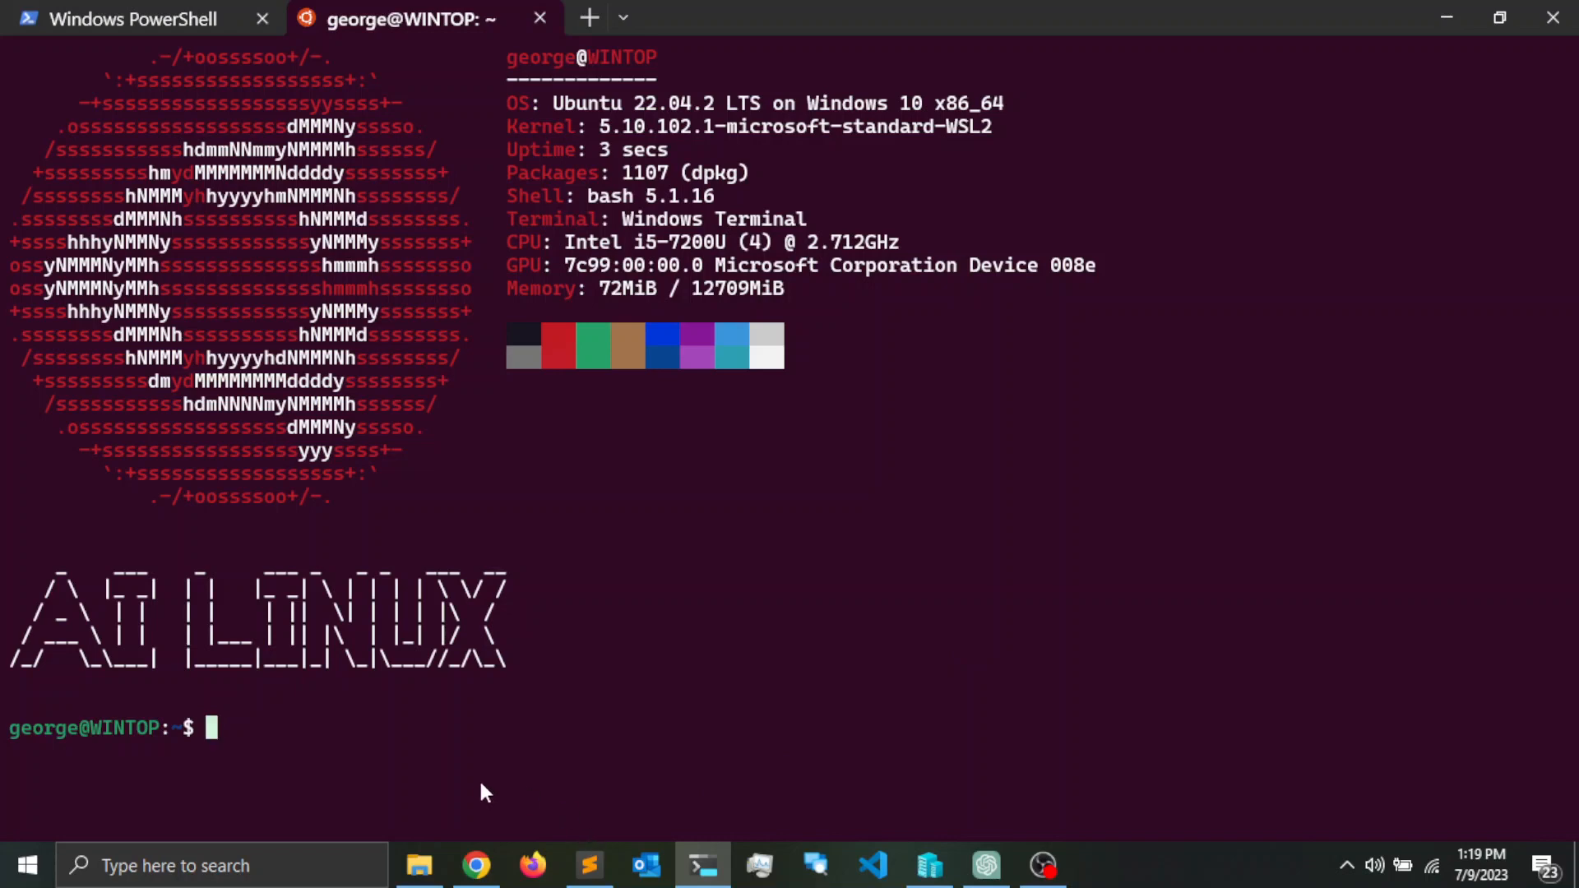
- Scroll the tgpt README to the Installation section with the curl, Go, Chocolatey and Scoop options
click(475, 865)
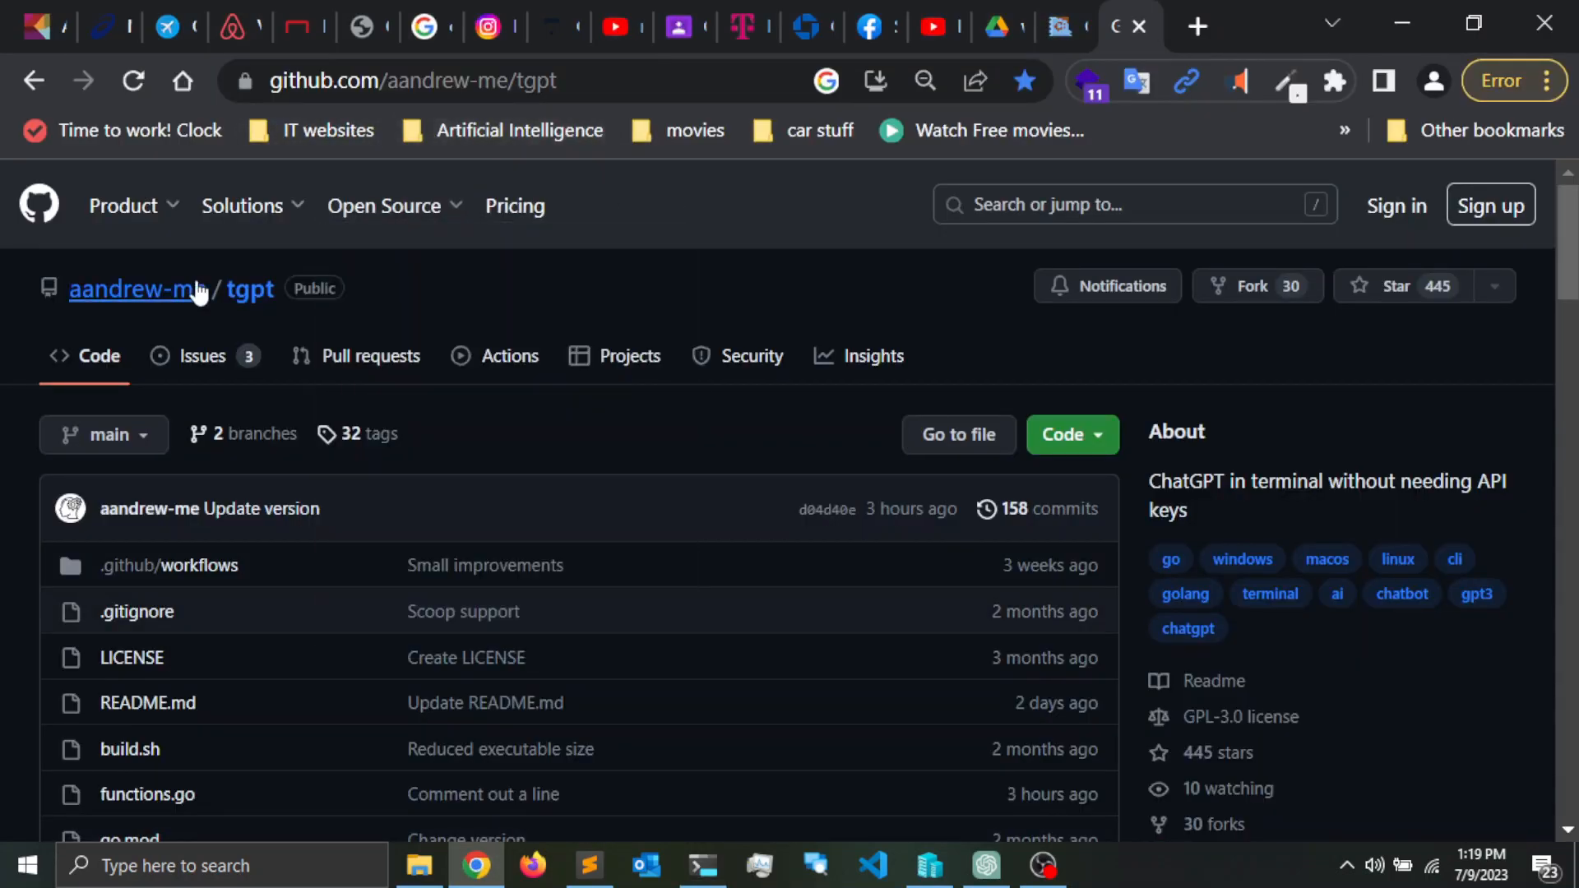
mouse_move(508, 312)
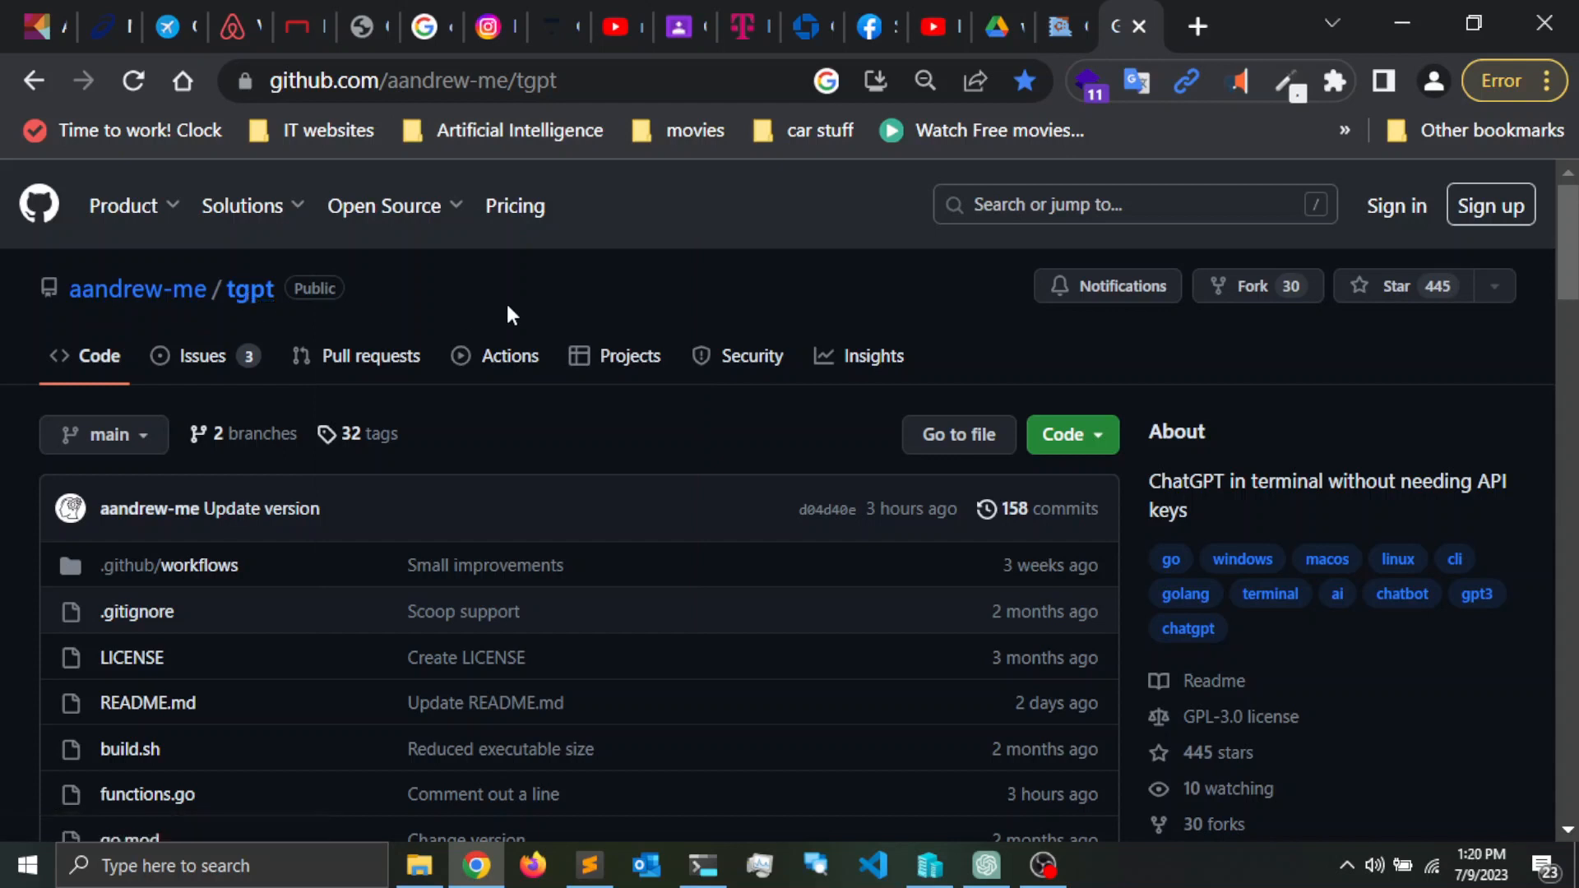
mouse_move(1261, 451)
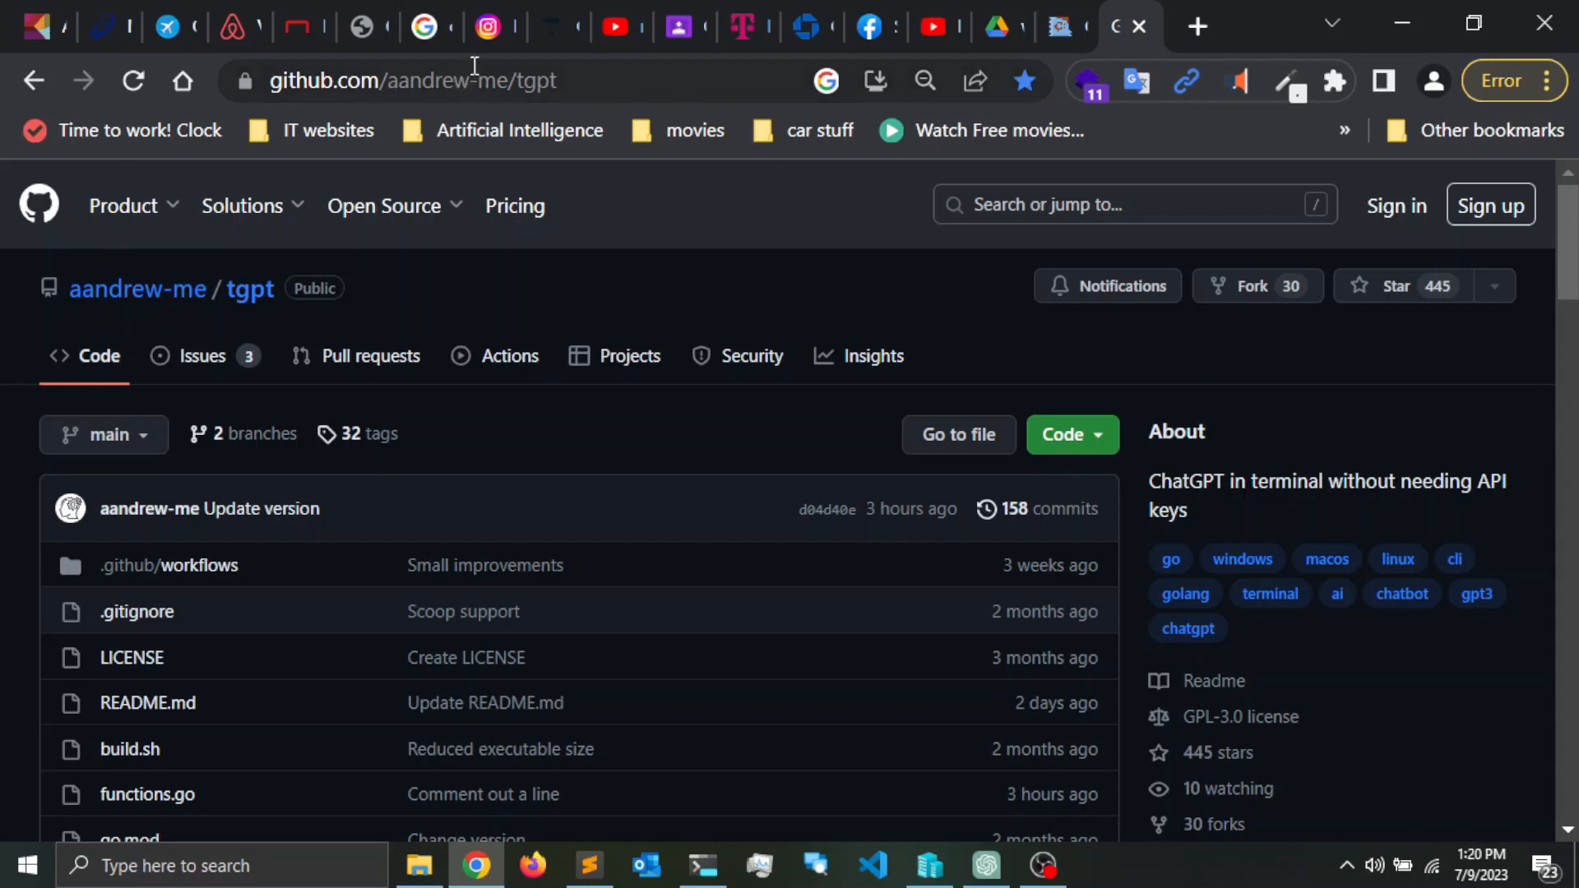
mouse_move(250, 290)
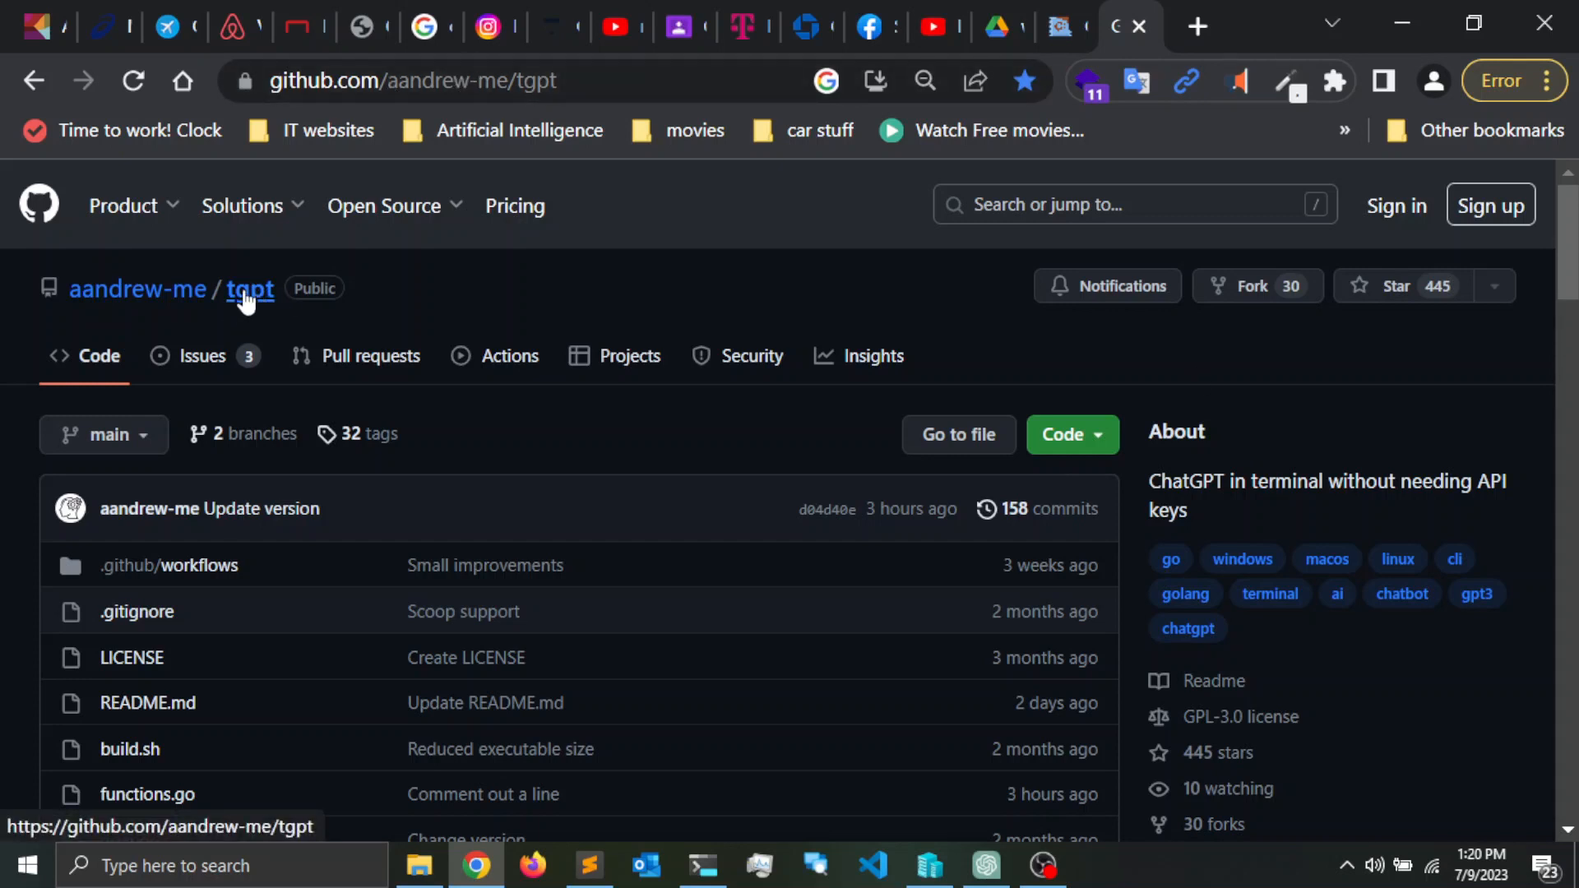
scroll(down, 3)
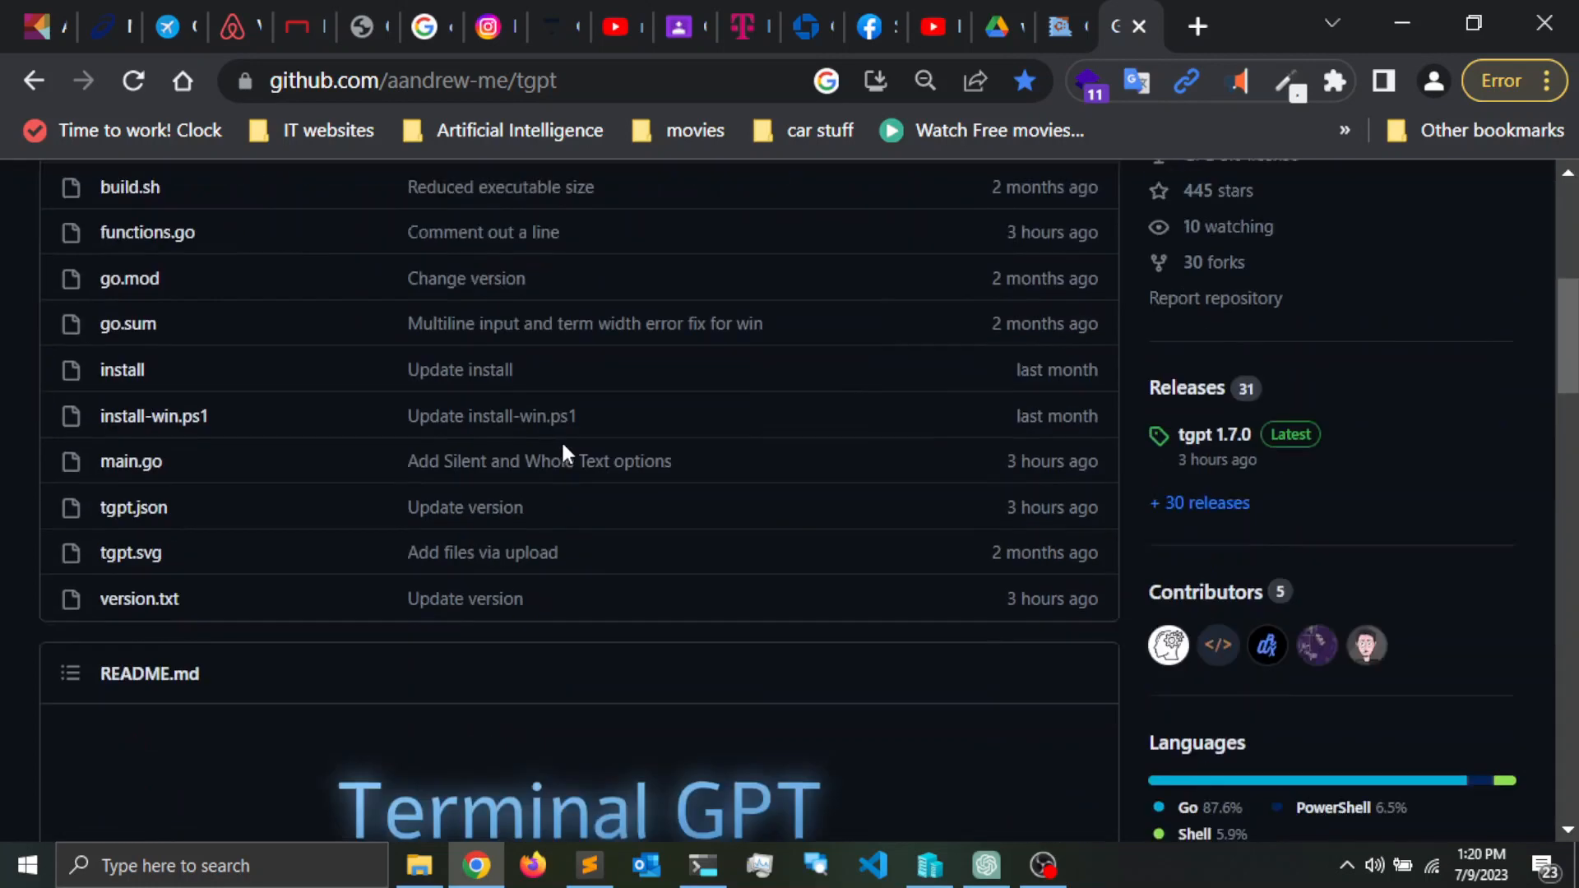
scroll(down, 3)
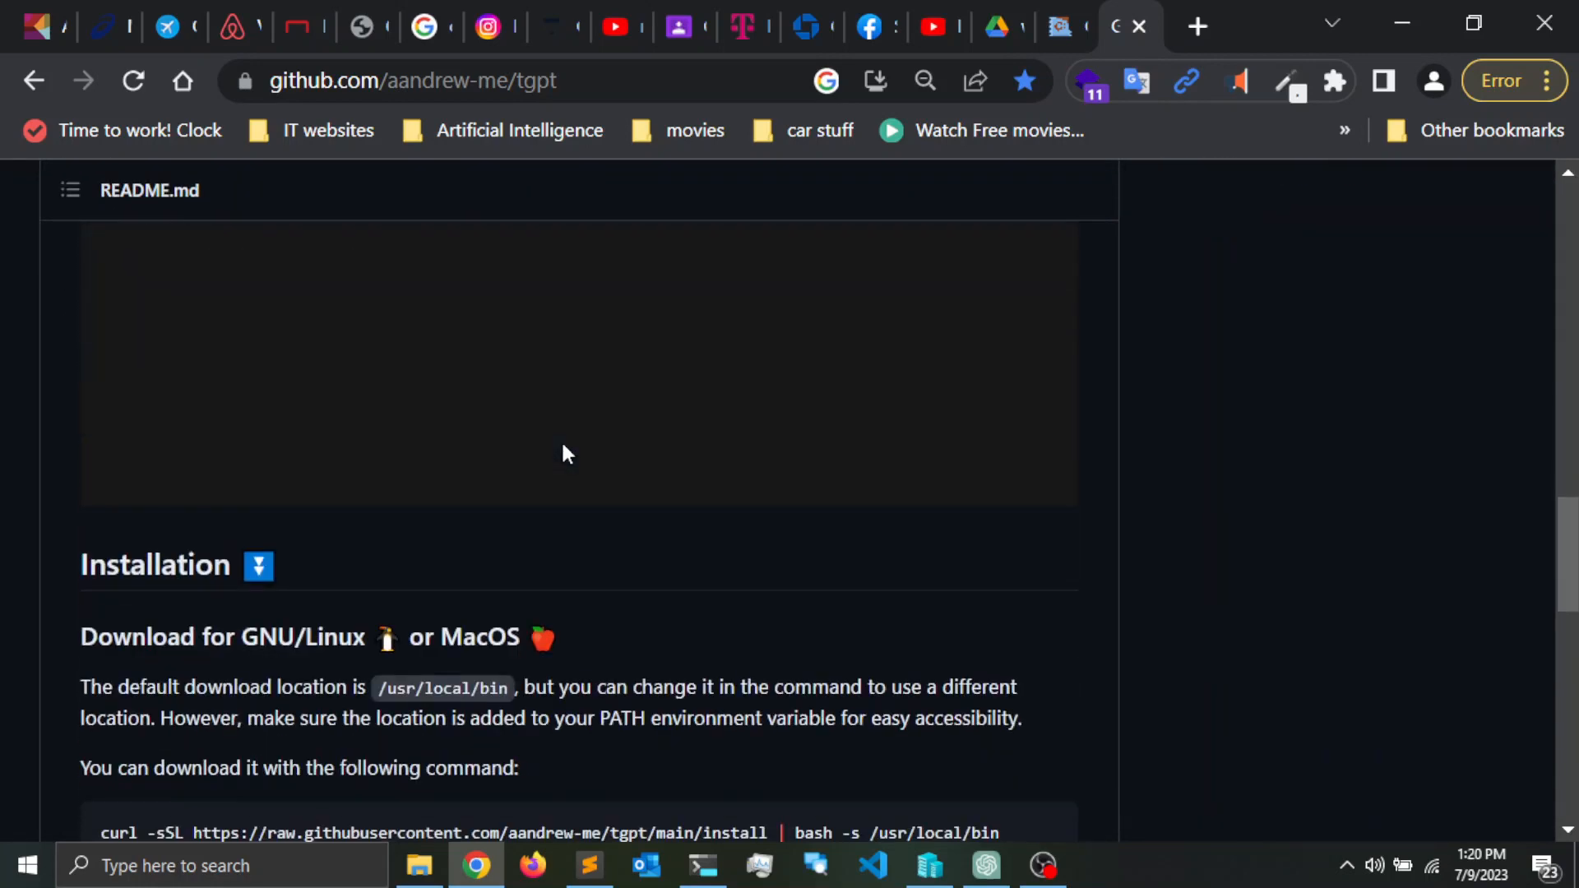
scroll(down, 3)
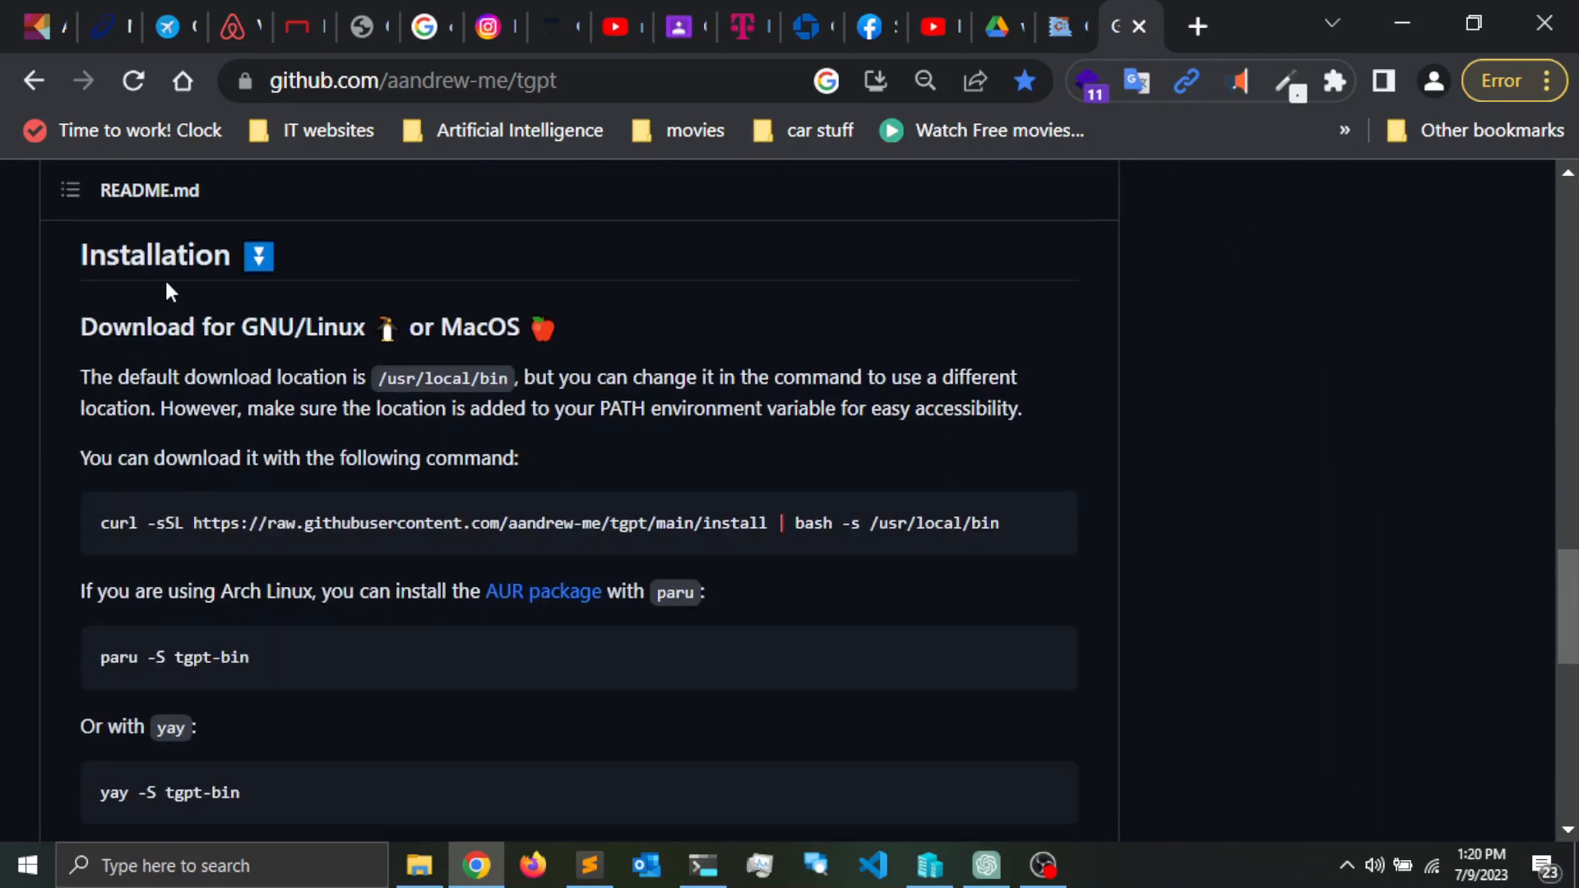
scroll(down, 3)
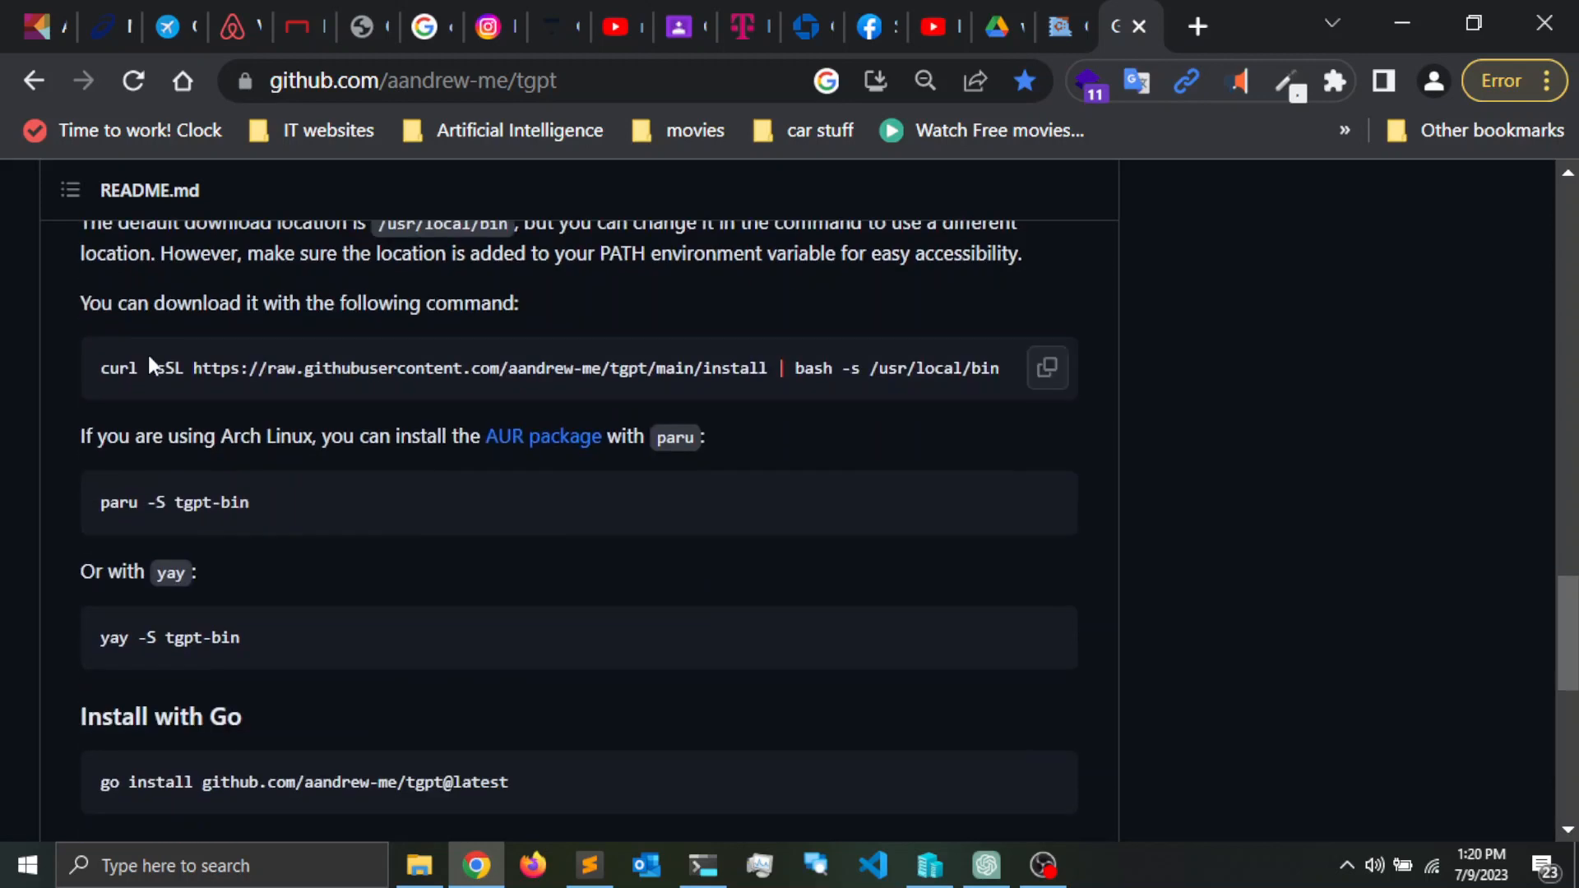
mouse_move(170, 370)
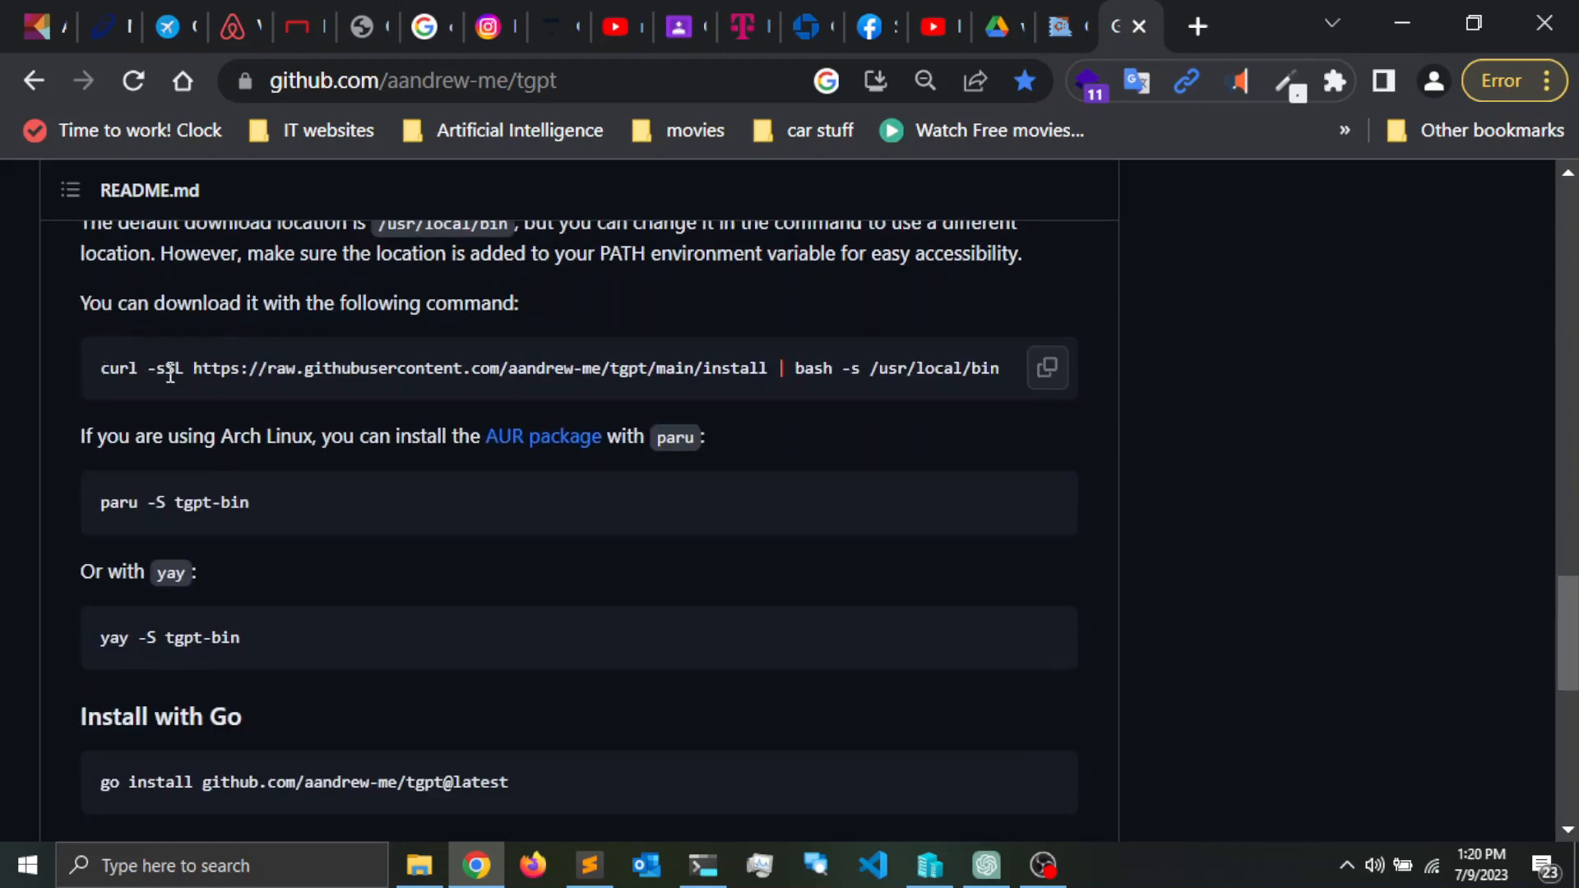
scroll(down, 3)
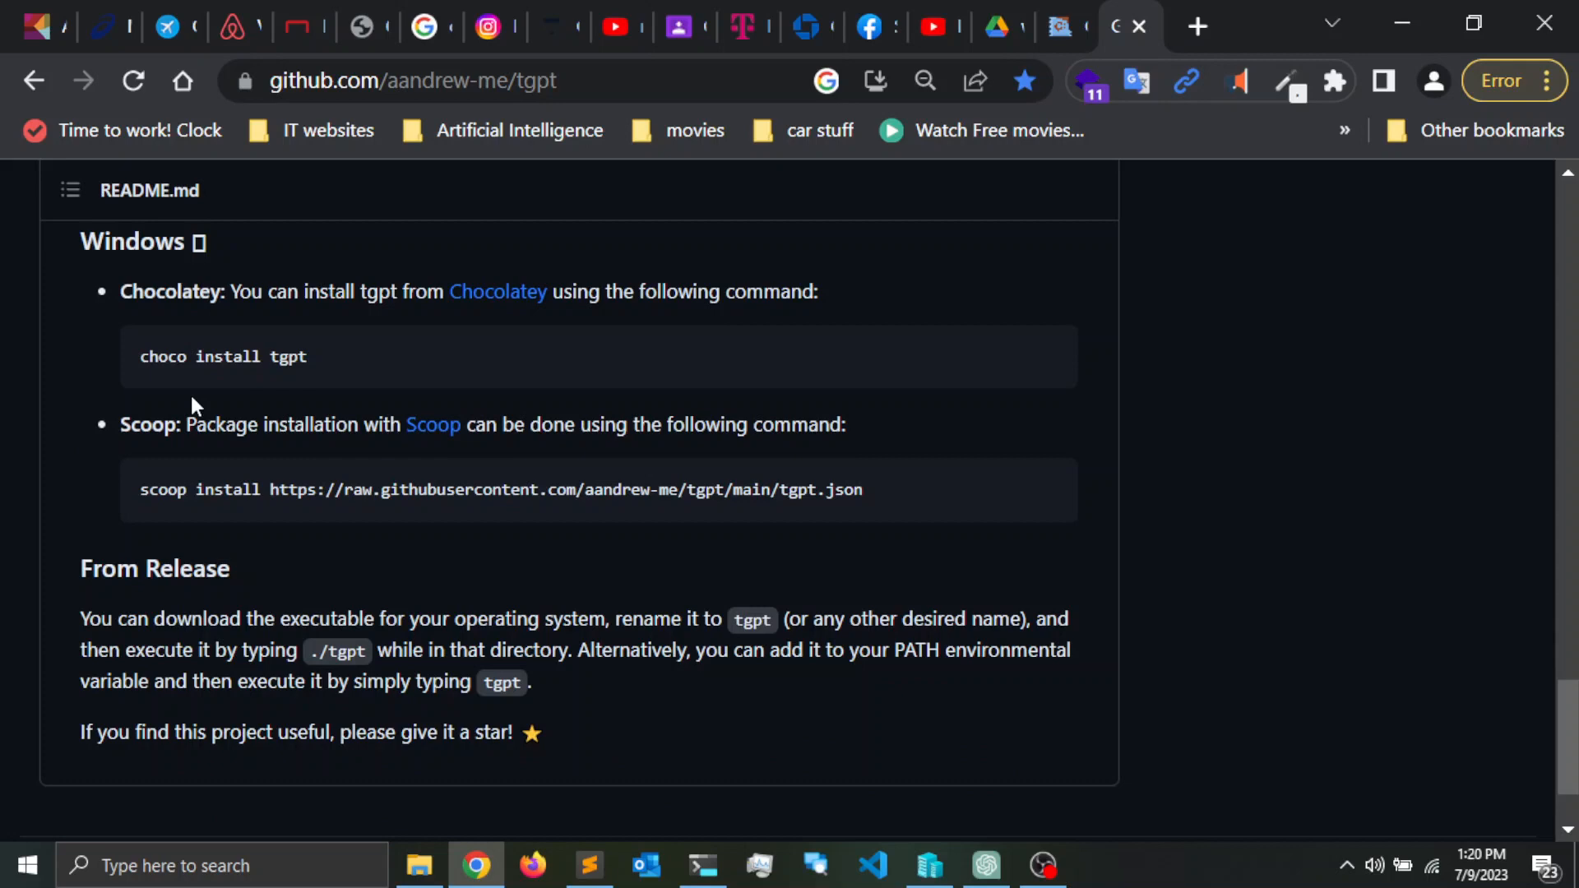
scroll(up, 3)
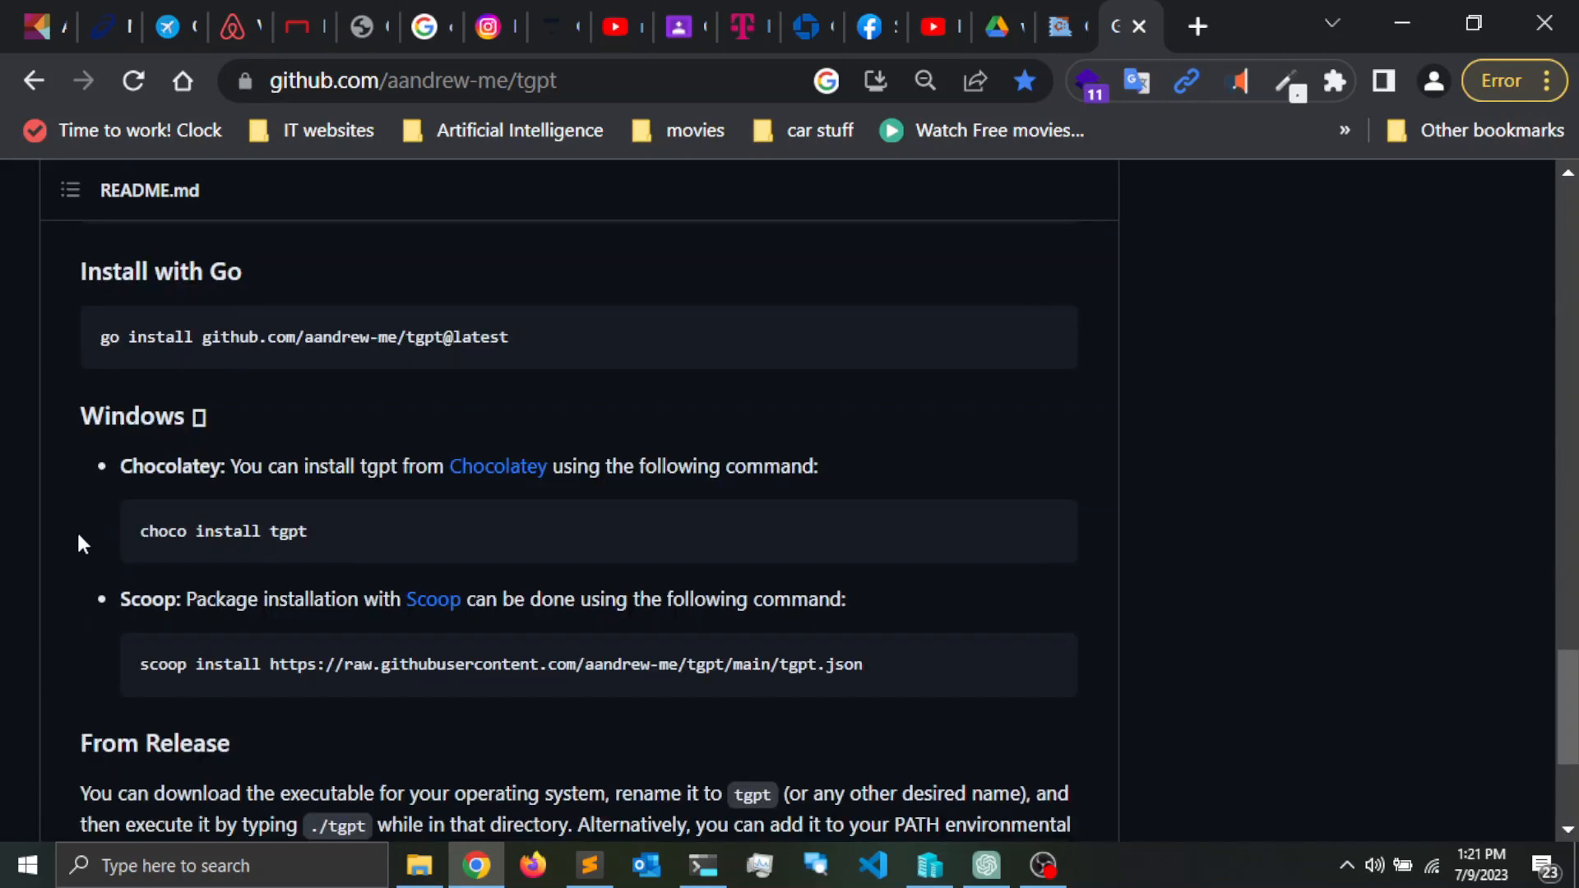
mouse_move(860, 270)
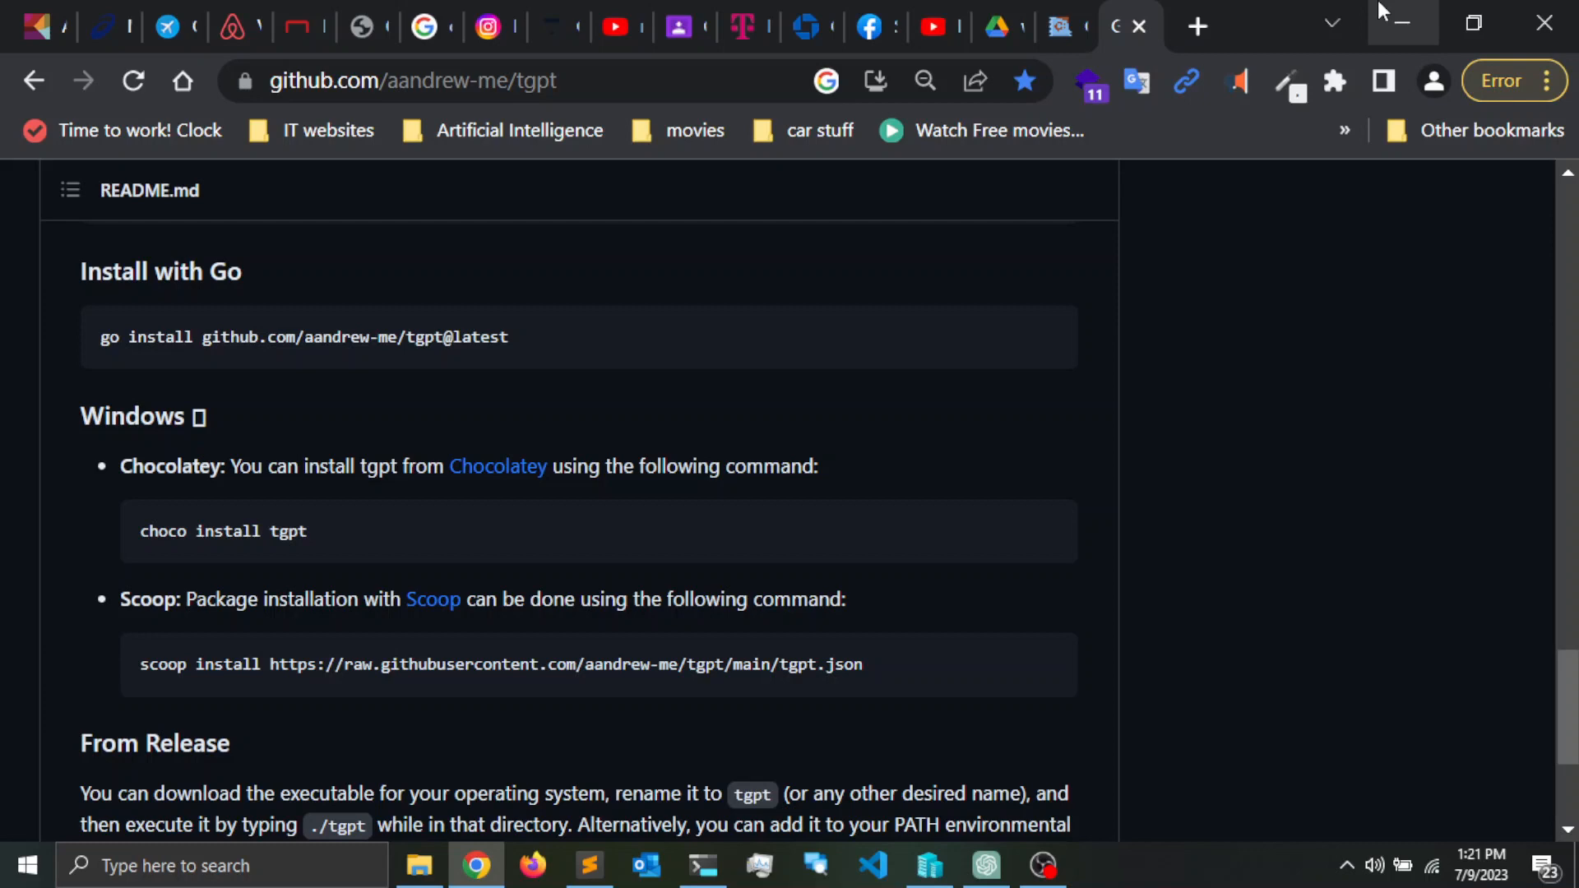
- Run clear in the Ubuntu tab so only an empty prompt remains
click(702, 865)
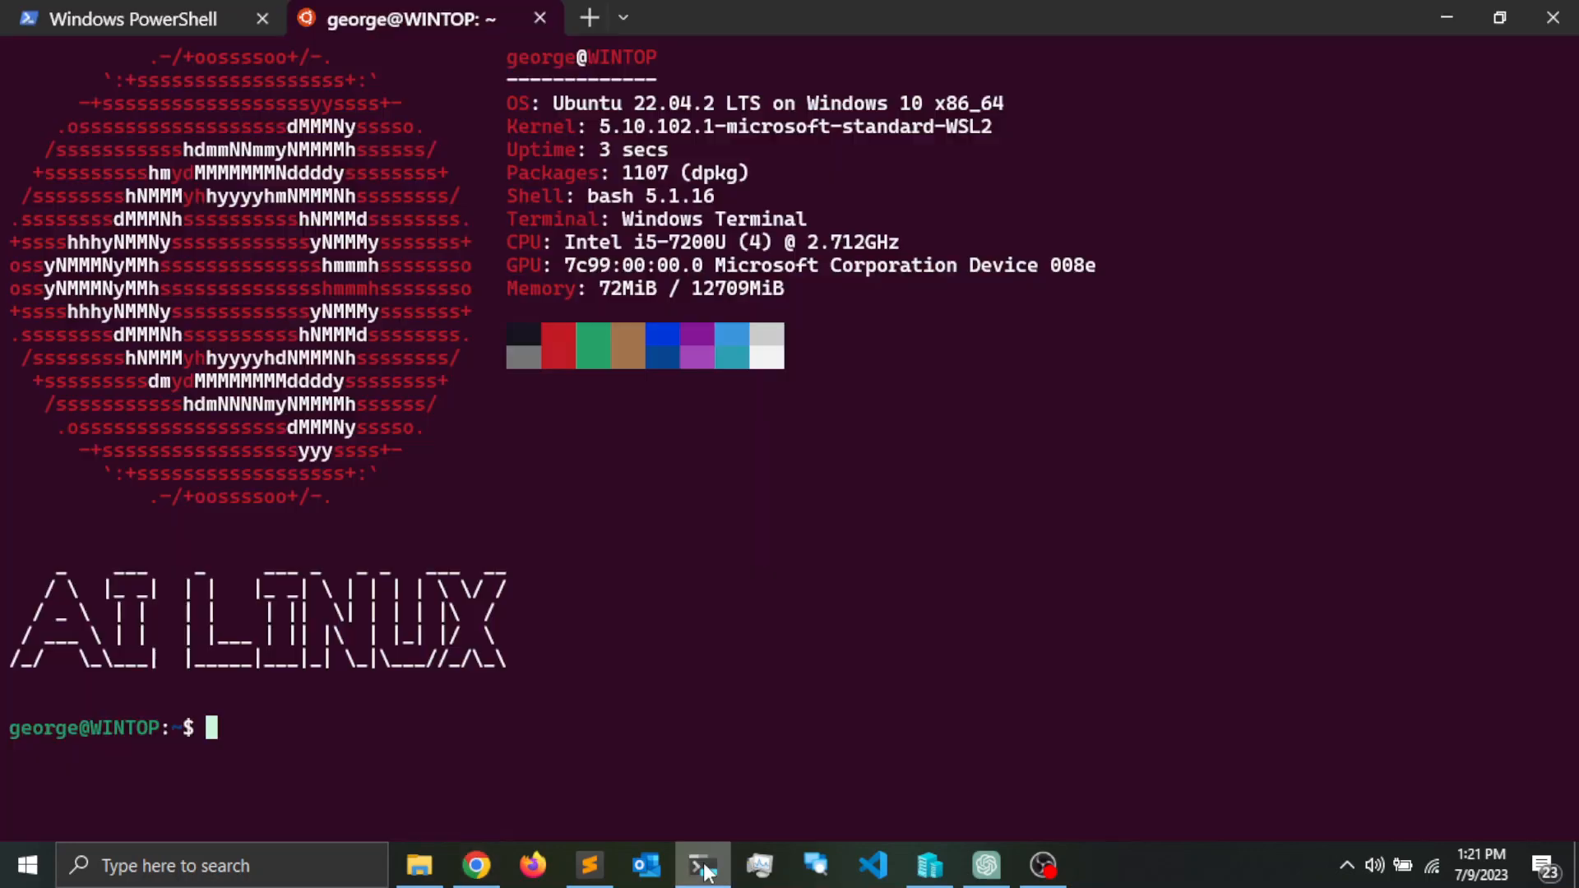
mouse_move(621, 339)
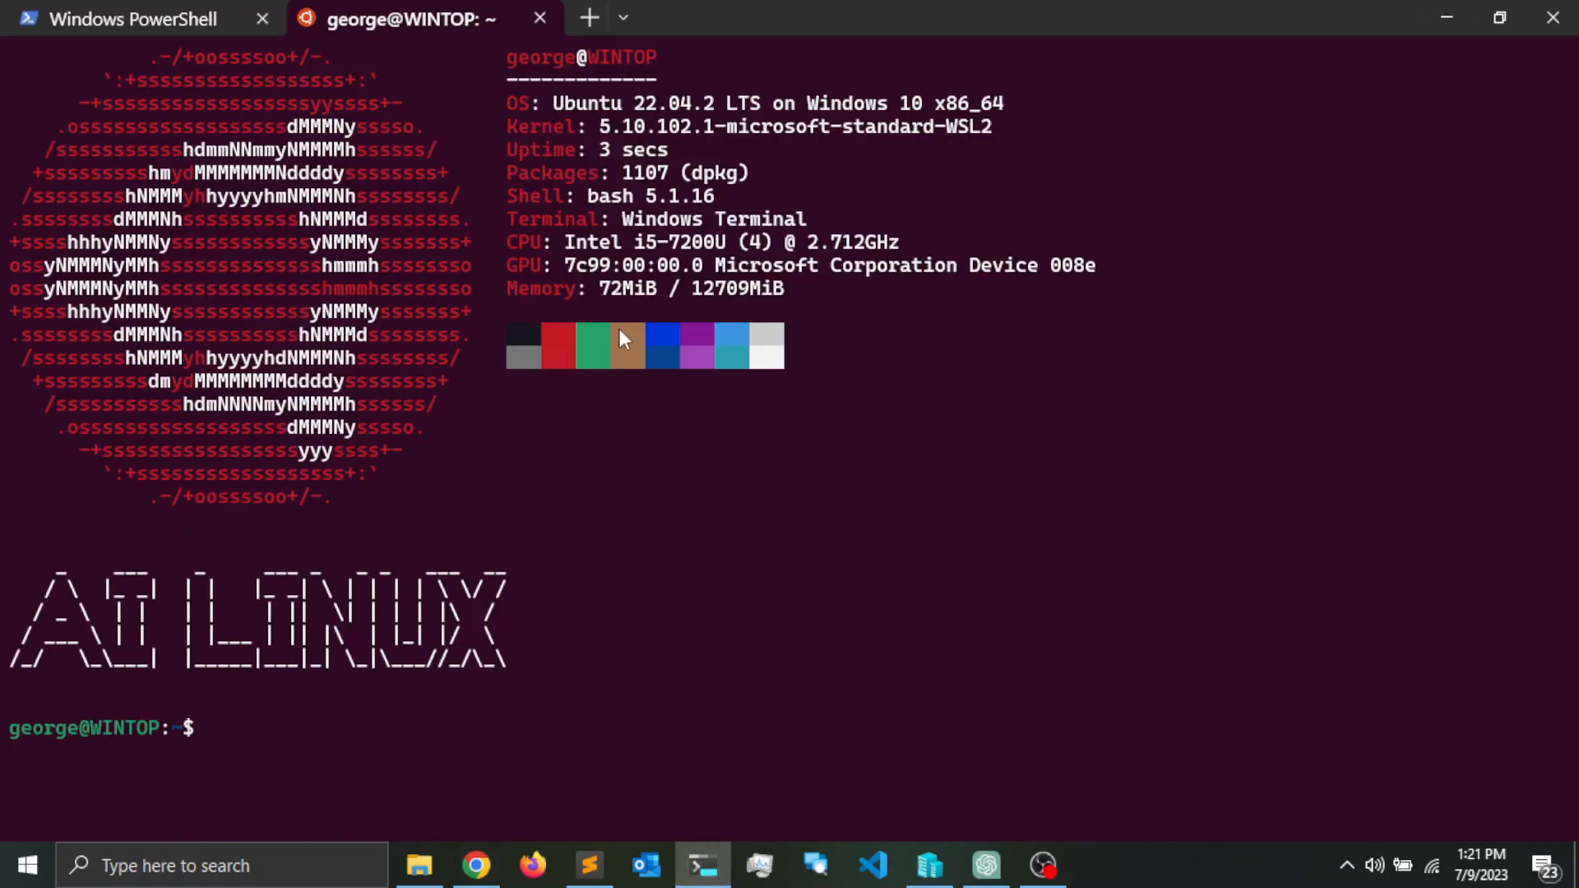
text(cl)
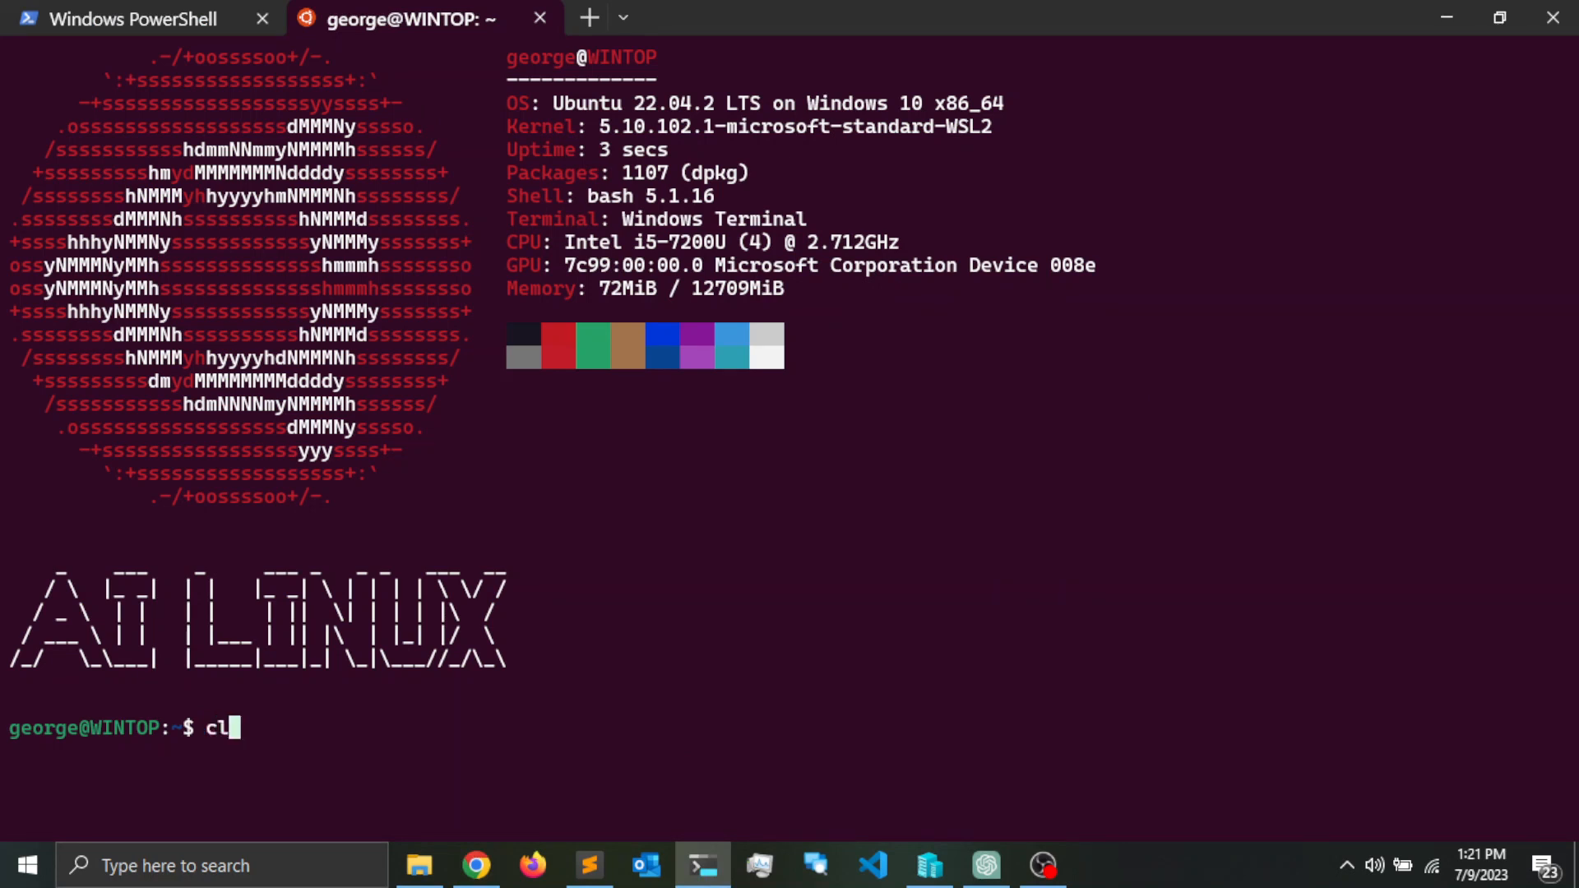
key(Return)
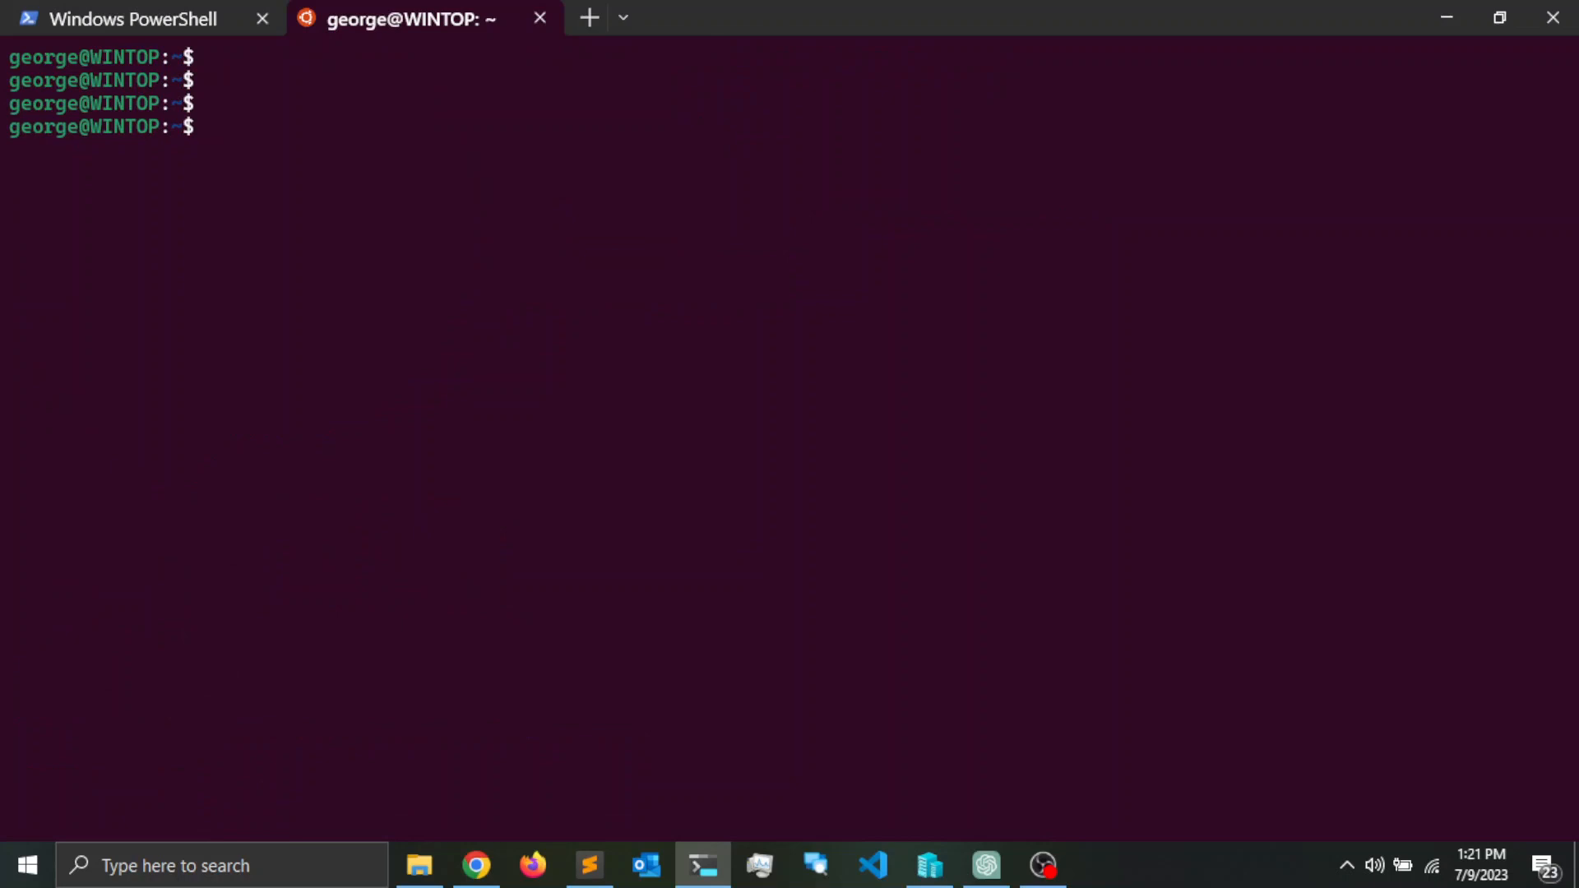
- Copy the GNU/Linux curl install command from the tgpt README
click(475, 865)
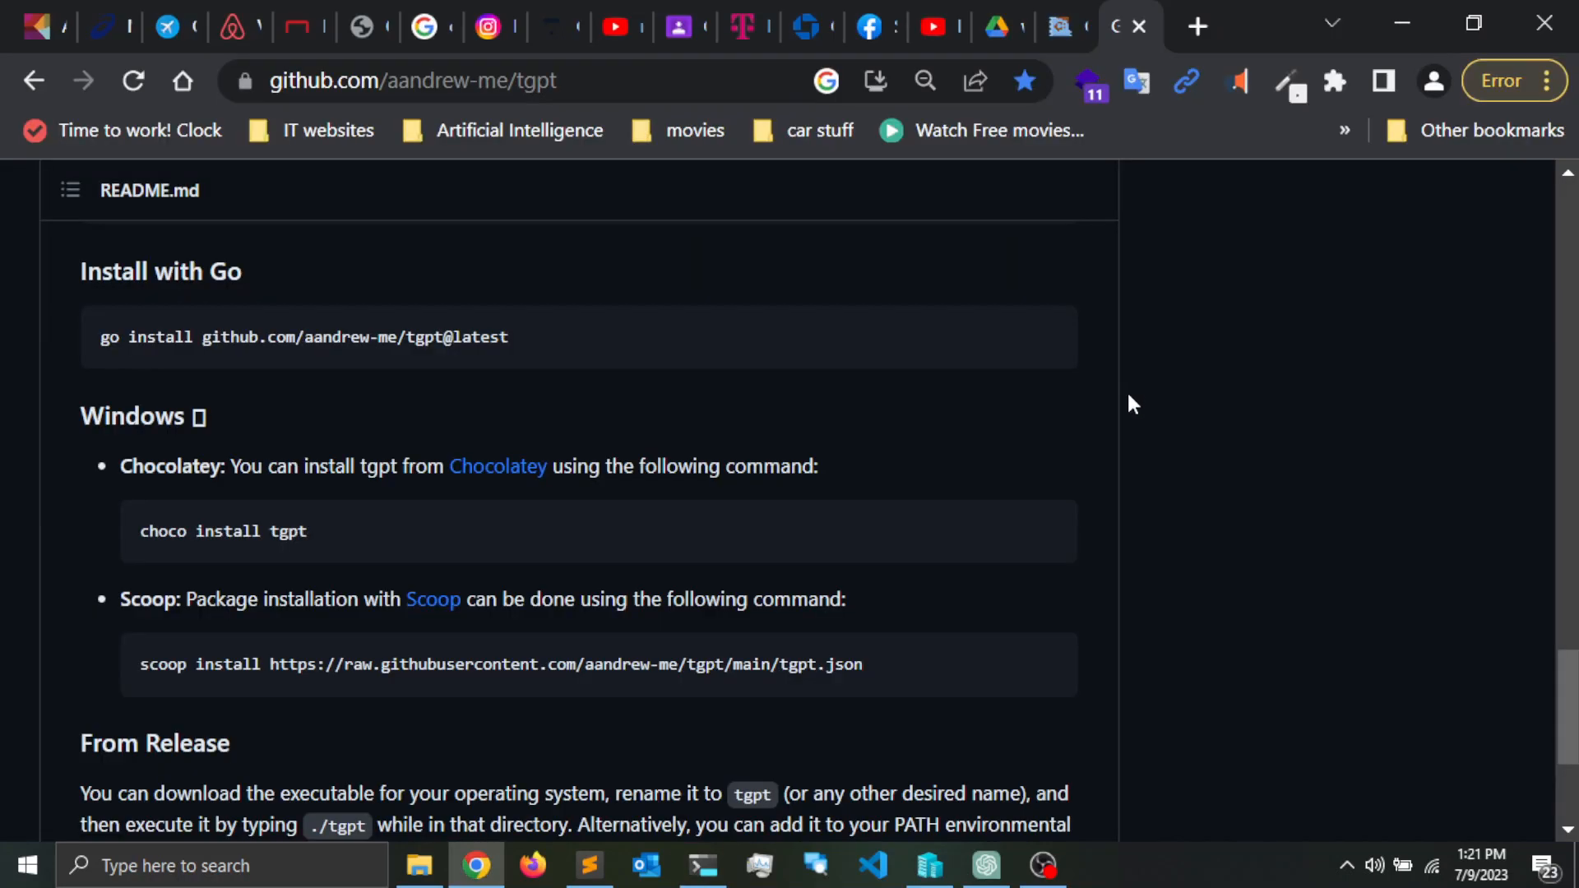
scroll(up, 3)
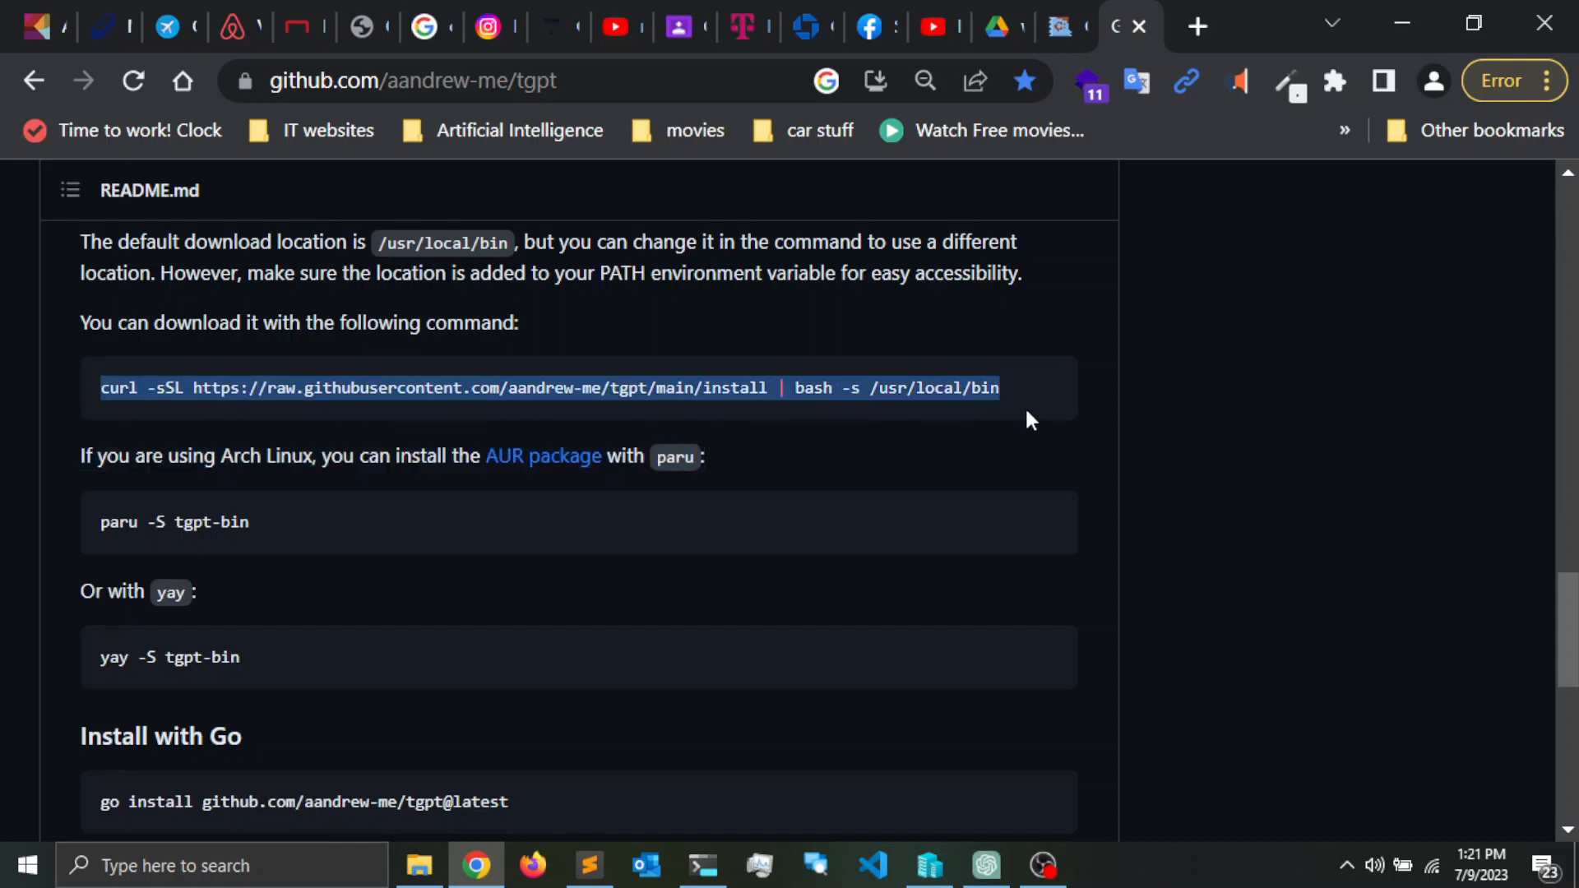
right_click(1021, 419)
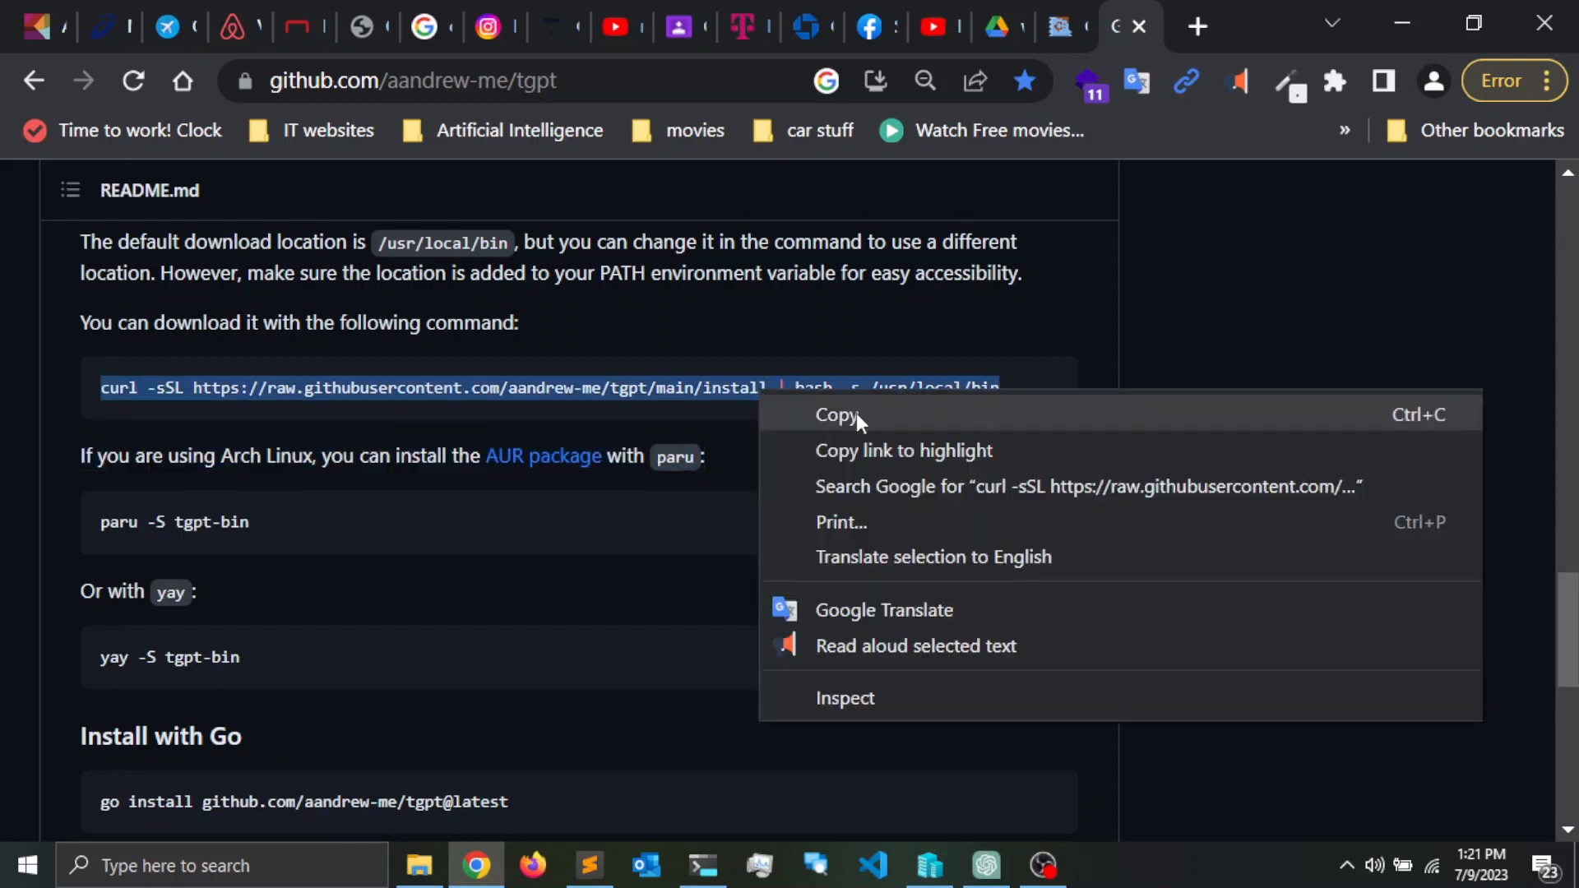
click(837, 415)
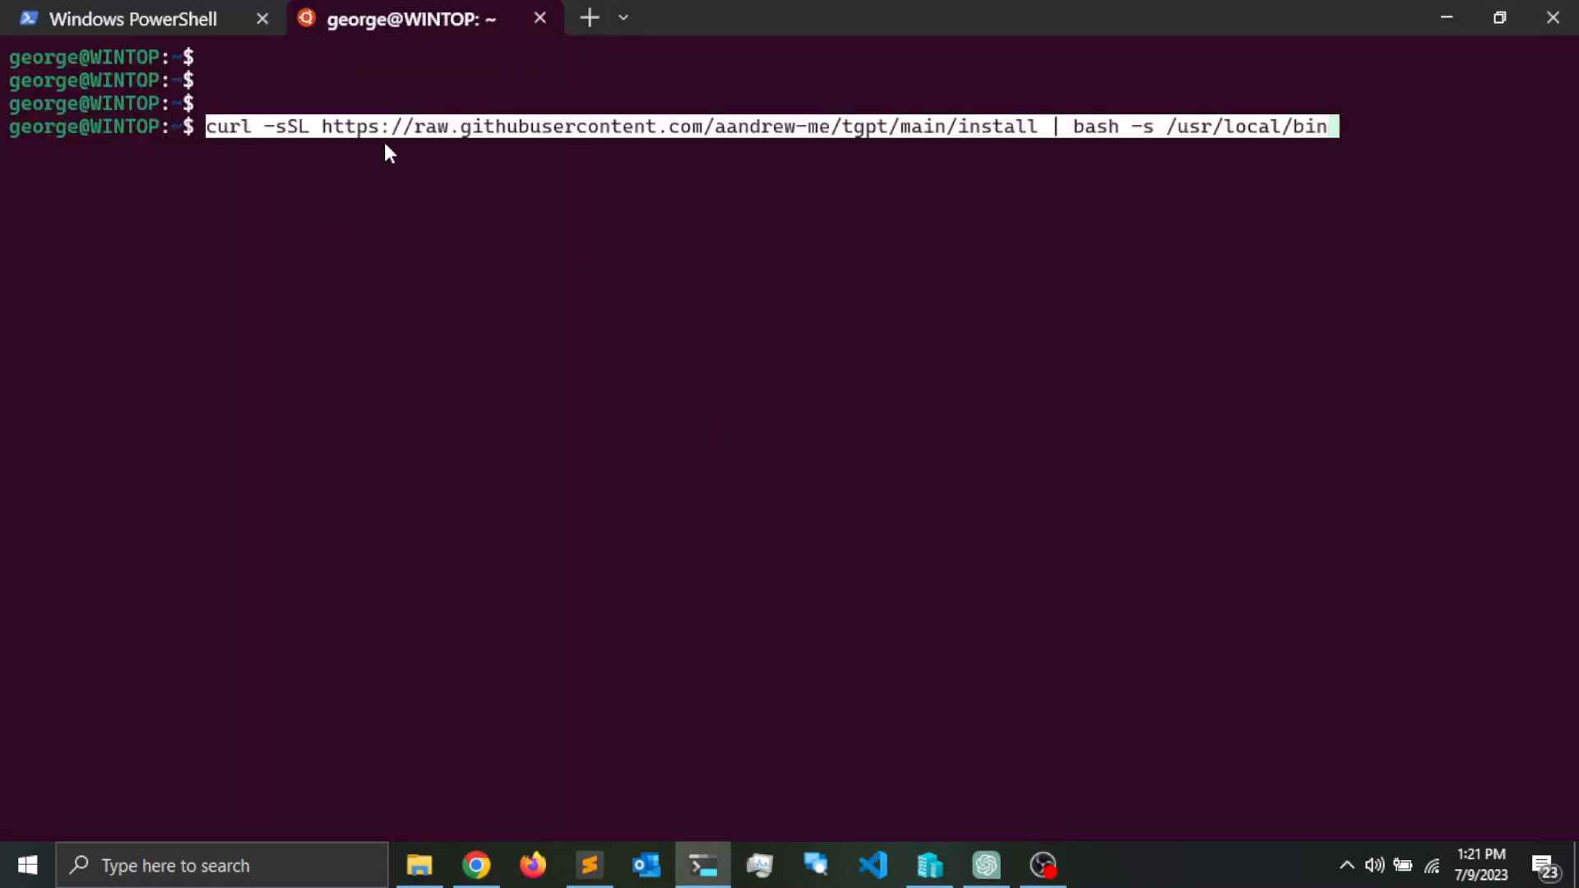
mouse_move(1383, 204)
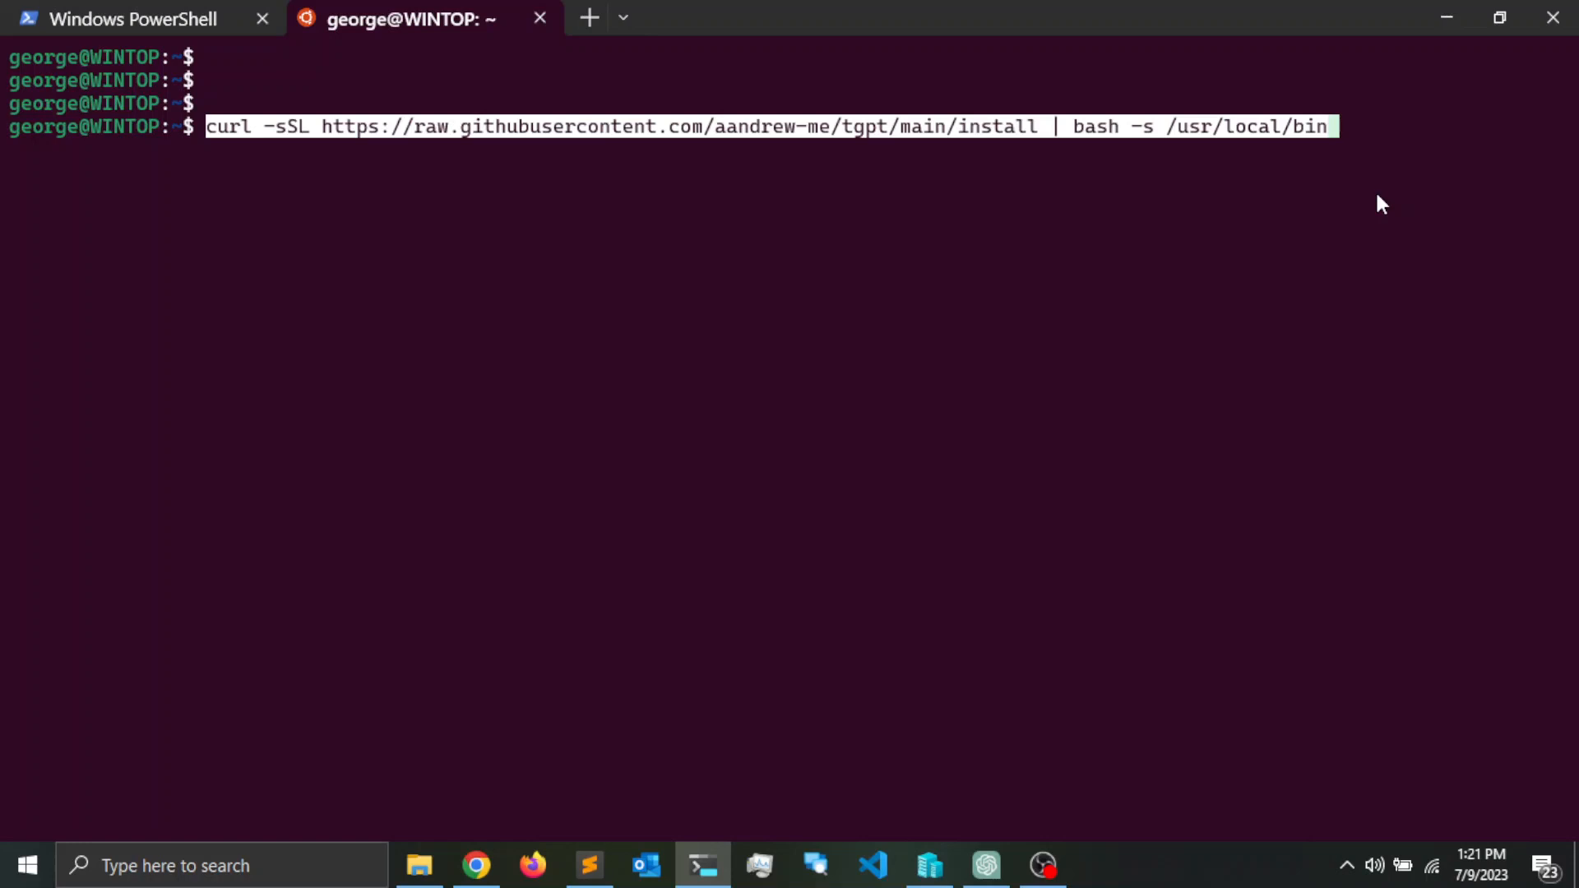
- Run the pasted curl install script, installing tgpt into /usr/local/bin successfully
key(Return)
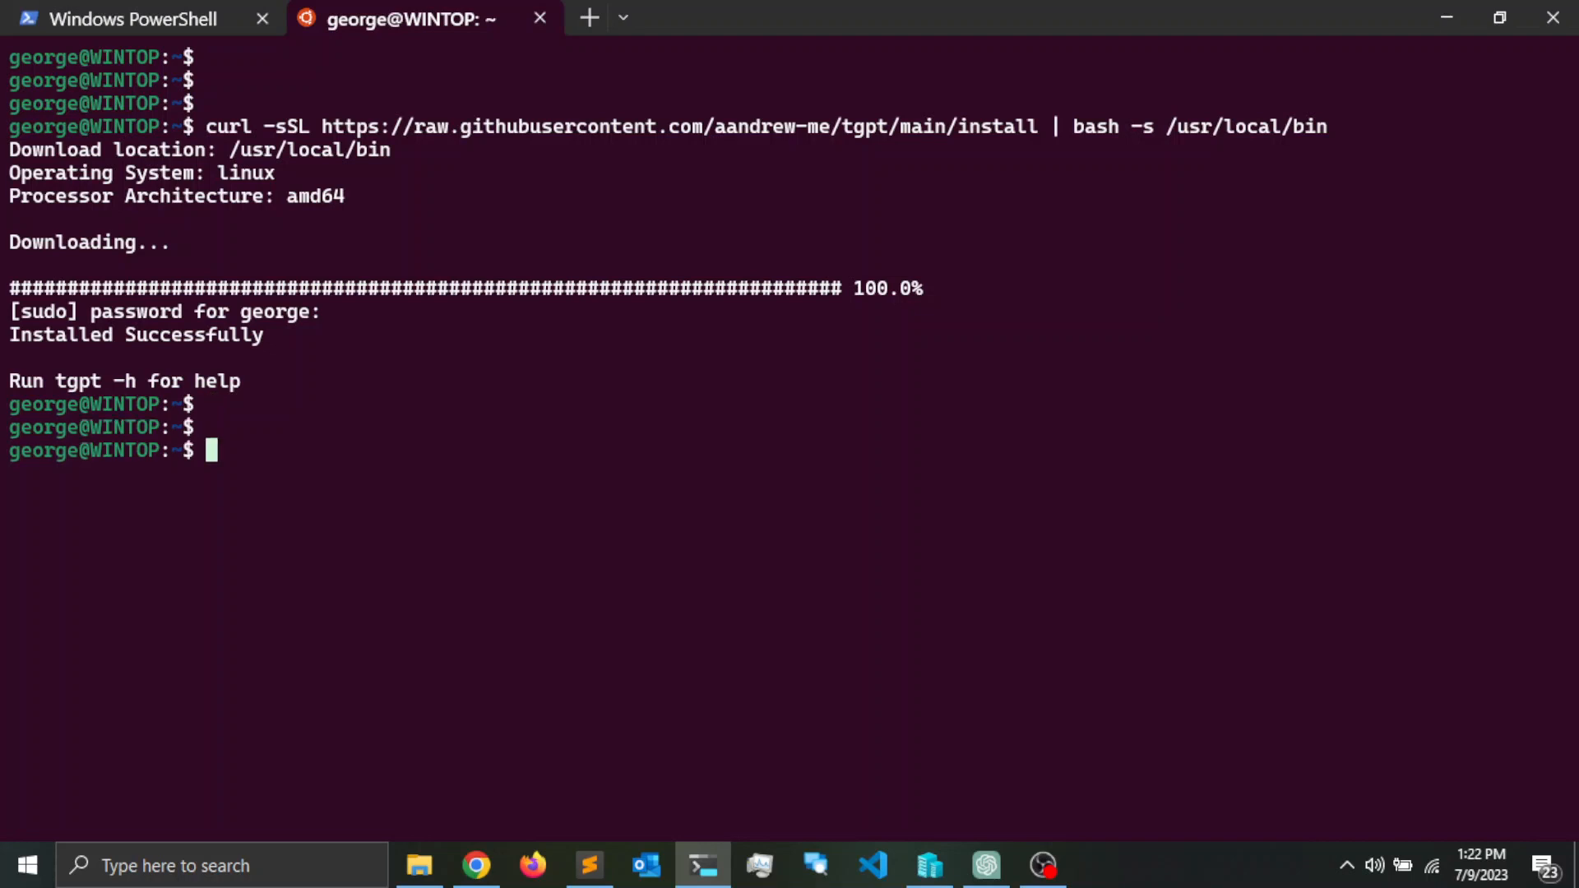
- Run tgpt -h to print tgpt's usage, flags, options and example prompts
text(ls)
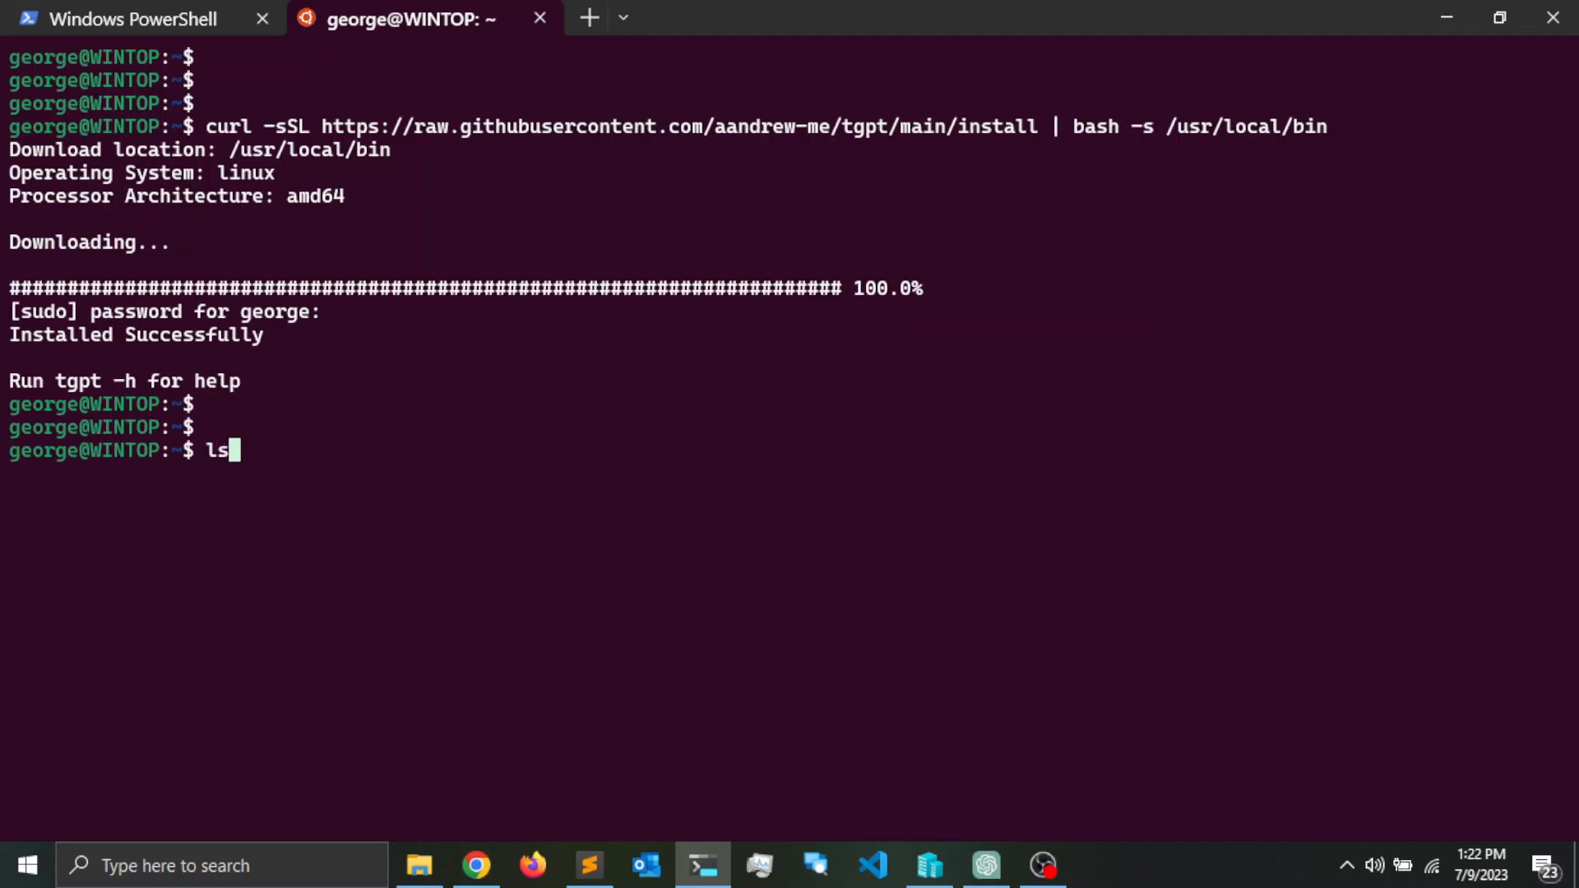
text(tgpt)
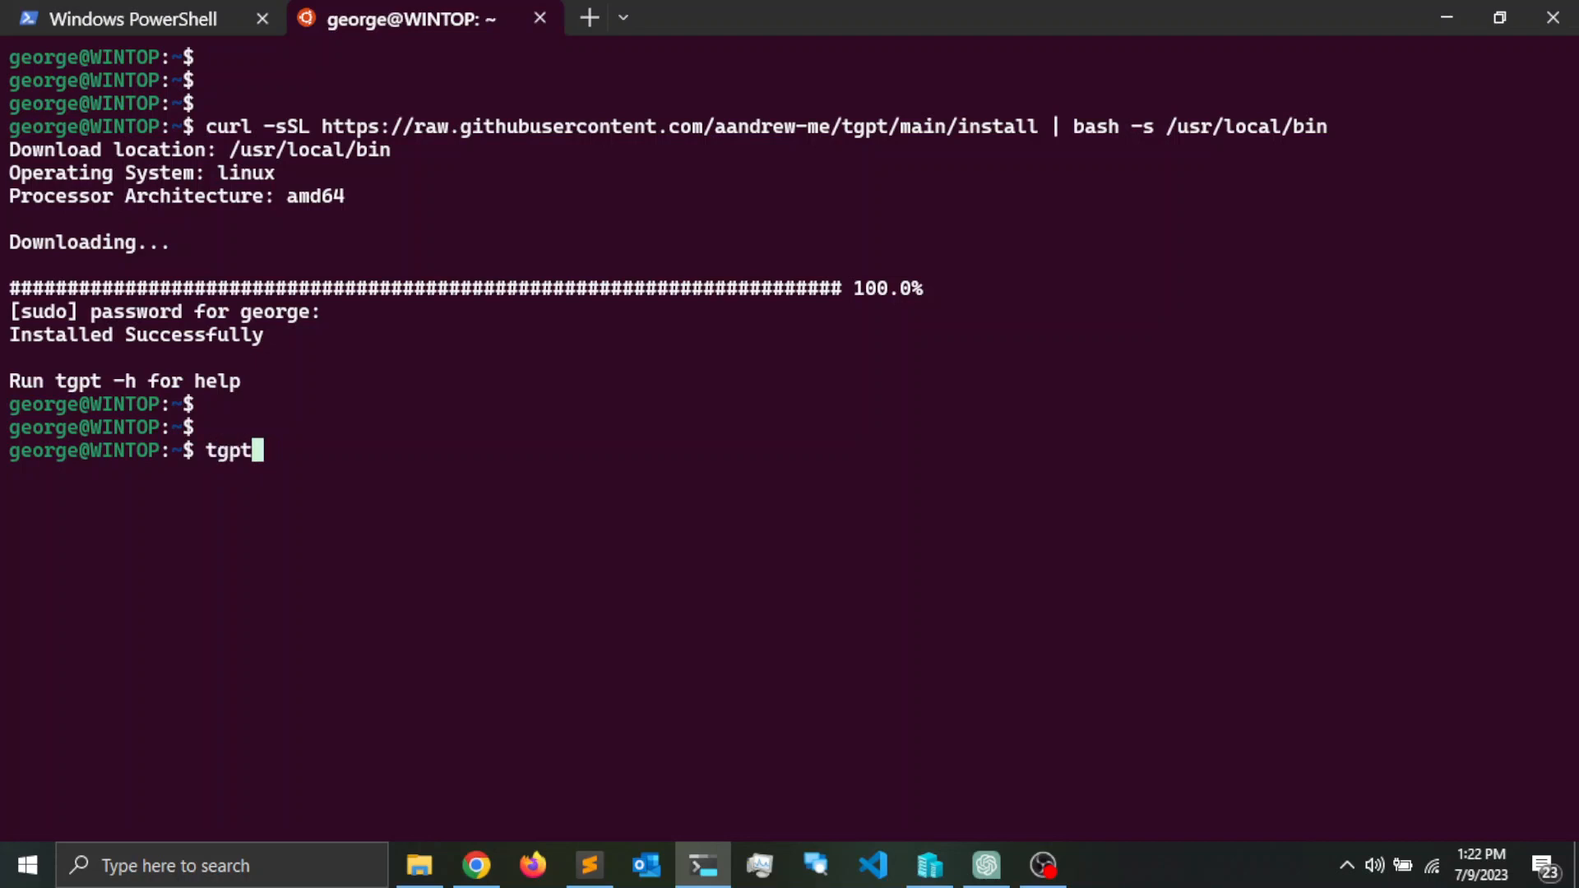
text(")
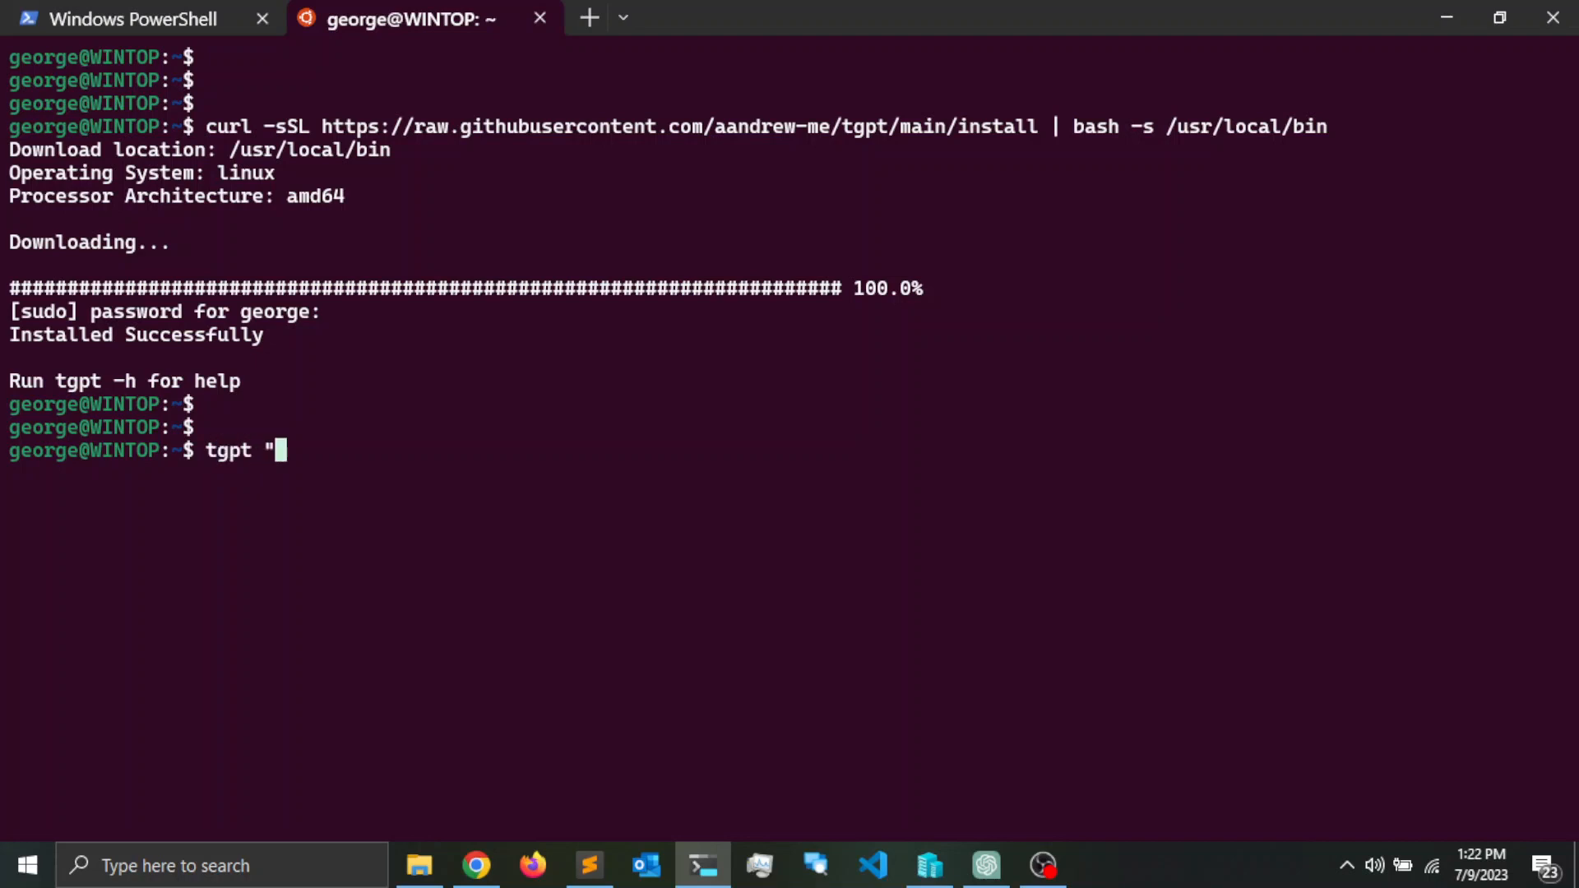
text(-h)
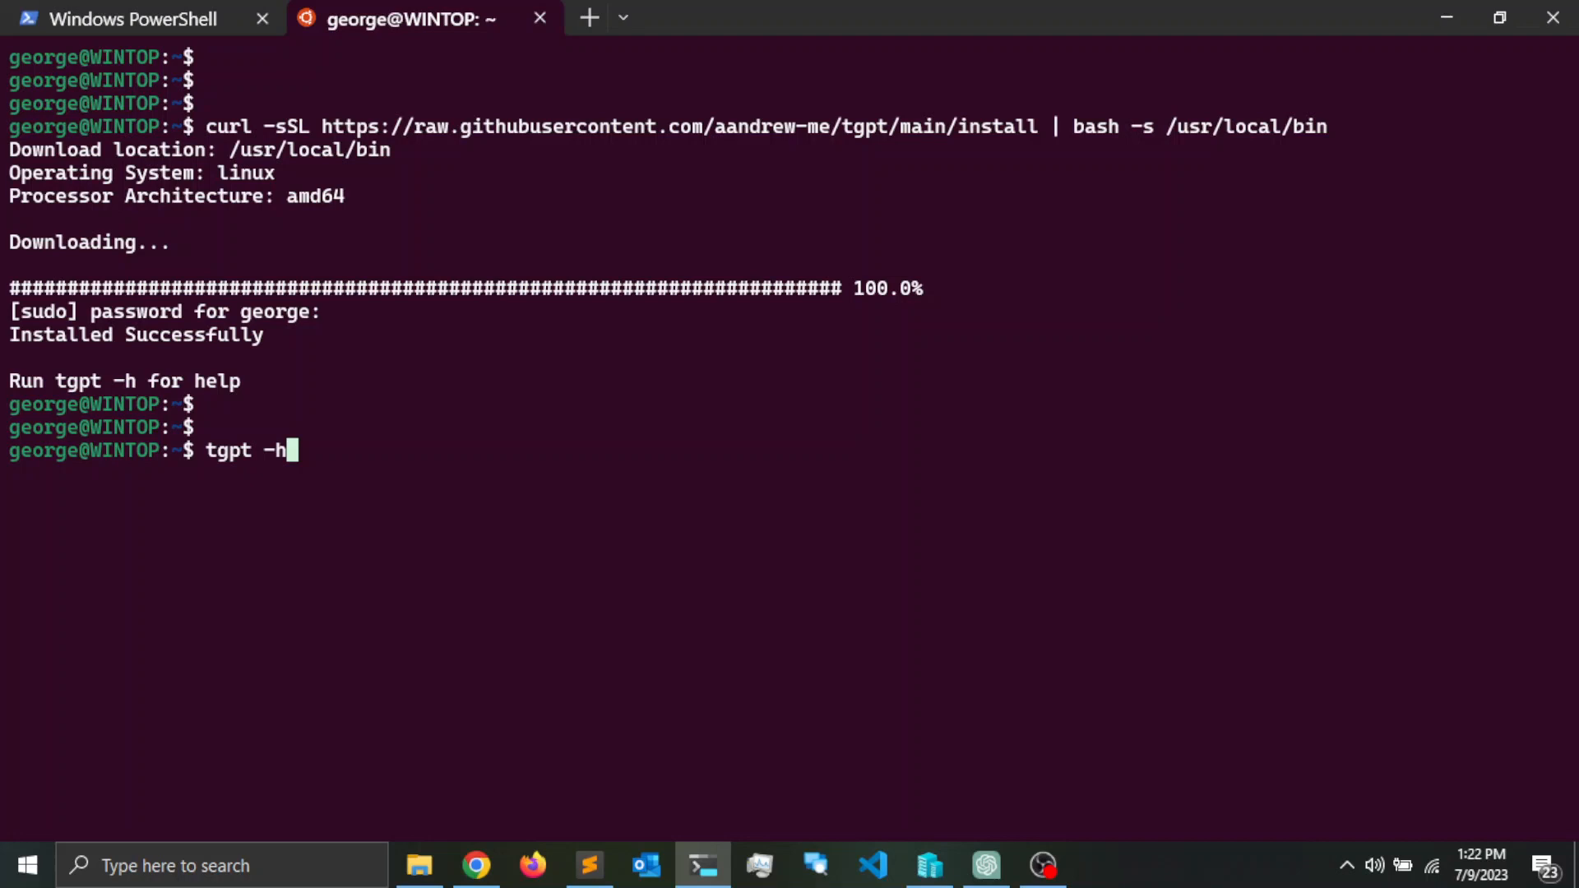
key(Return)
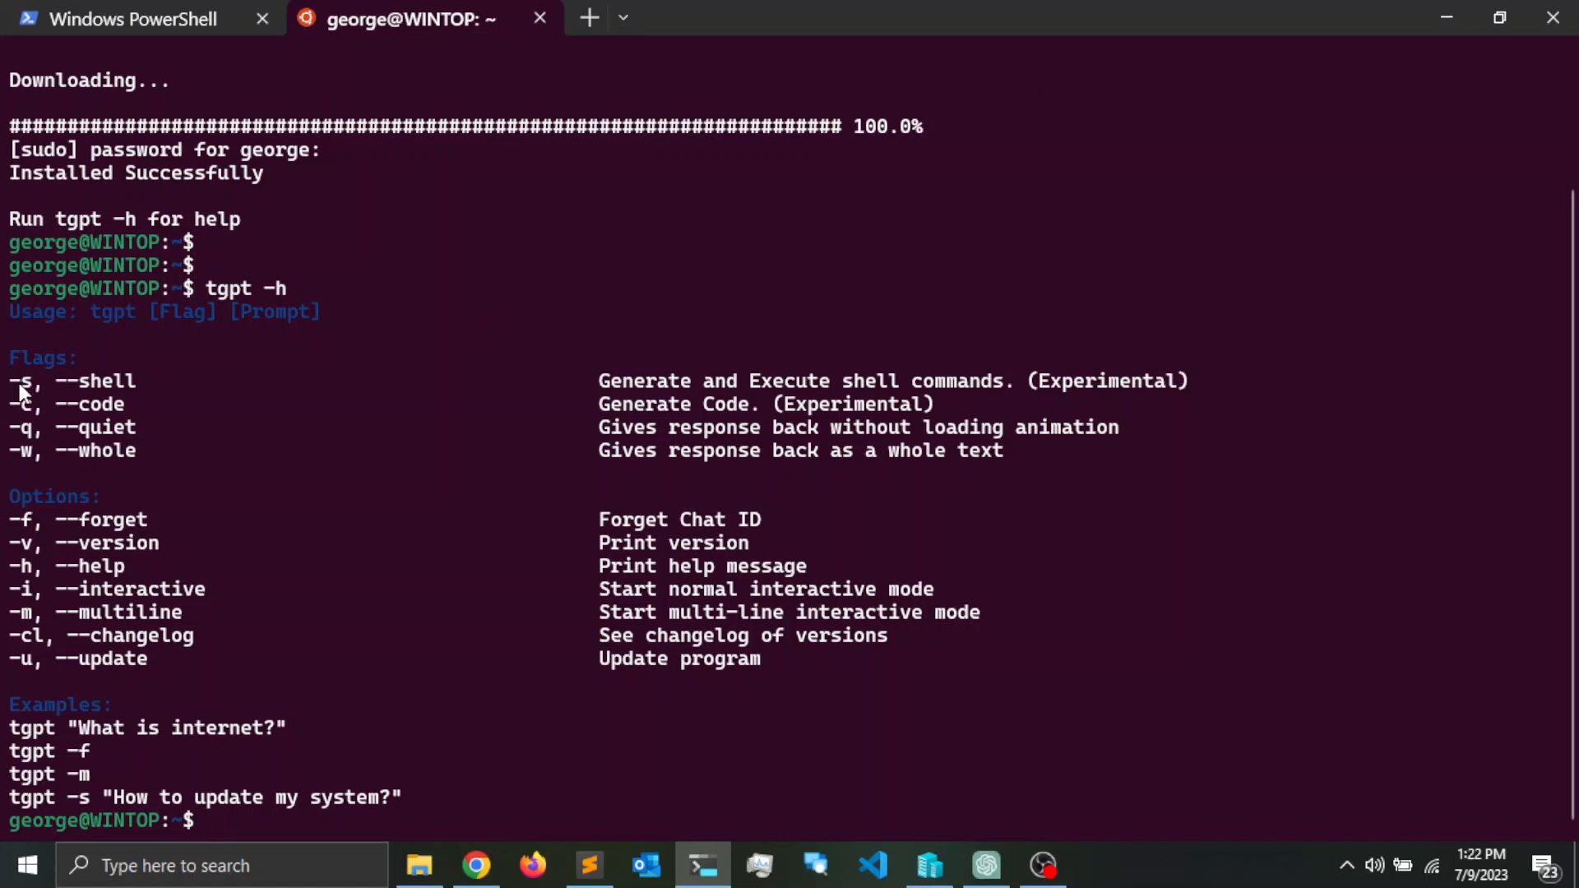
mouse_move(660, 412)
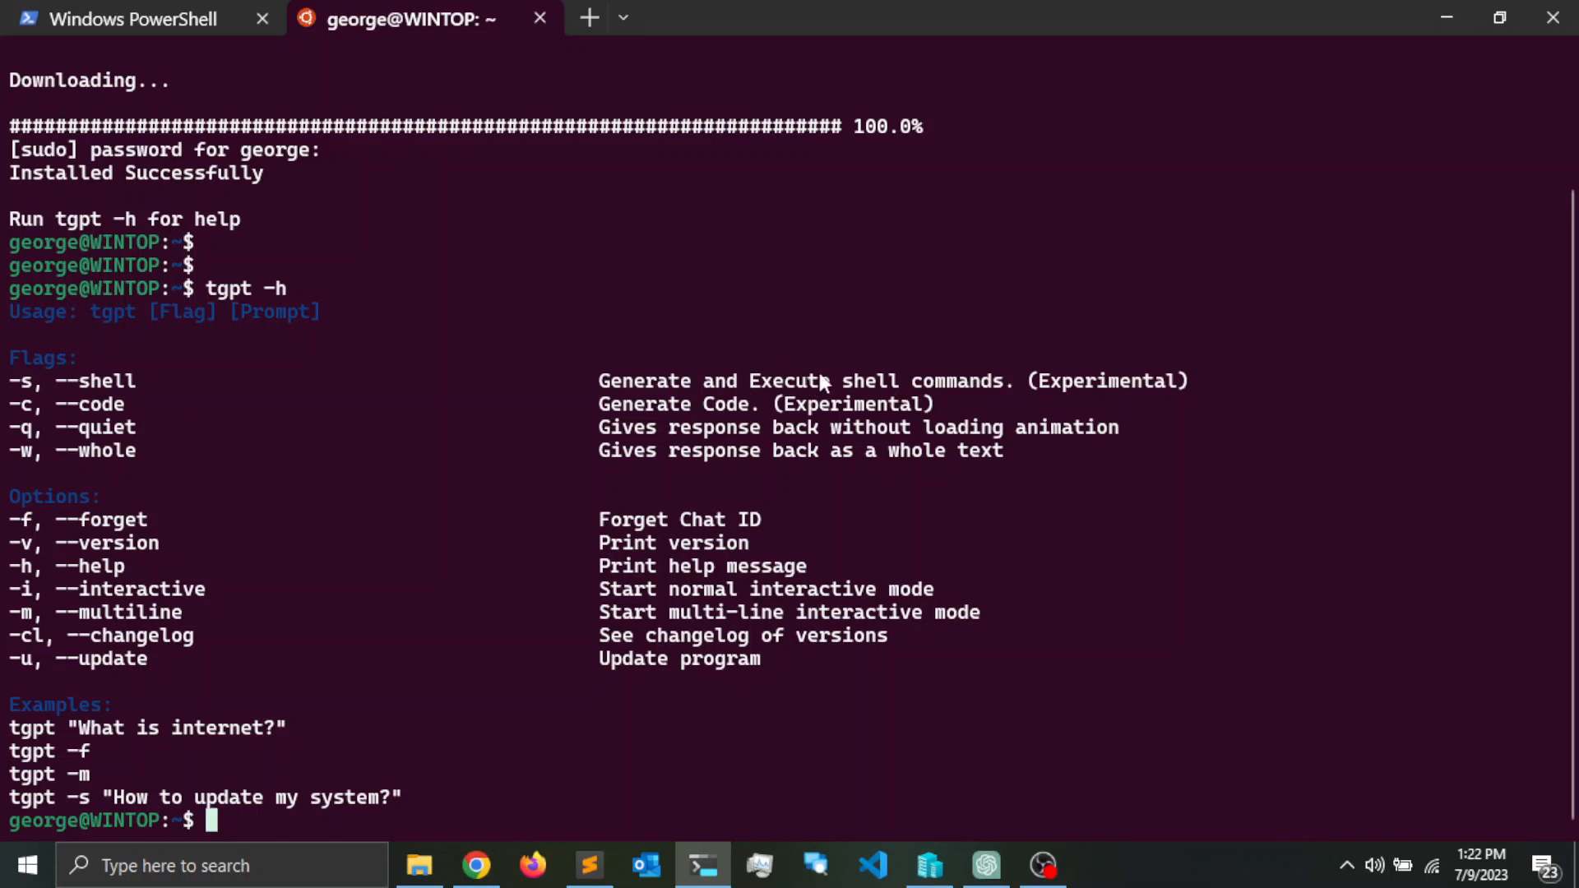
mouse_move(152, 401)
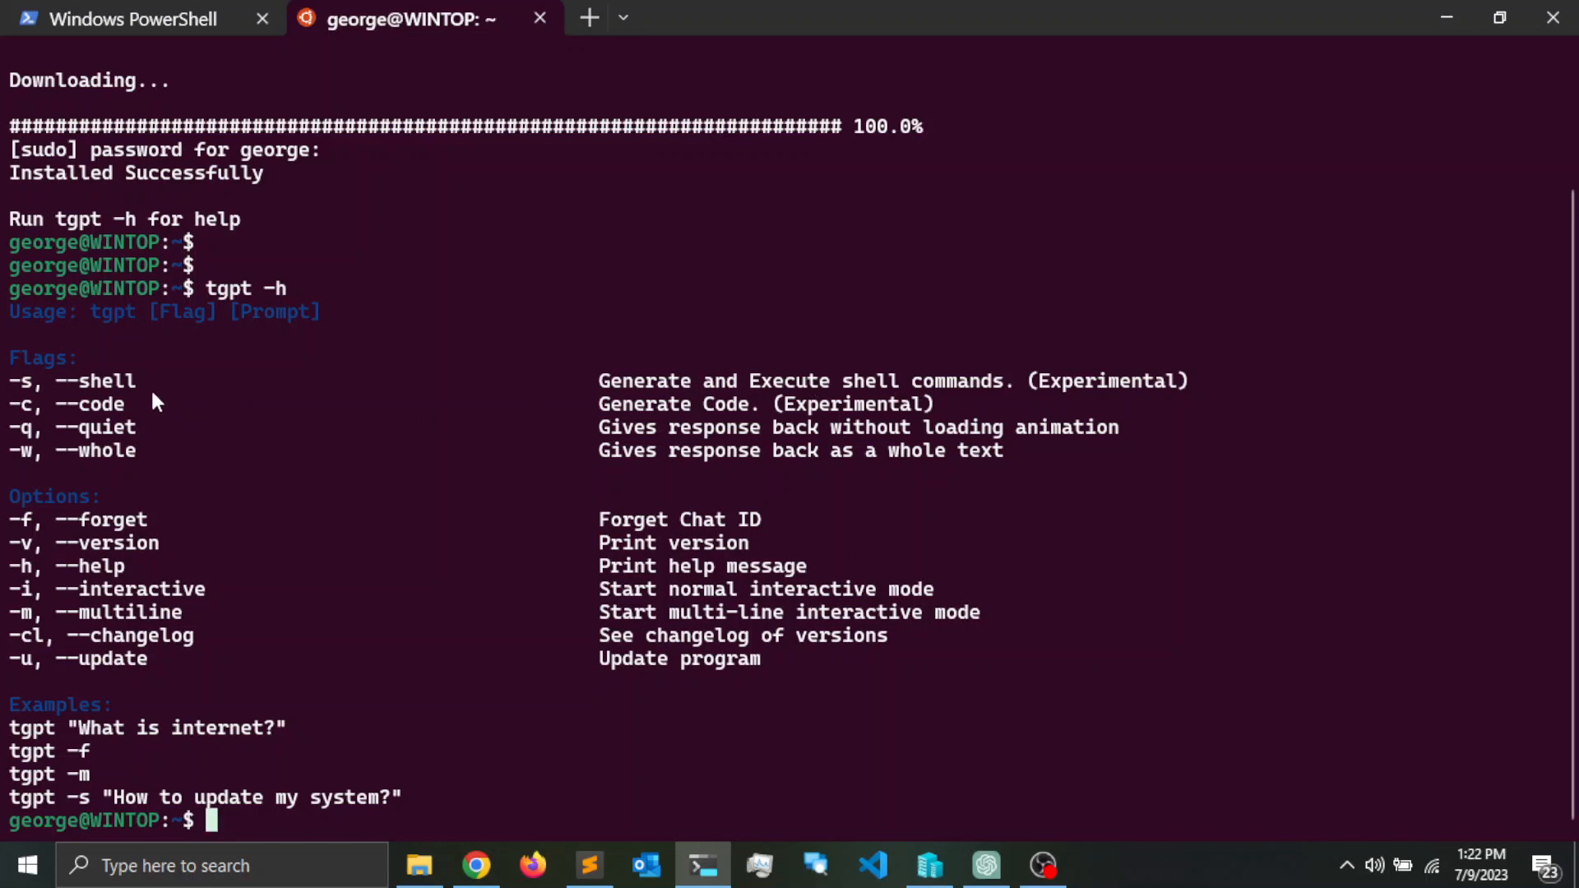
mouse_move(85, 421)
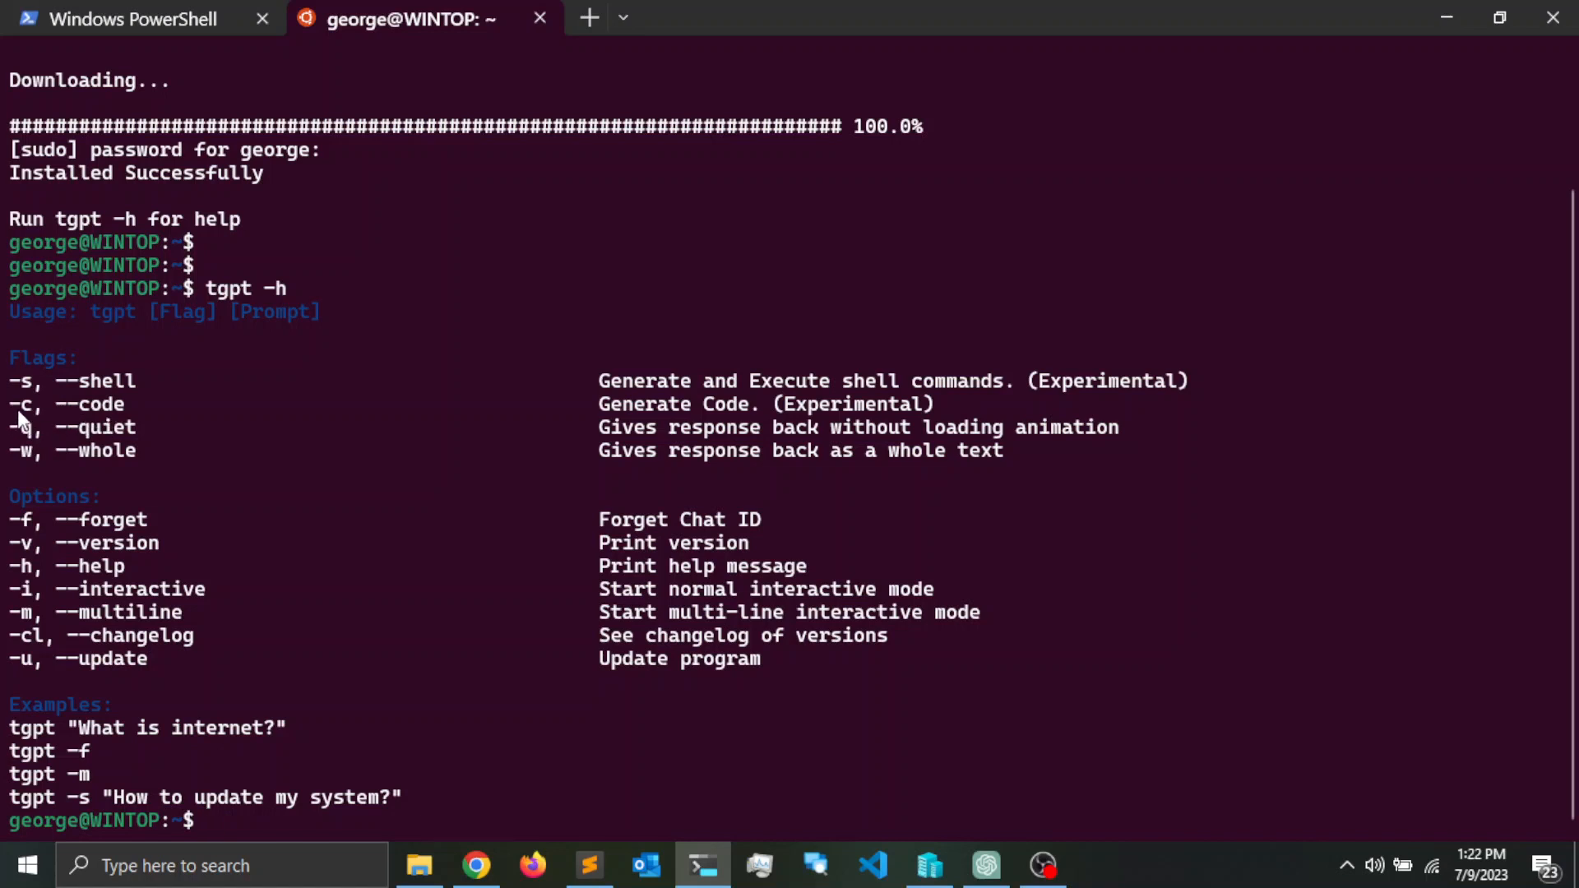
mouse_move(1224, 329)
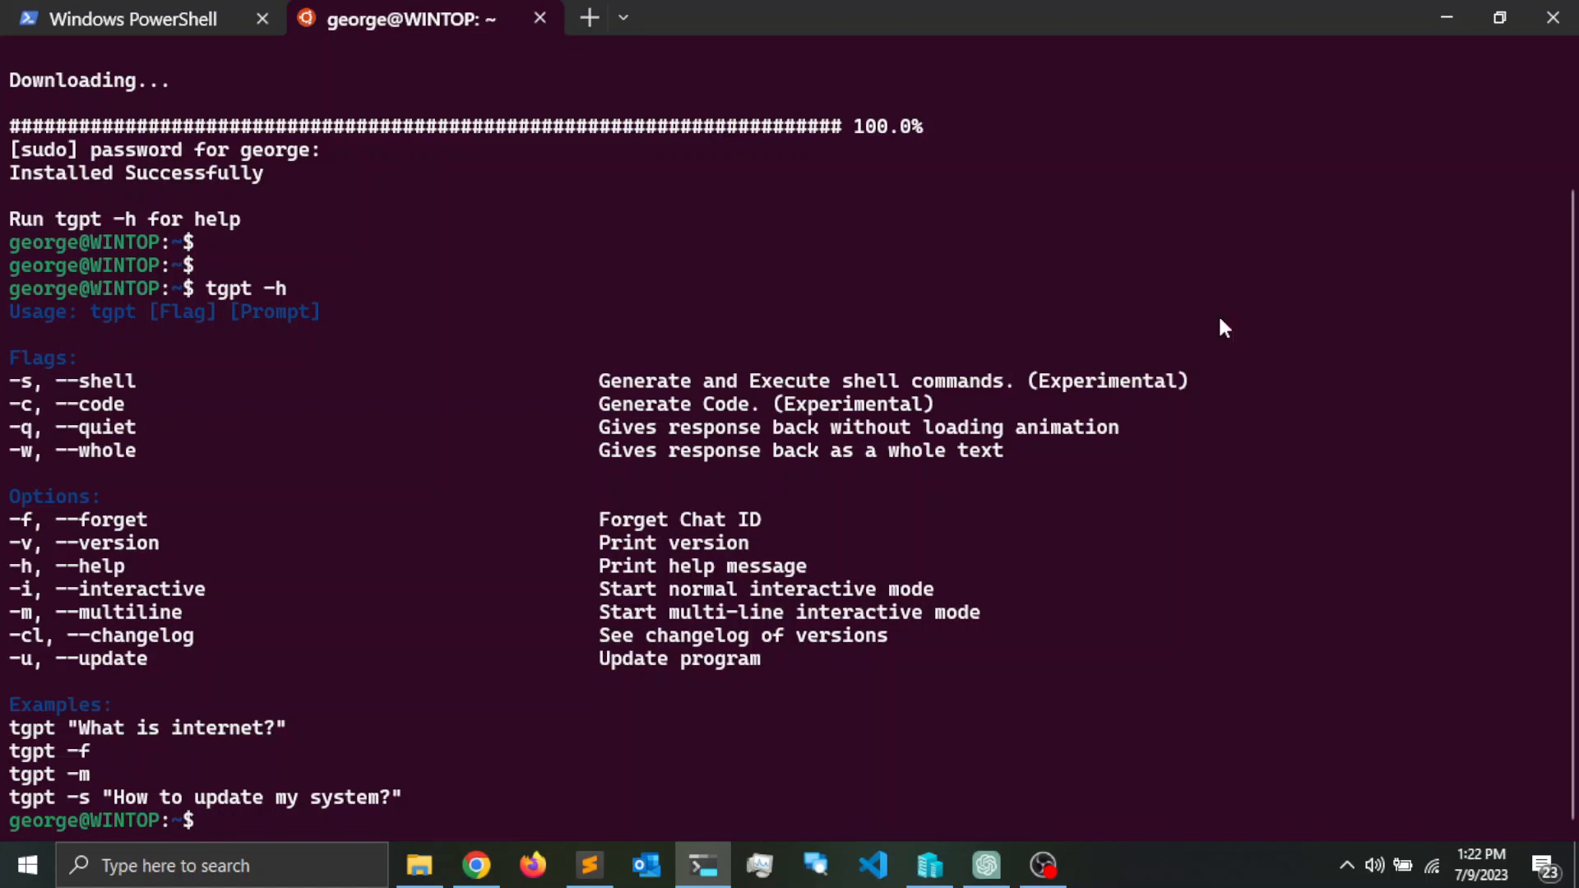
mouse_move(1434, 306)
text(tgpt -s "write)
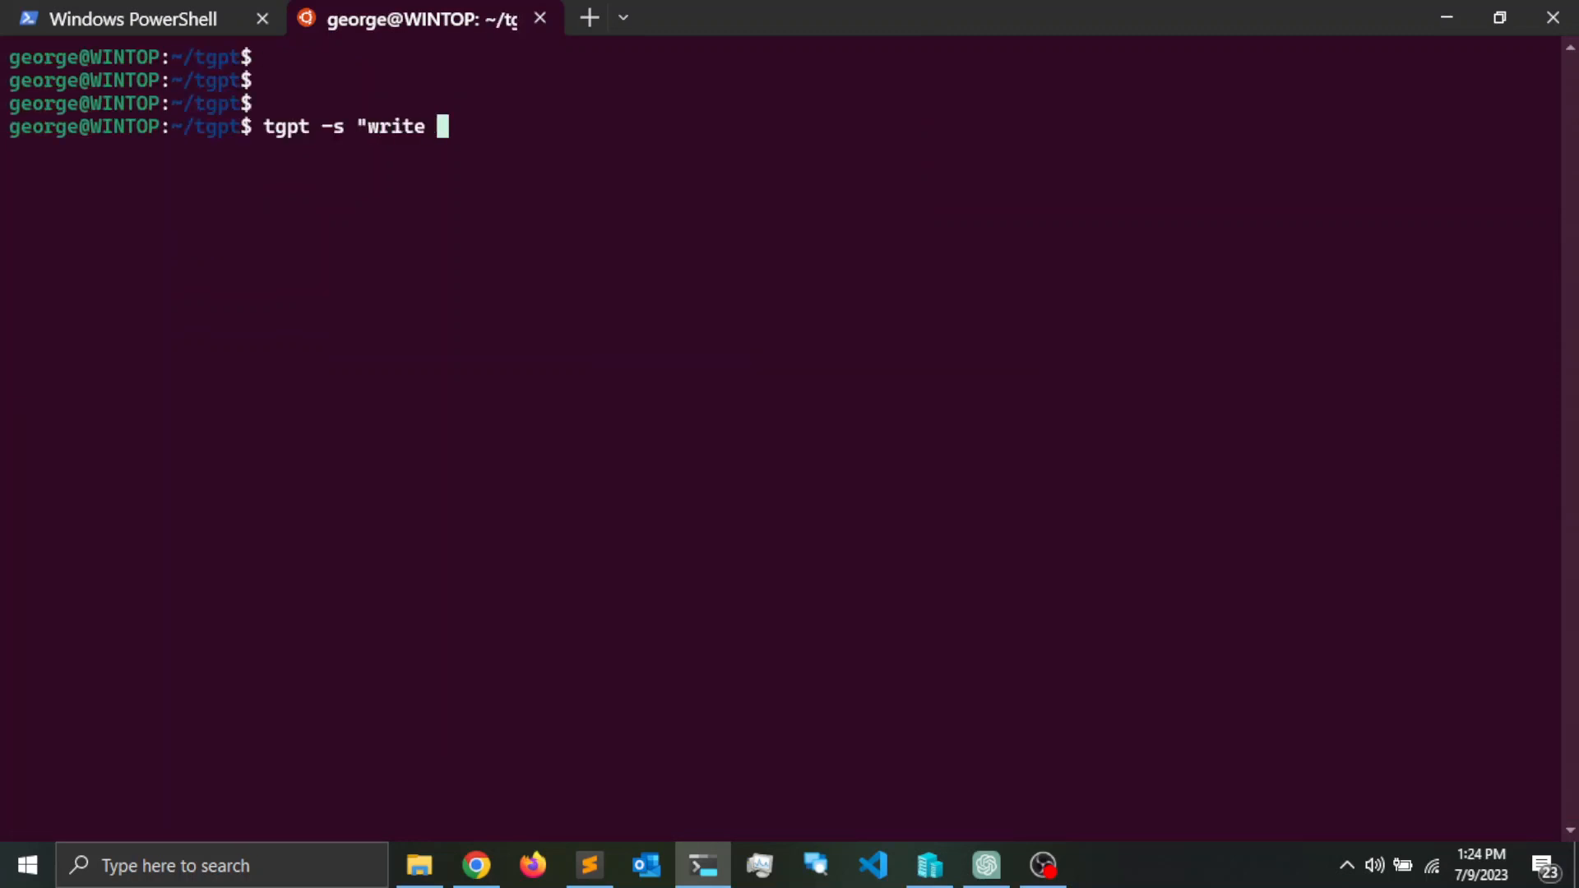
- Ask tgpt -s for a hello world shell script and answer y to run echo "Hello, World!"
text(a hello)
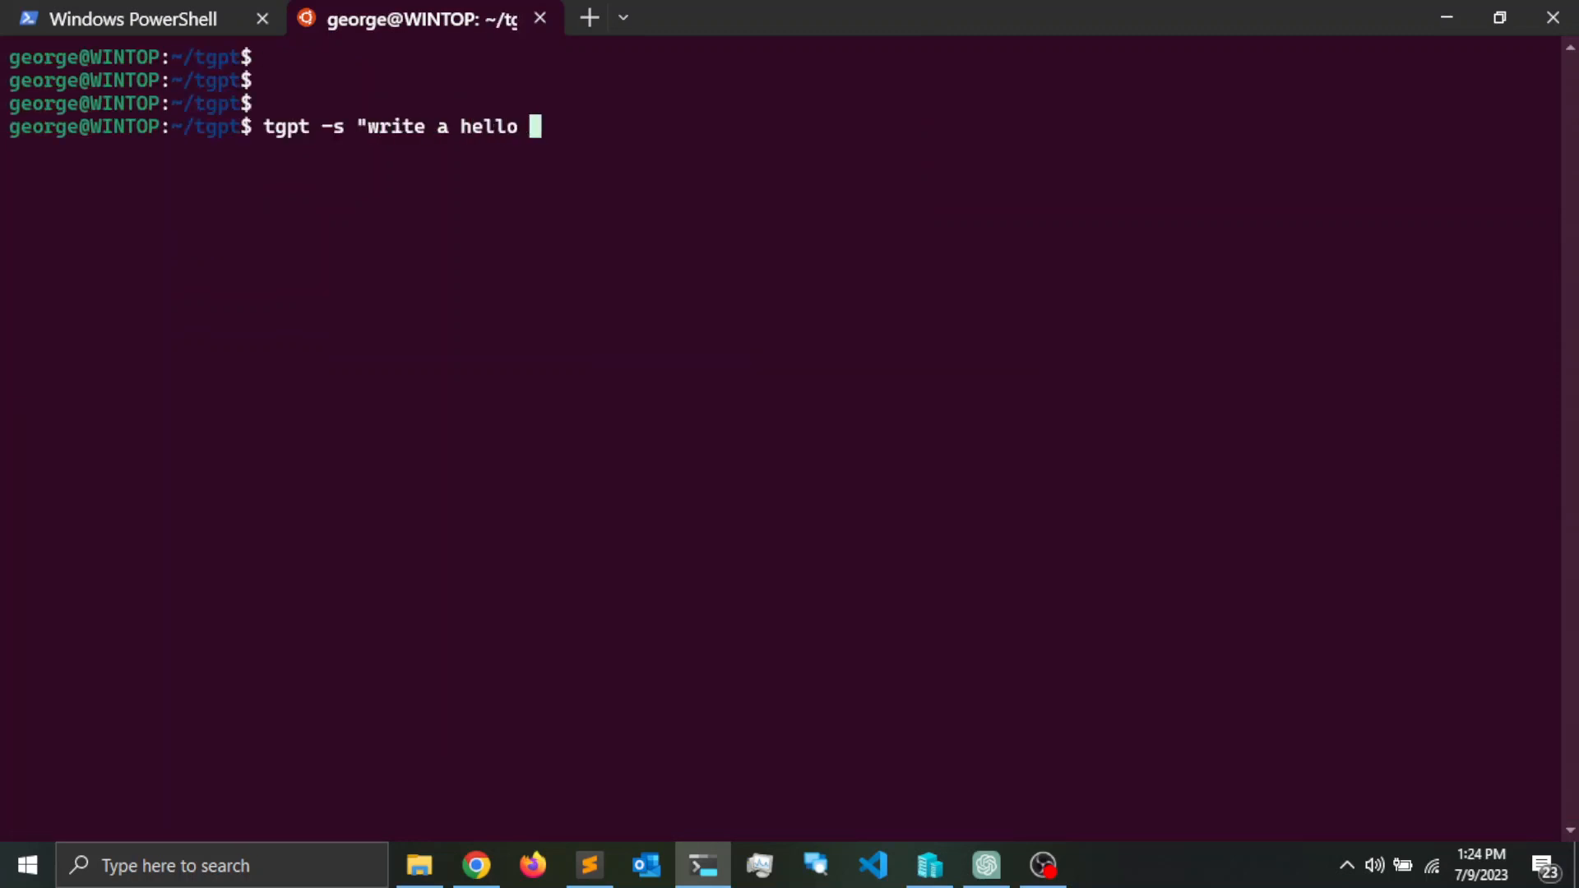
text(world program in)
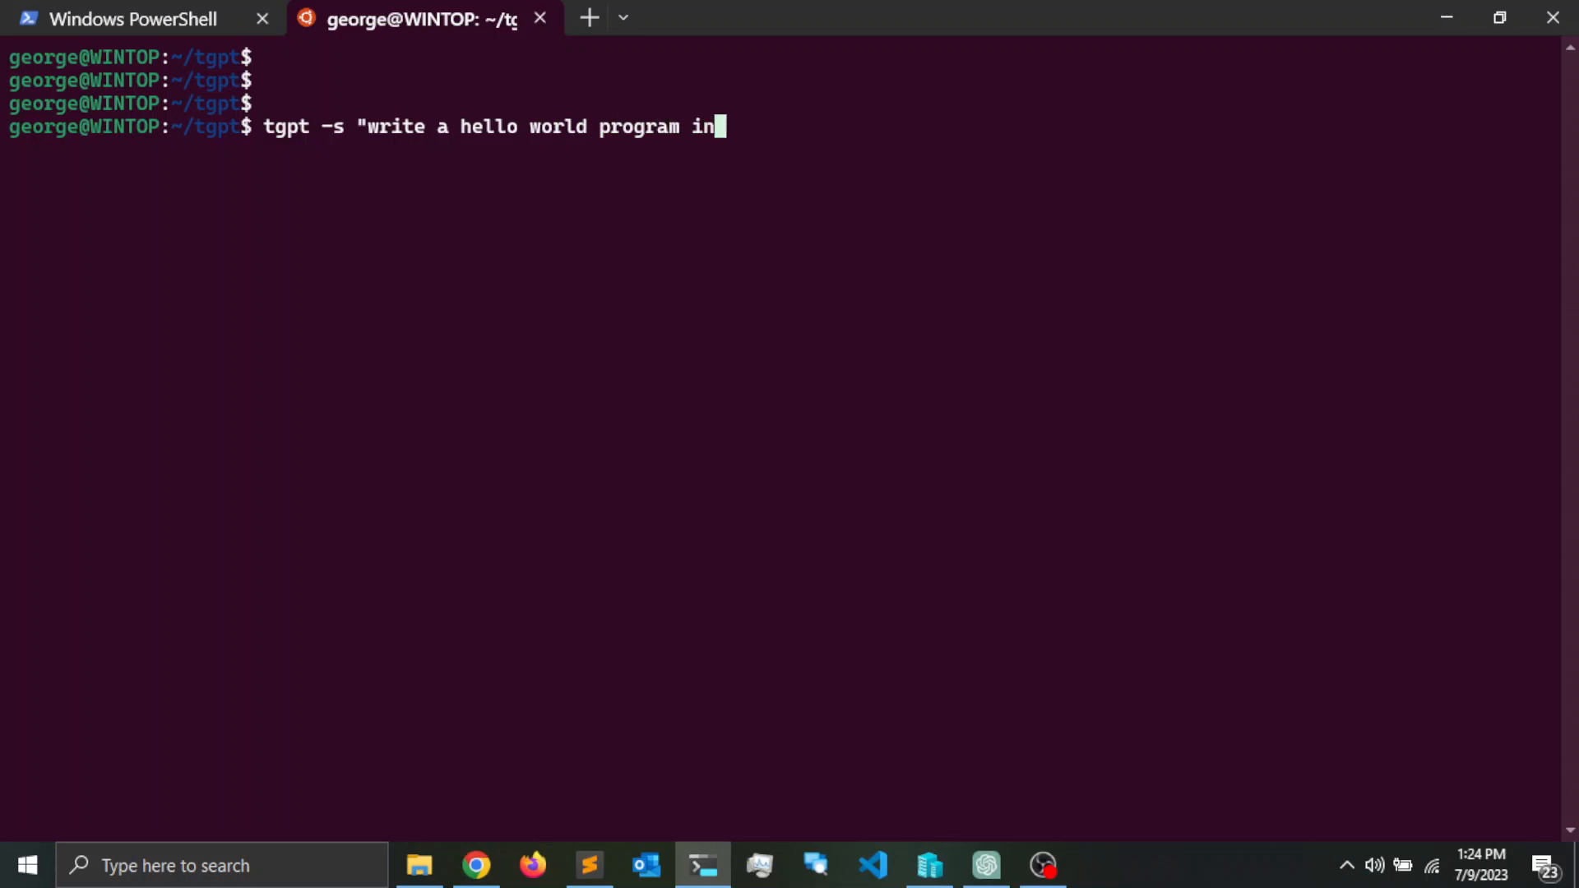
text(shell script")
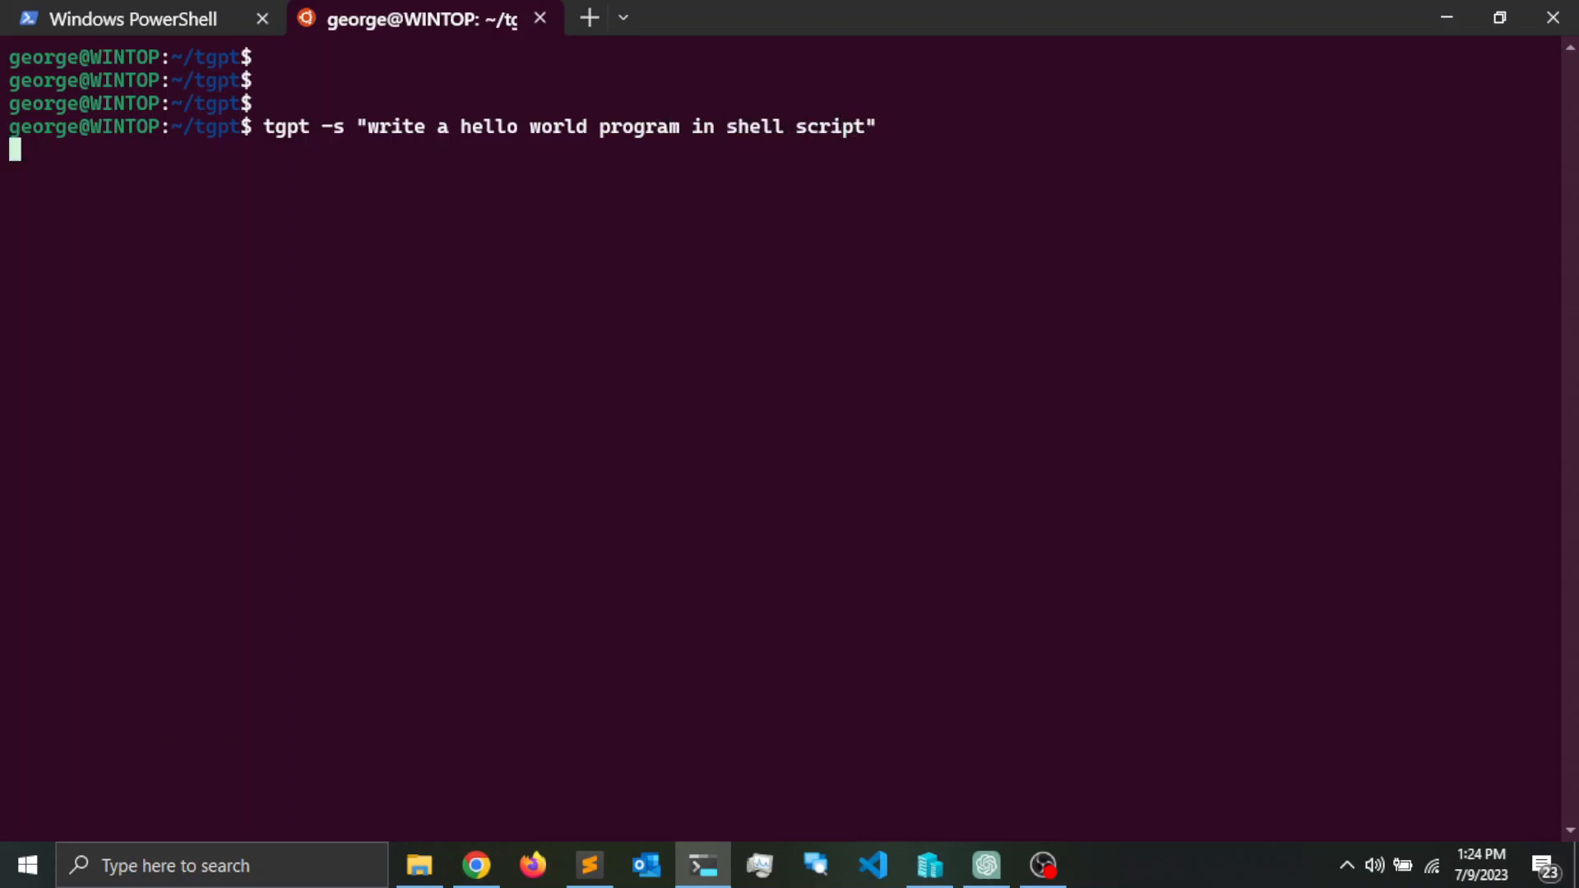
key(Return)
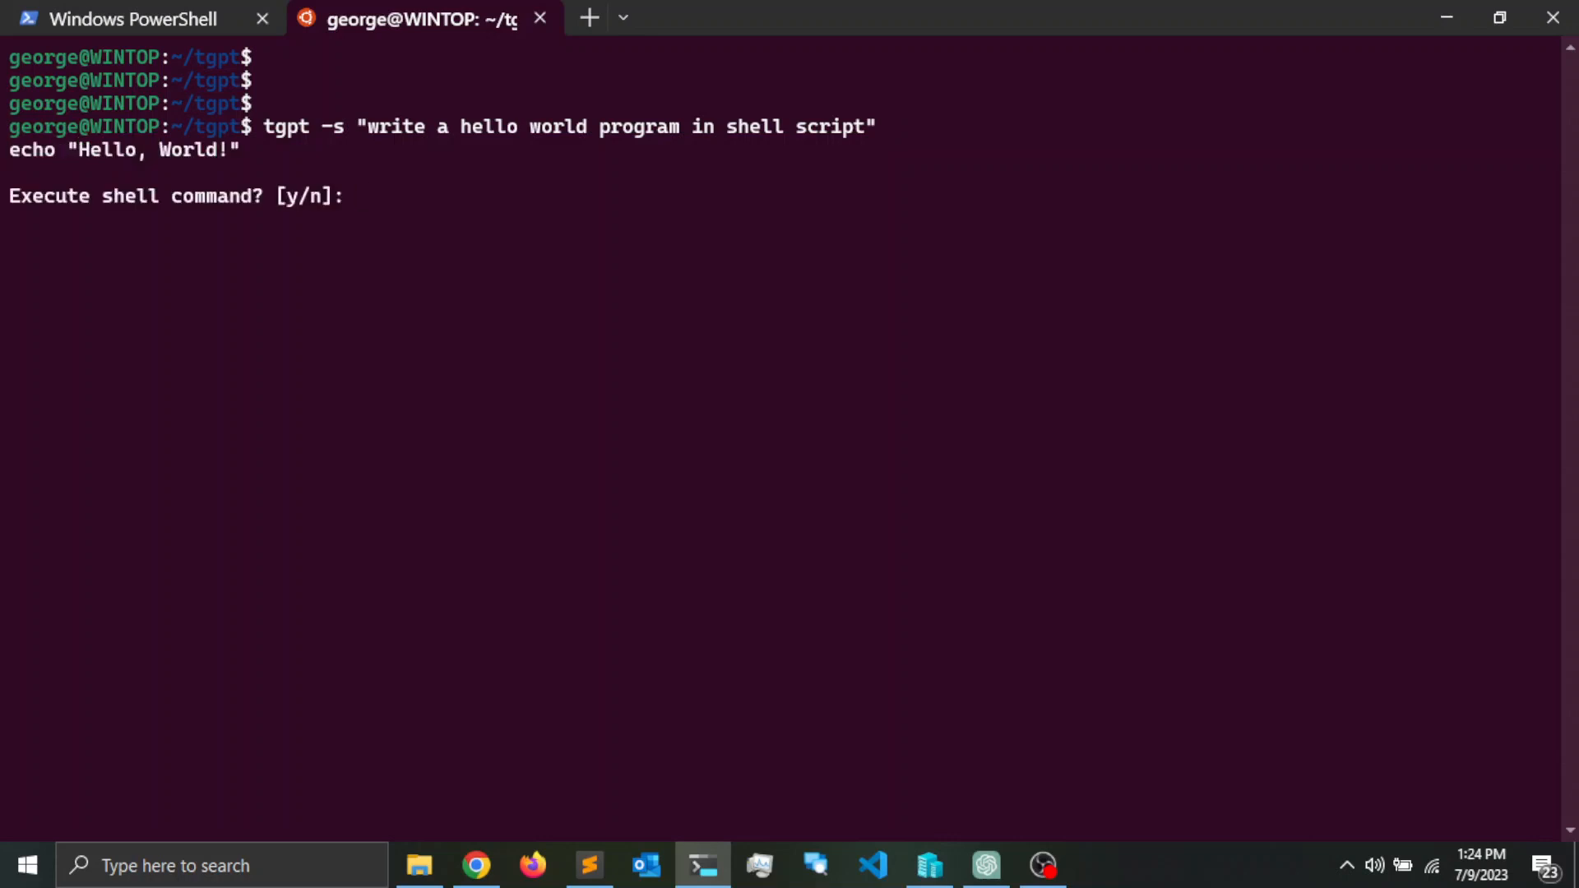
text(y)
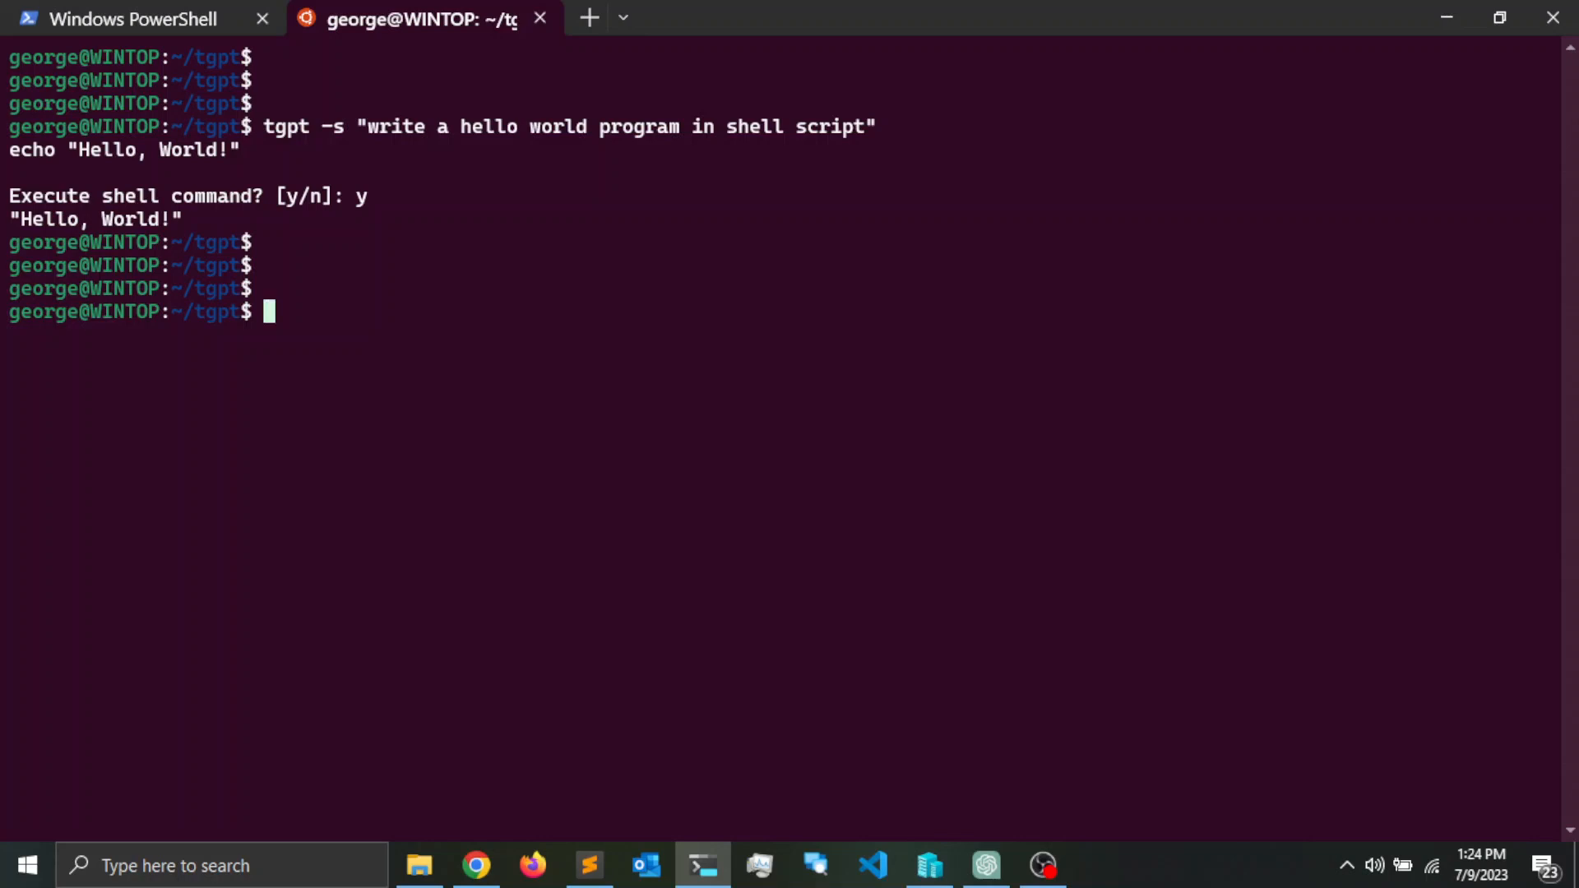
mouse_move(1447, 18)
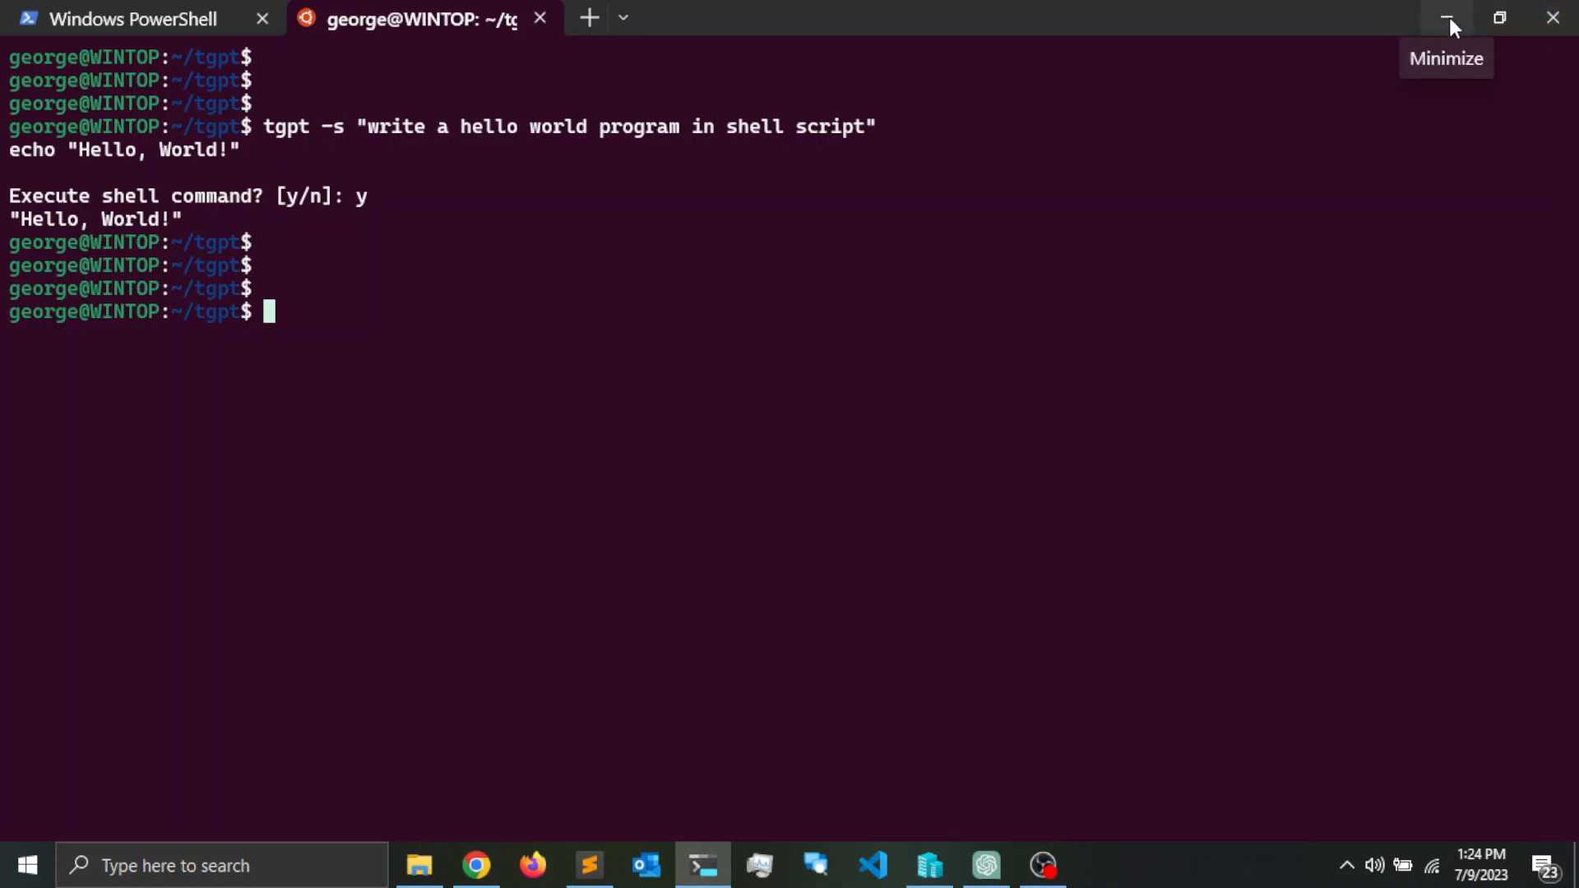
mouse_move(702, 865)
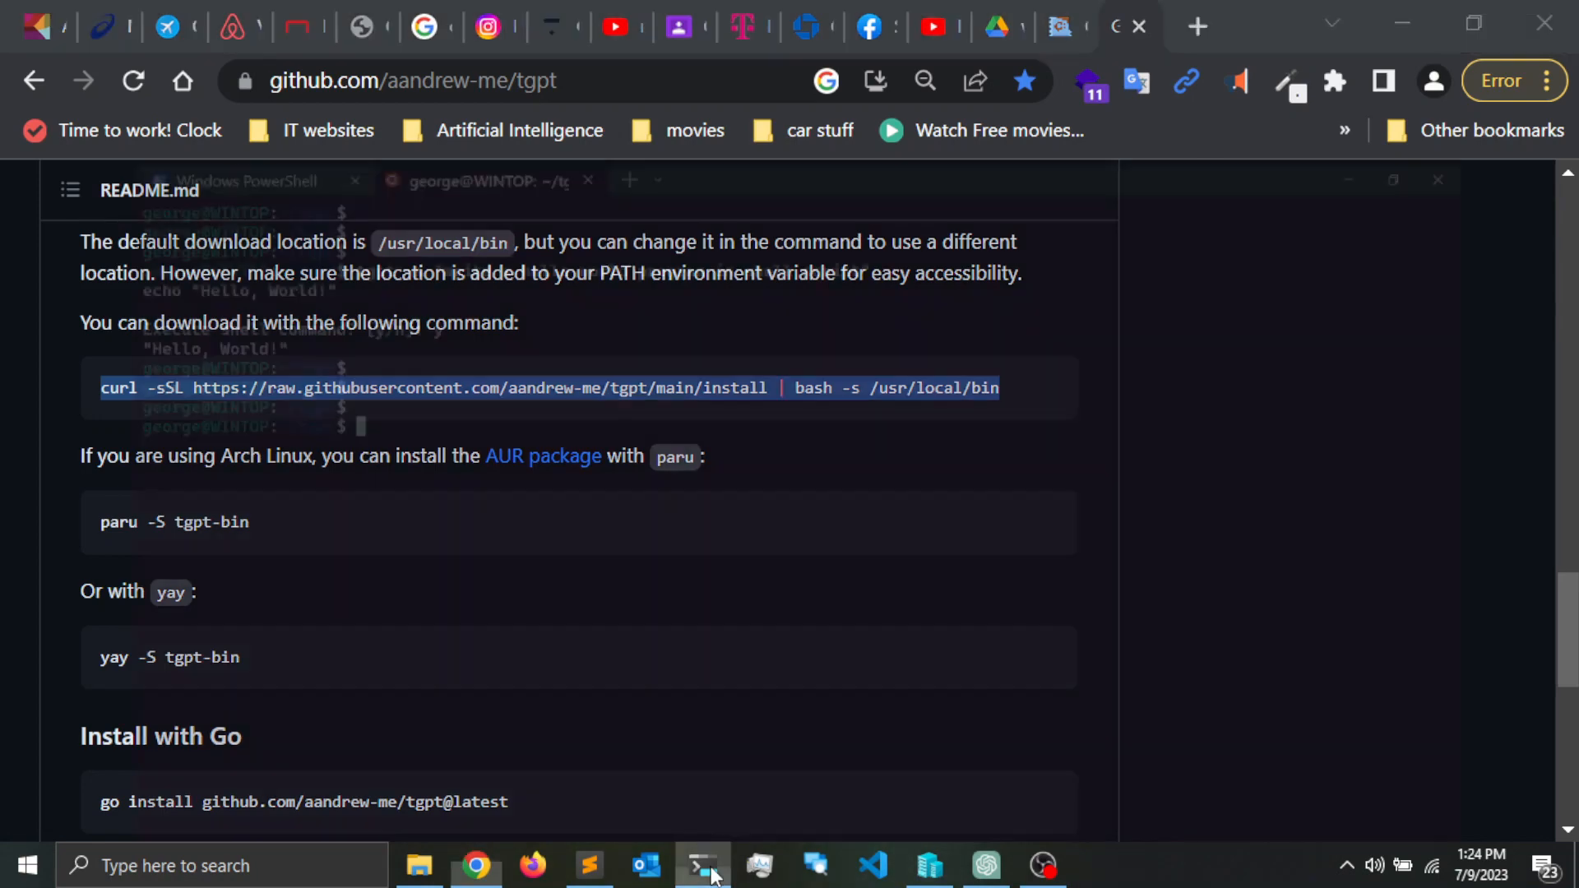
- Bring the tgpt README back up and scroll to the Windows section with choco install tgpt
click(703, 865)
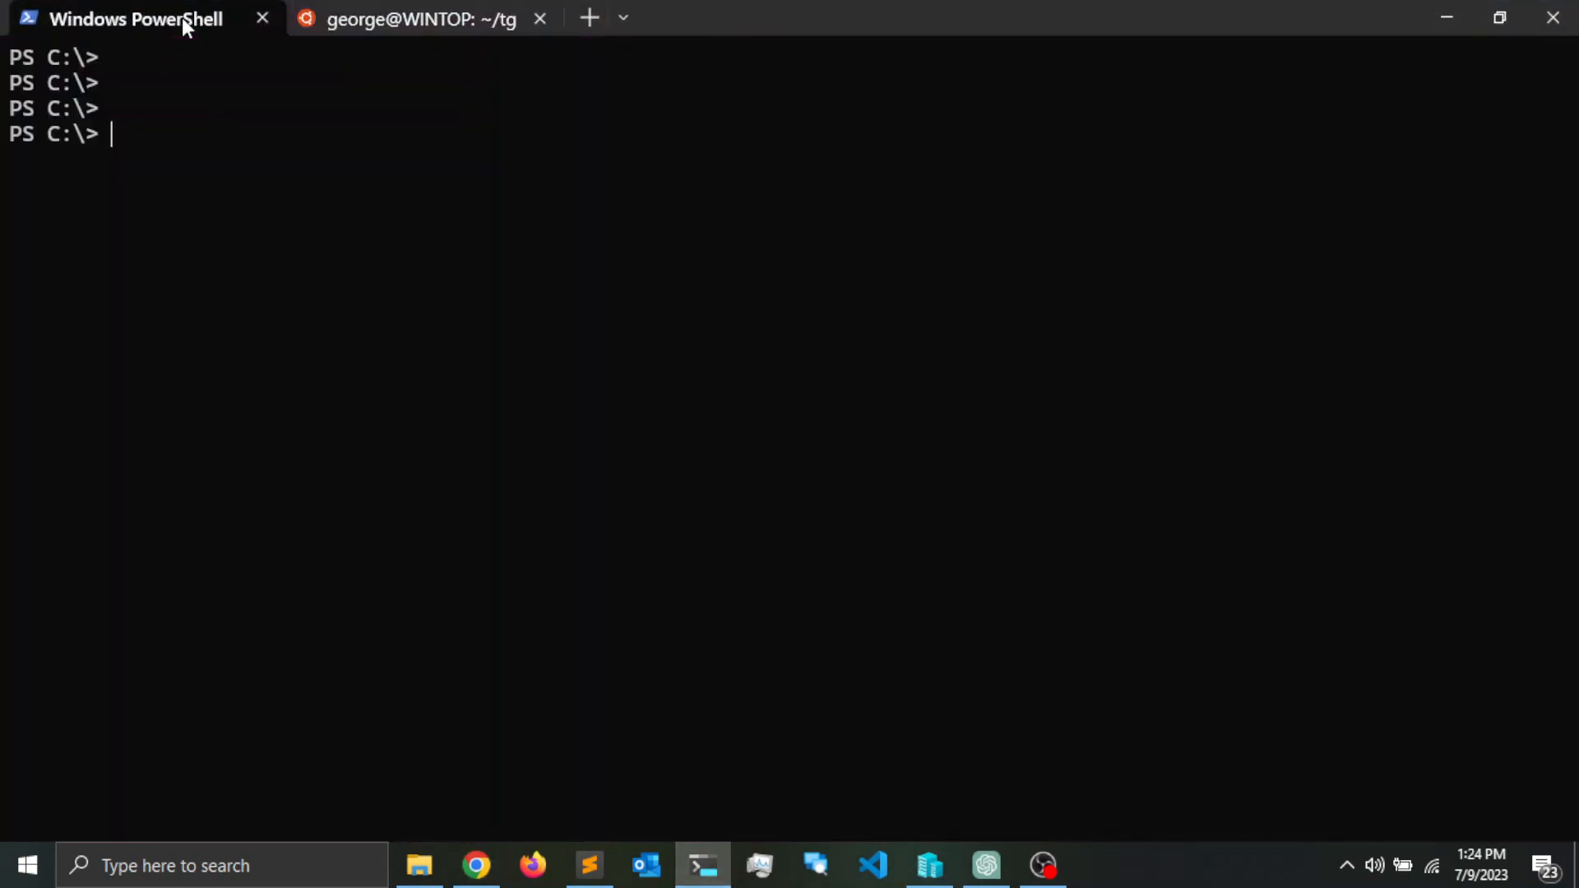
mouse_move(649, 212)
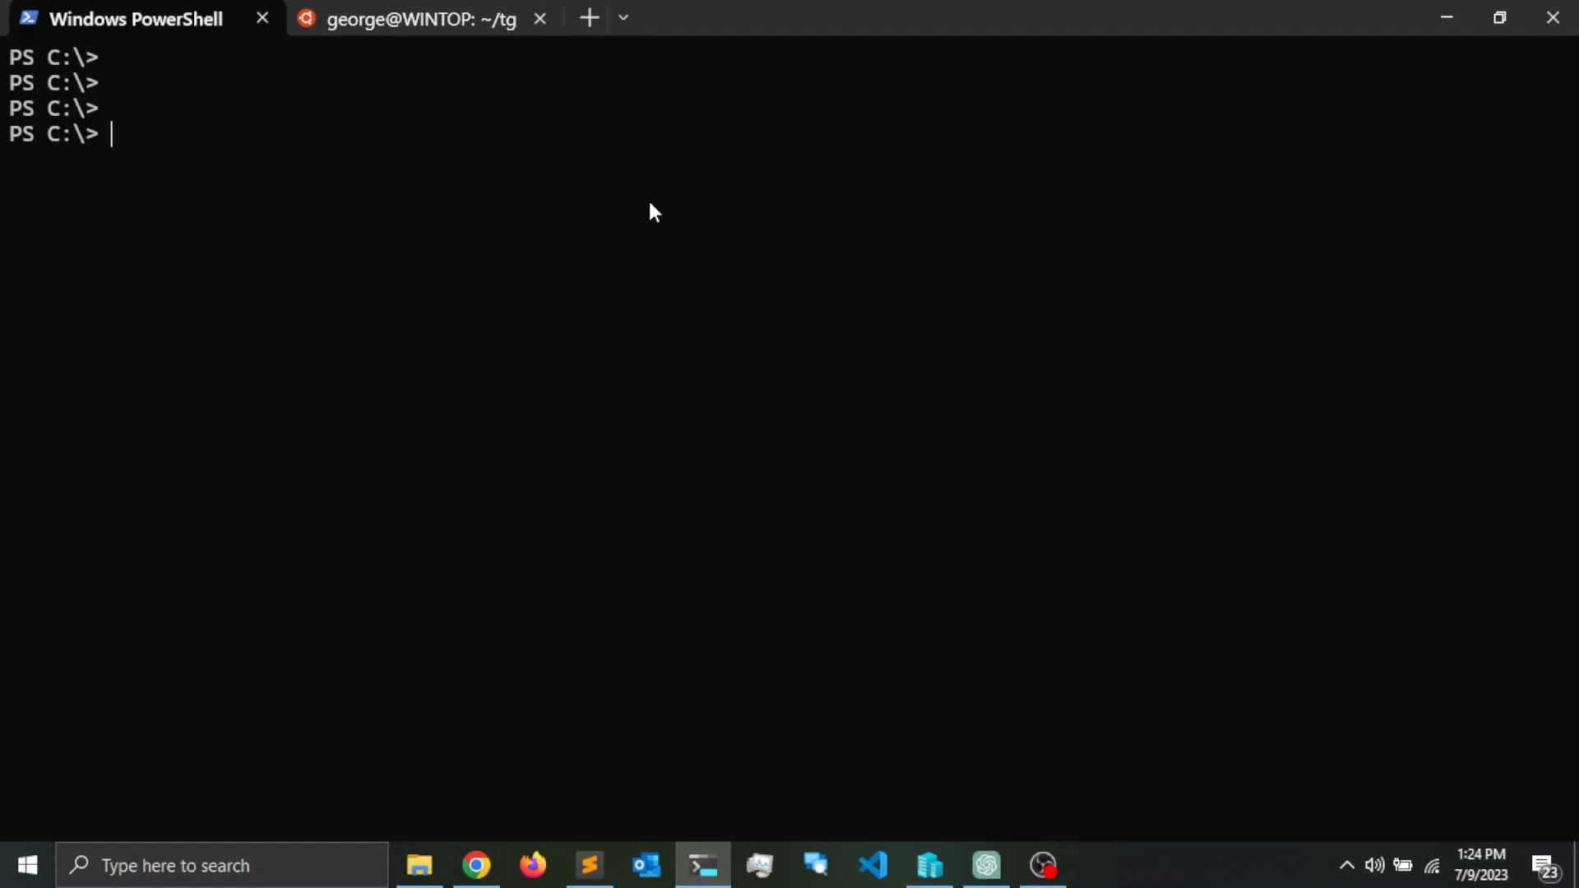
mouse_move(482, 842)
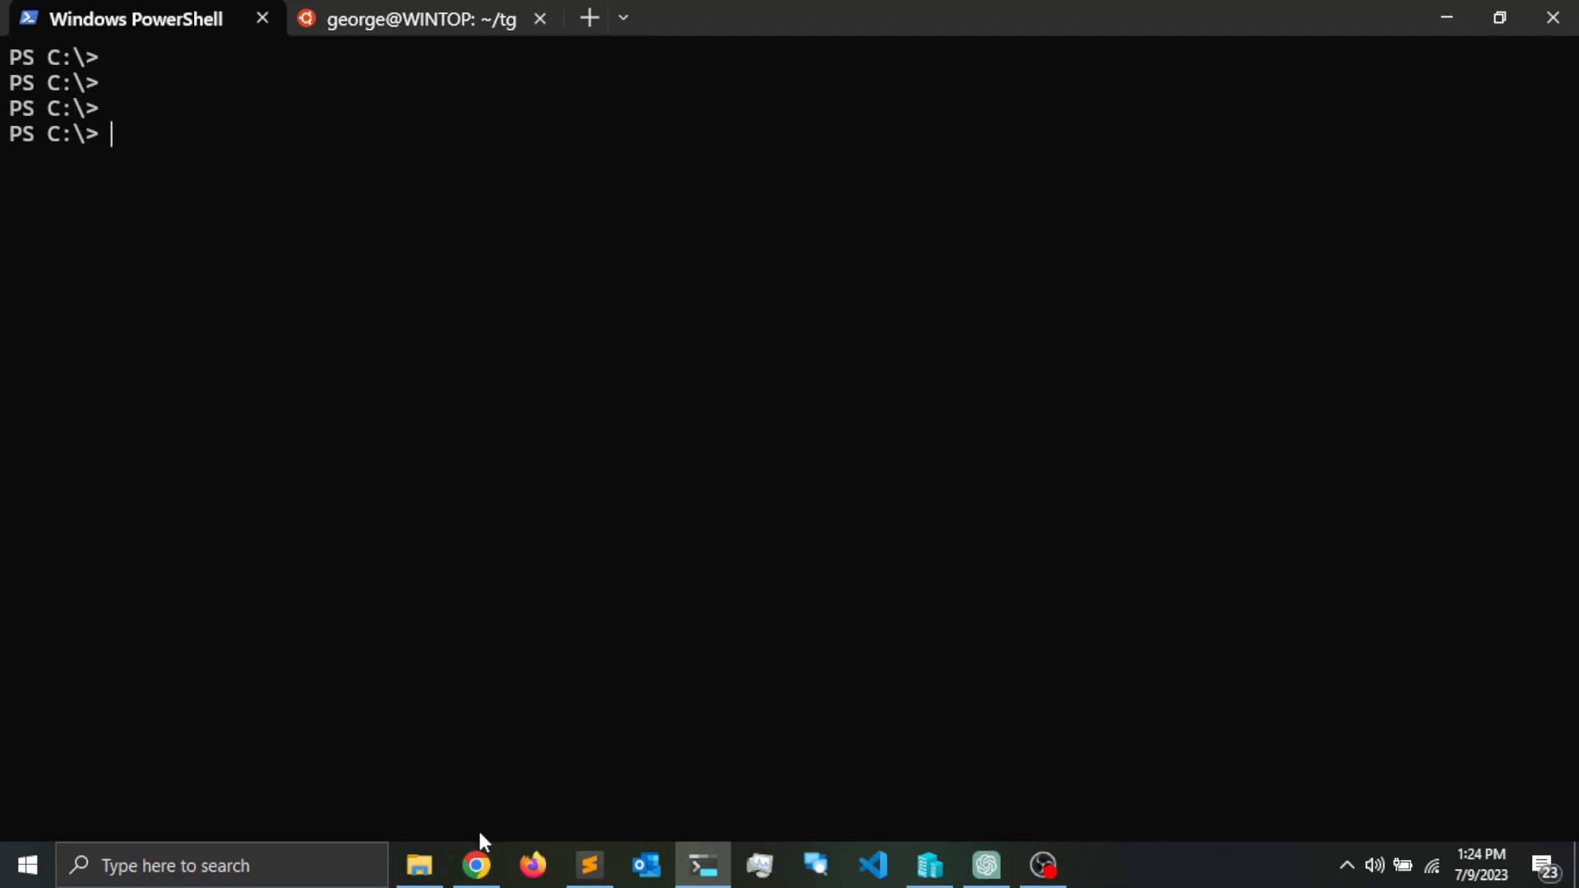
click(475, 865)
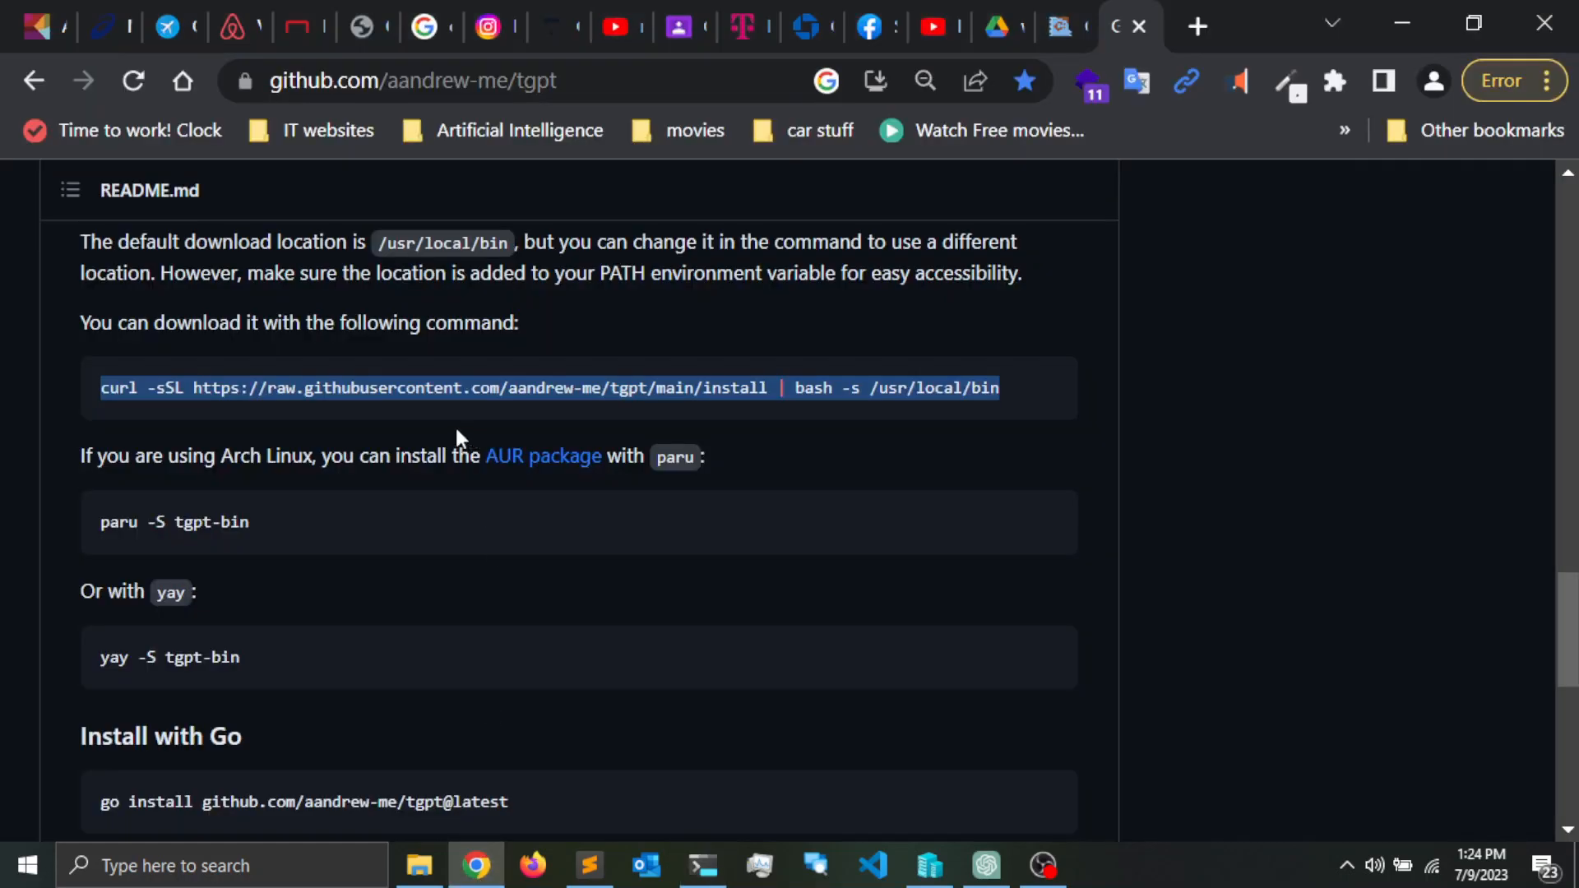
scroll(down, 3)
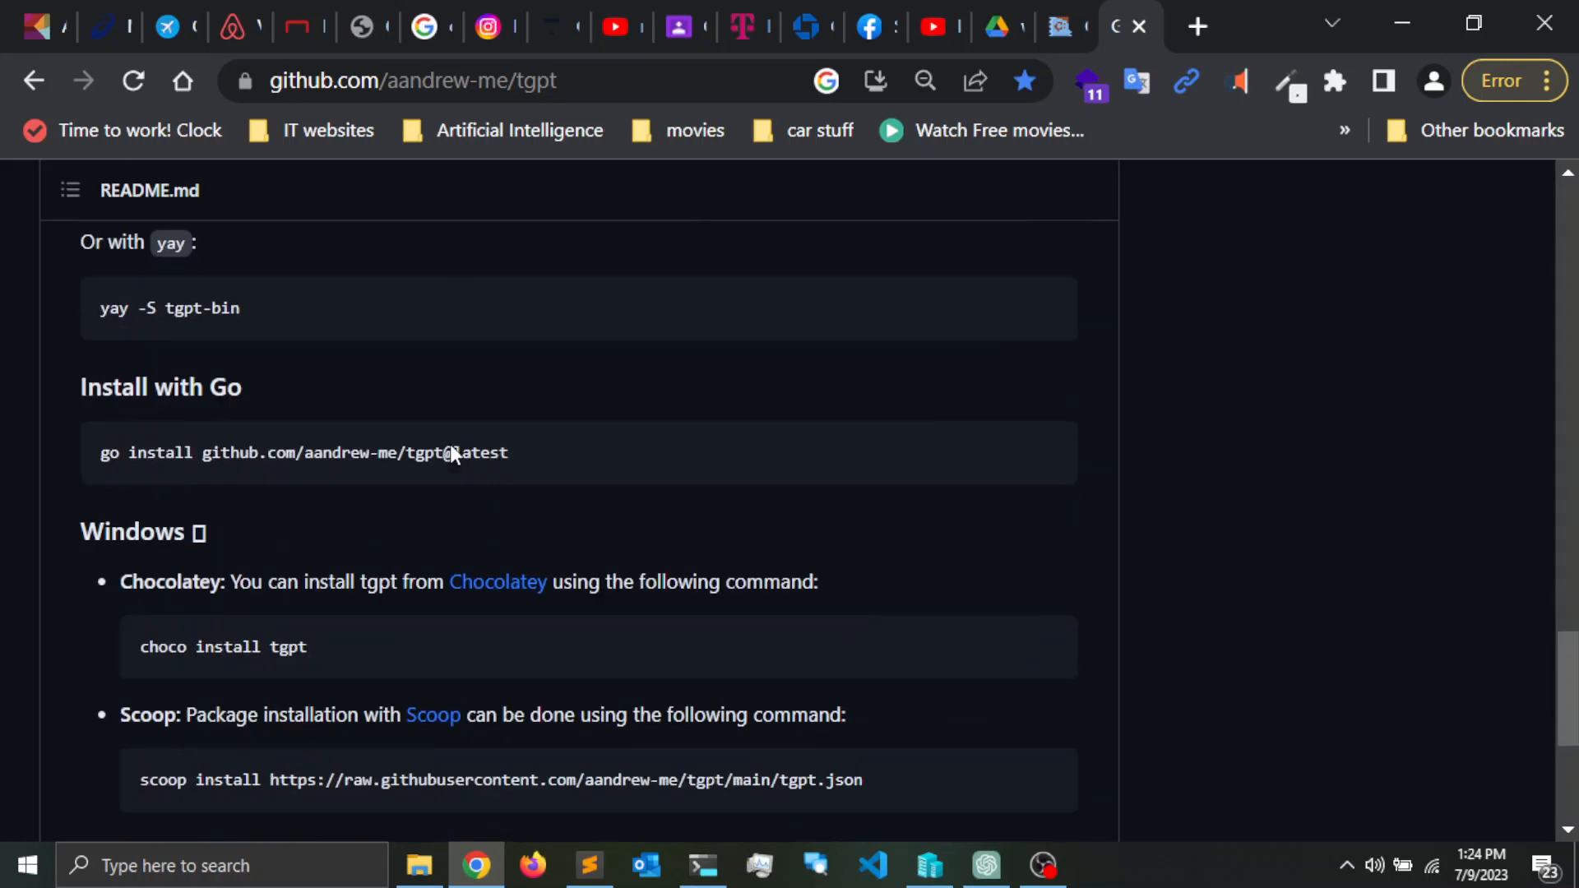
scroll(down, 3)
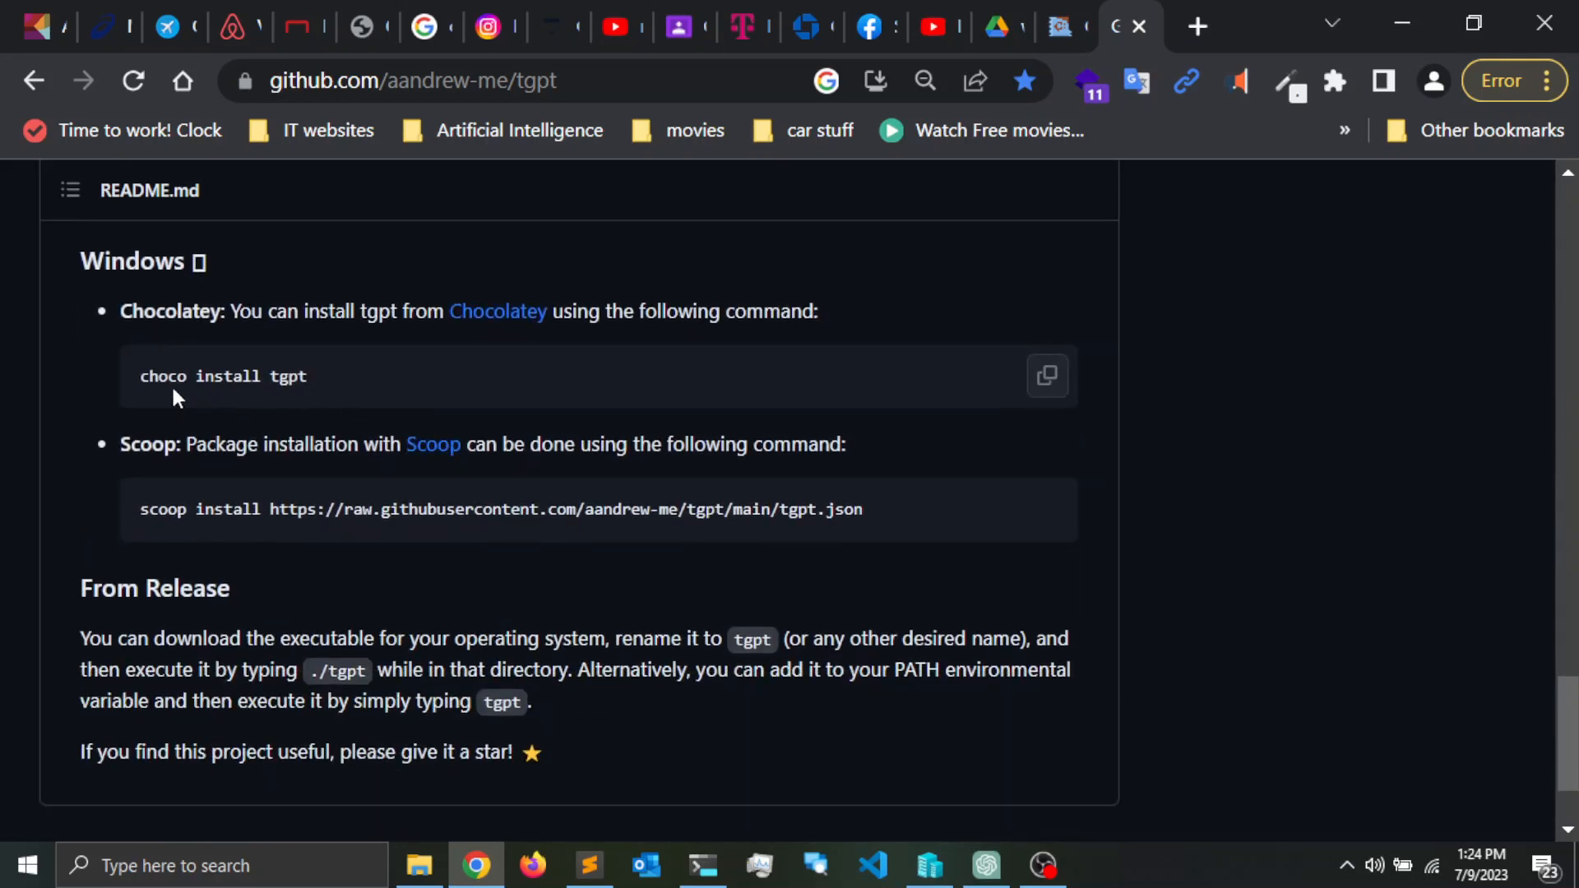
mouse_move(321, 393)
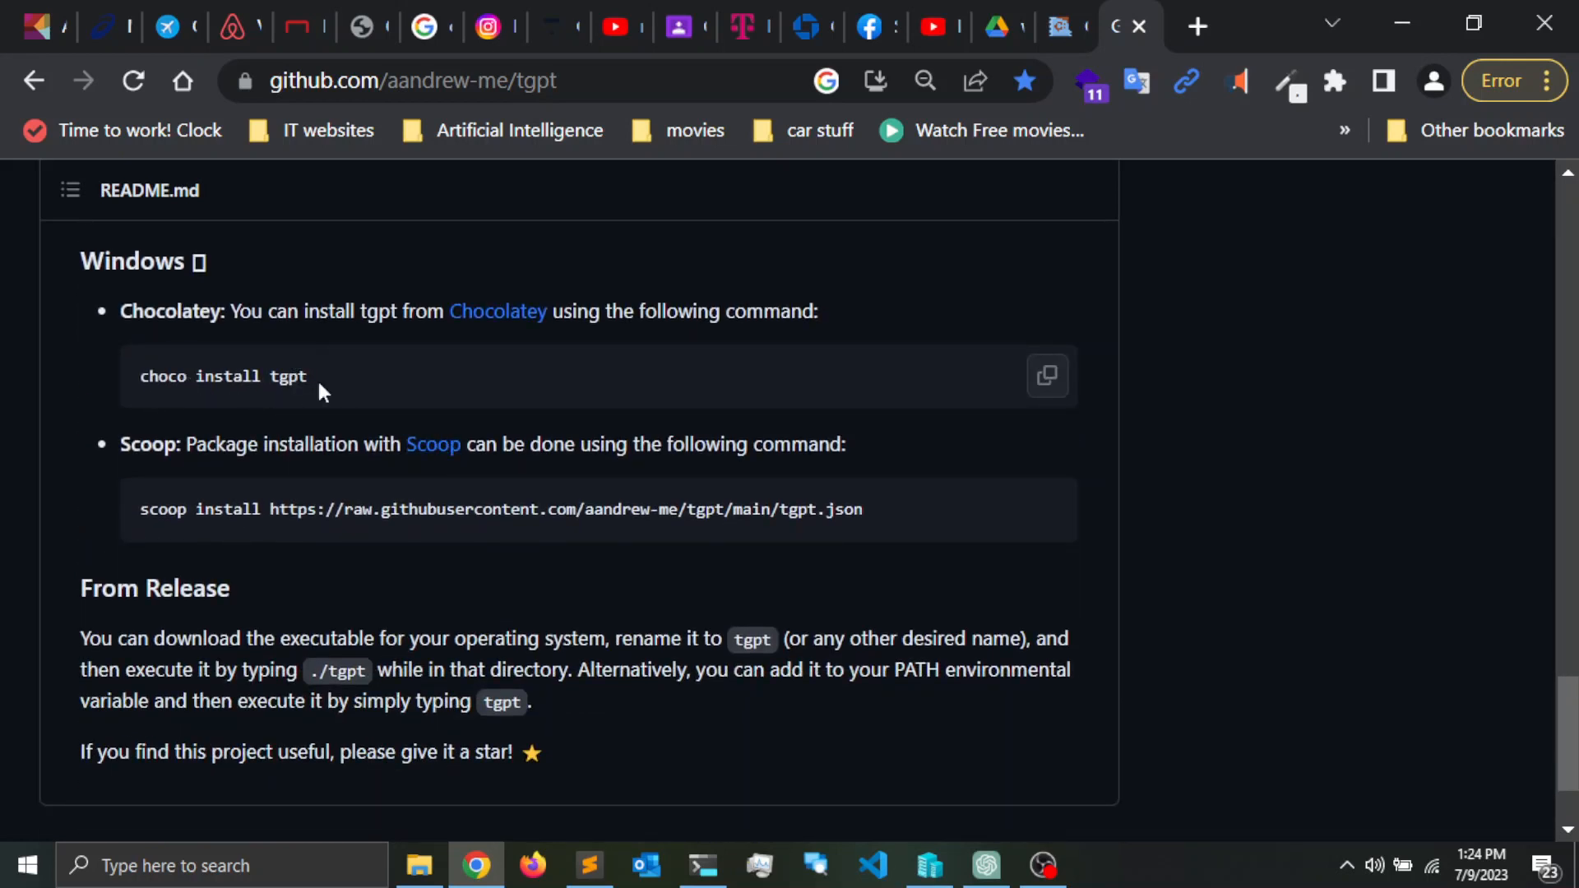
mouse_move(242, 411)
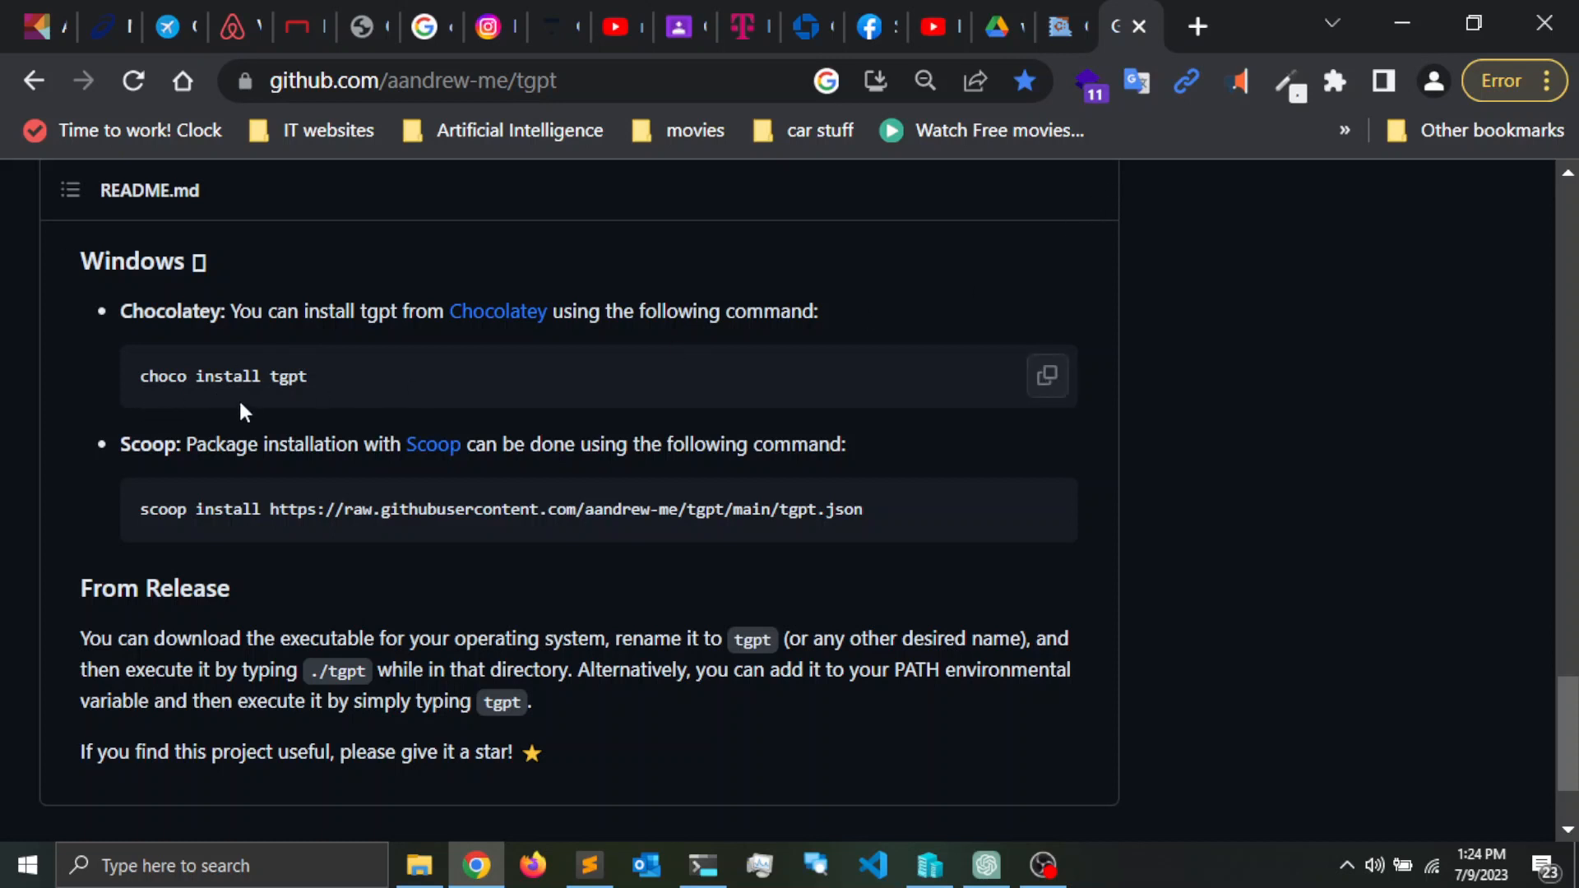
mouse_move(150, 393)
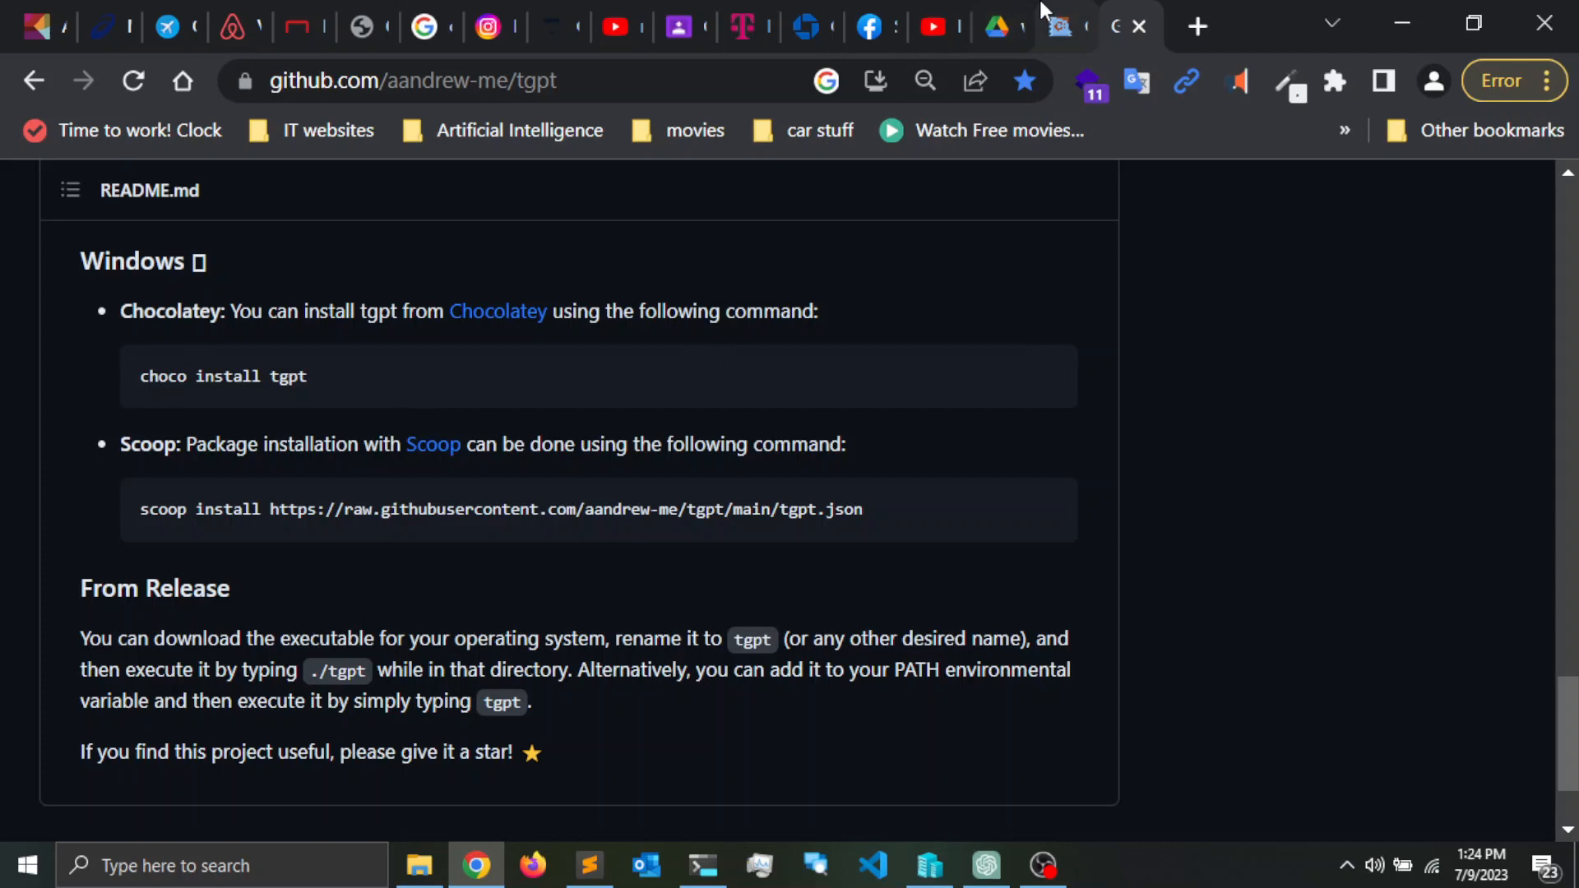
- On chocolatey.org/install, copy the PowerShell command for installing Chocolatey
click(497, 310)
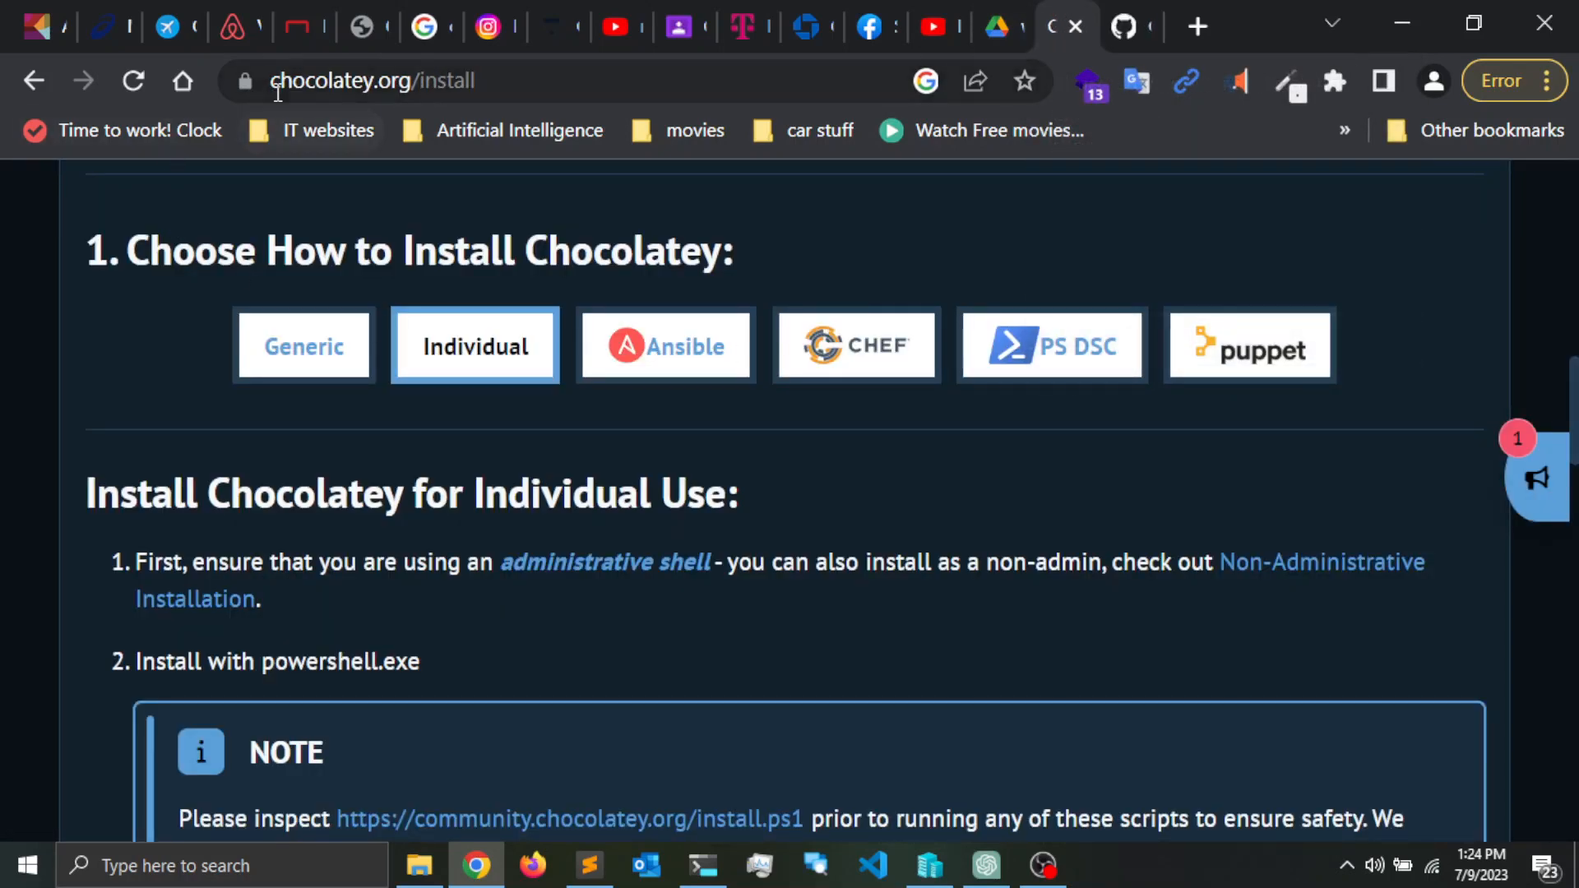
scroll(down, 3)
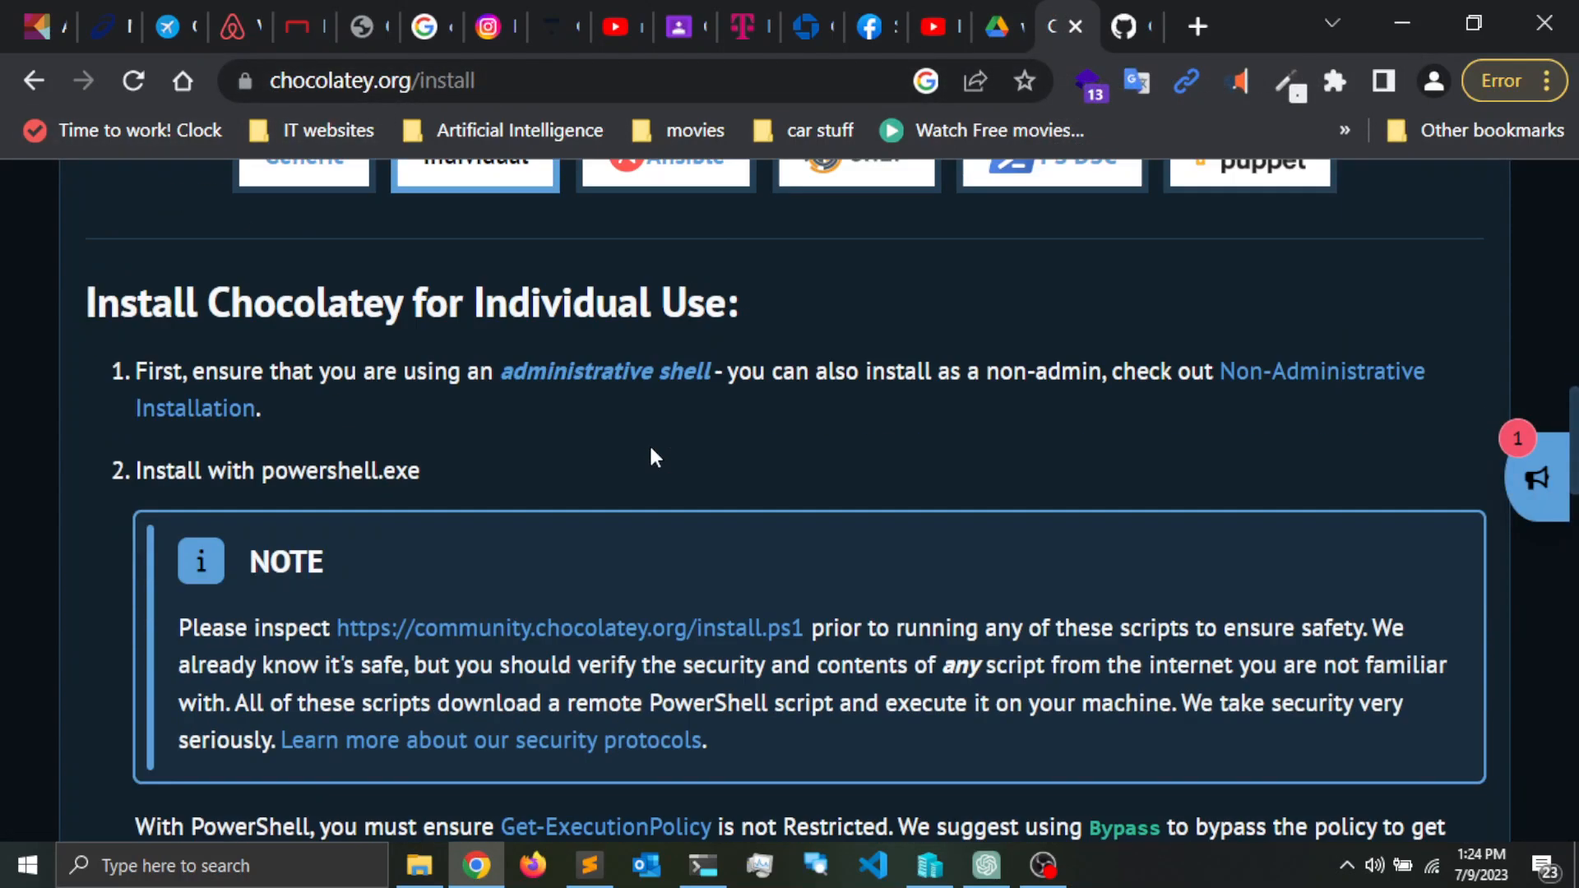
scroll(down, 3)
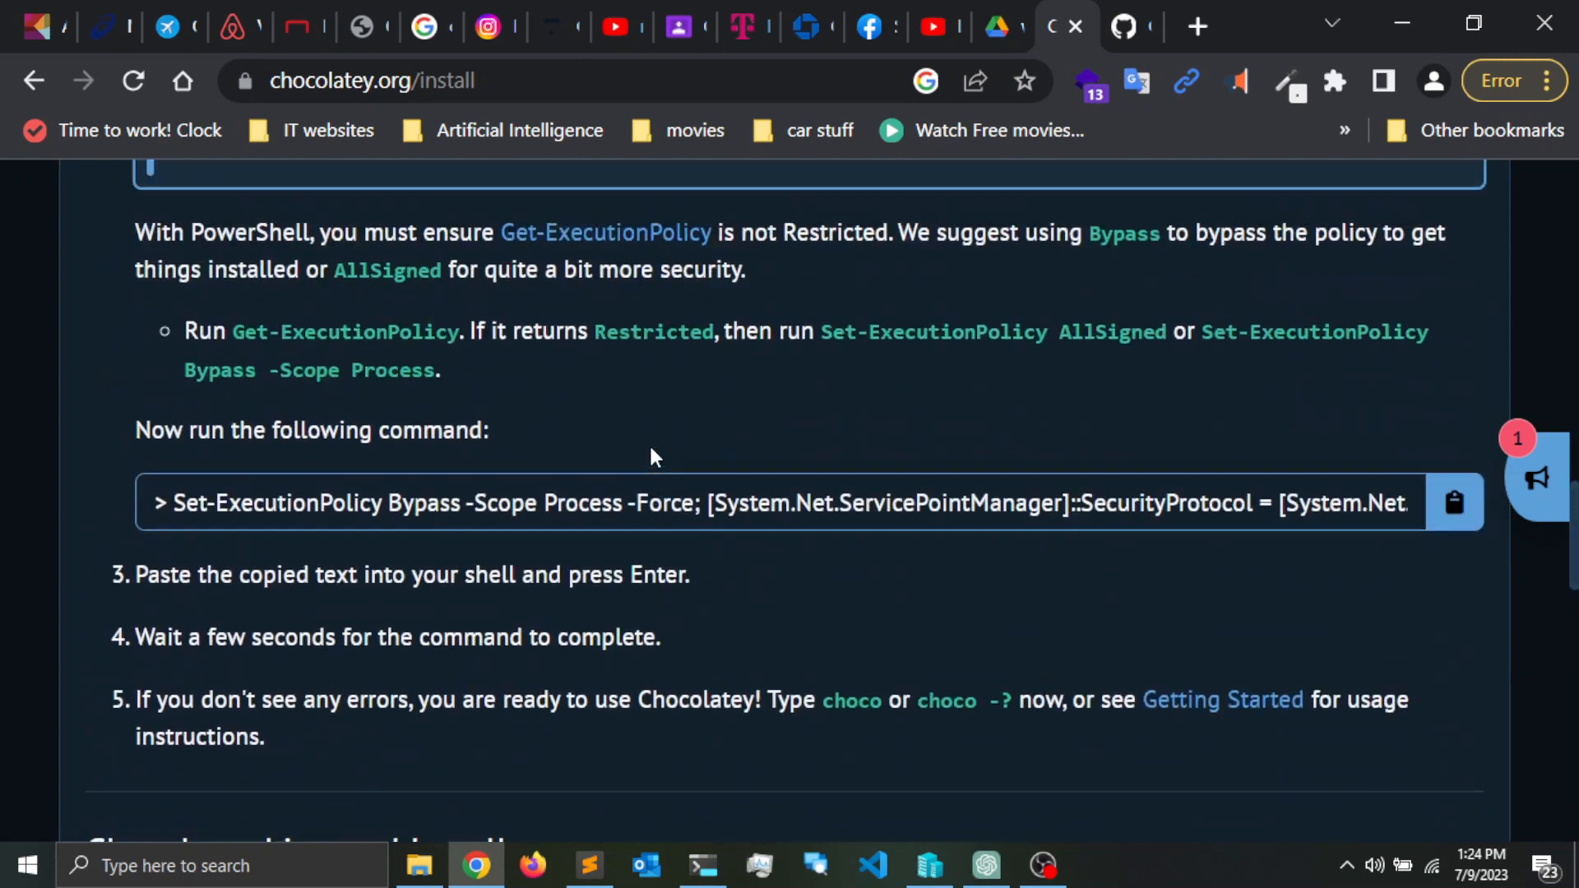
scroll(down, 3)
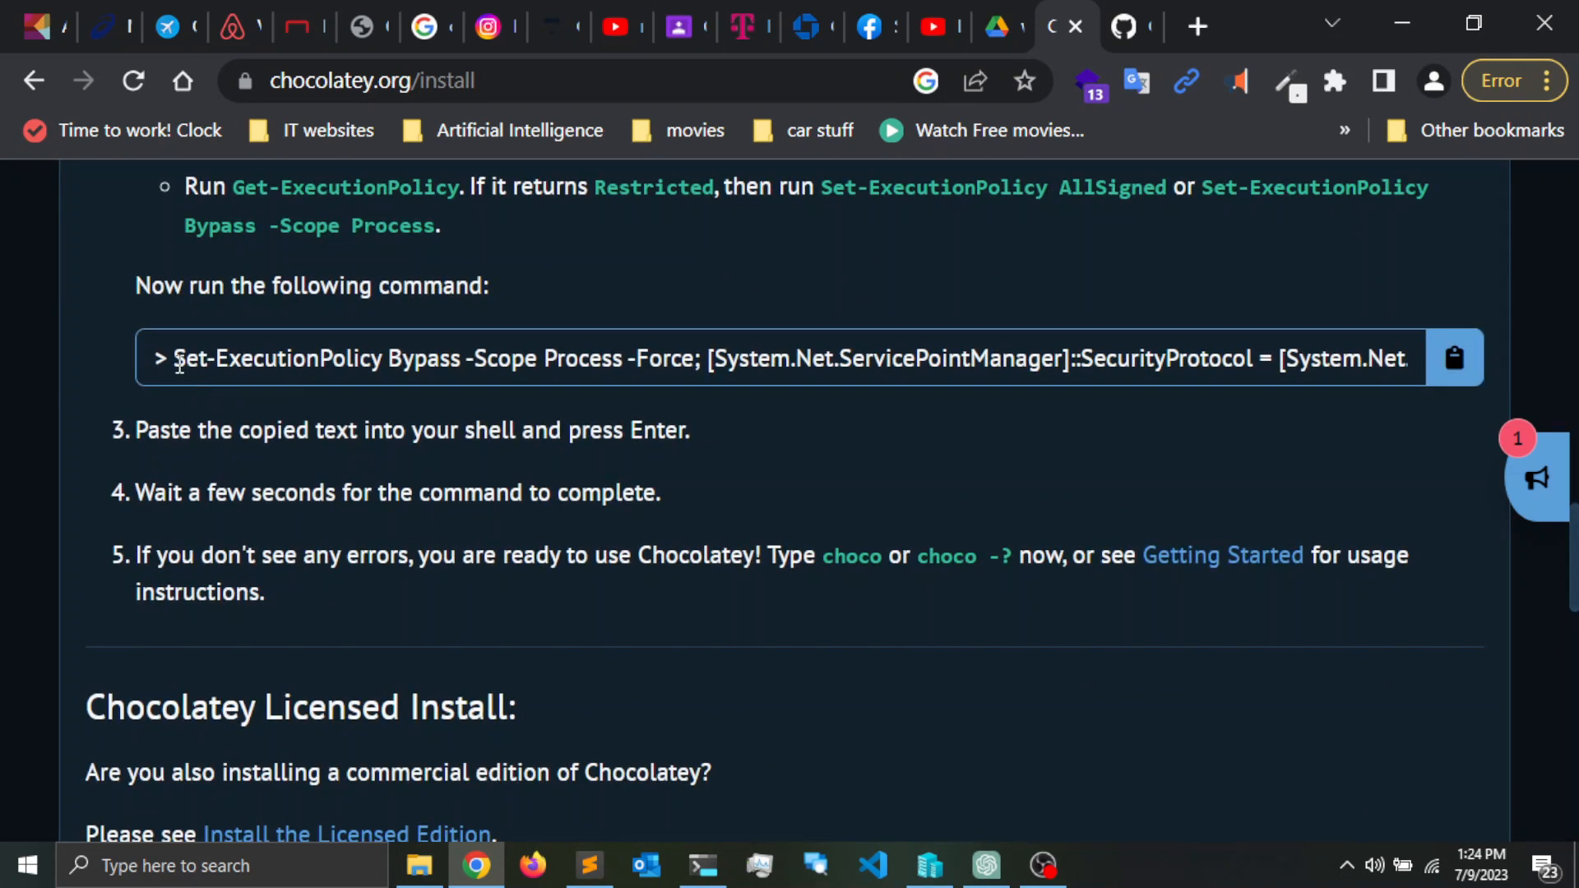
click(1452, 357)
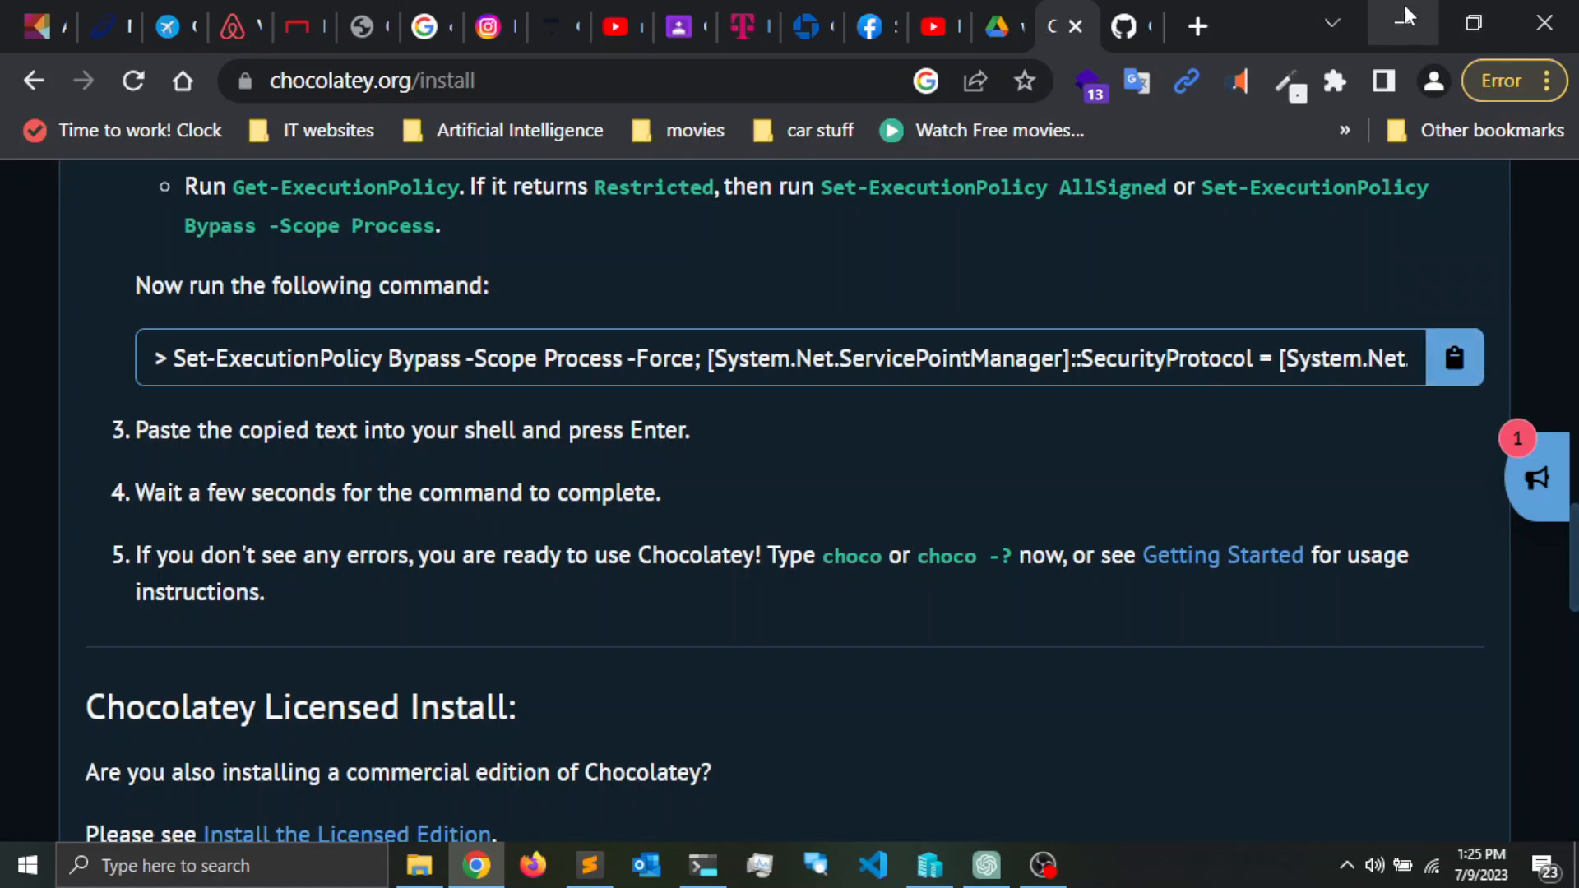
- Run choco install tgpt in PowerShell and answer y; it reports tgpt v1.6.4 already installed
click(702, 864)
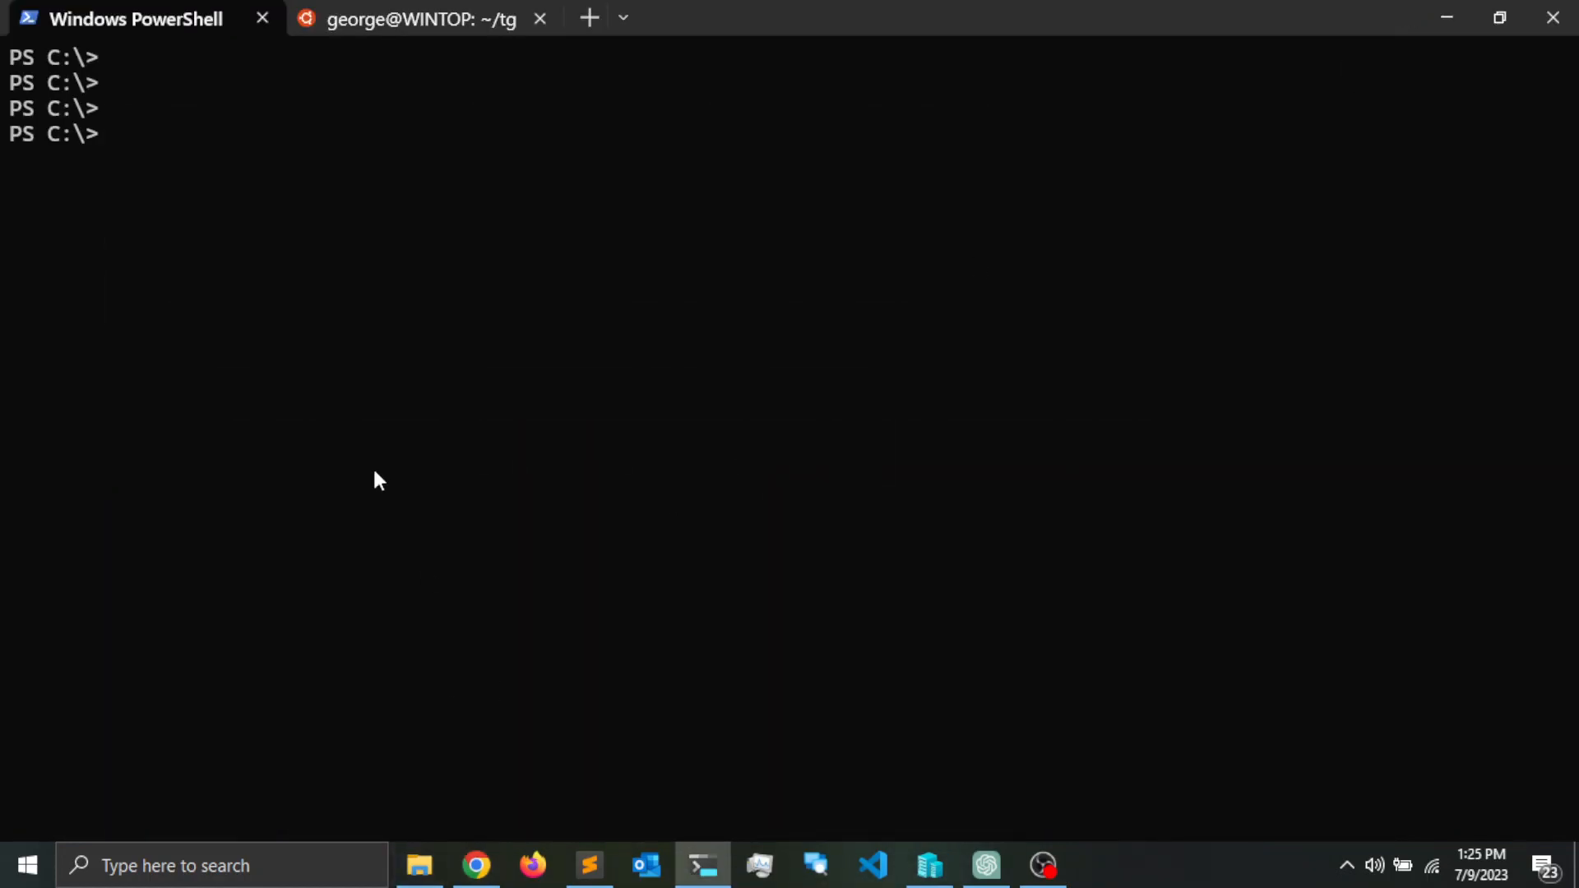
mouse_move(318, 176)
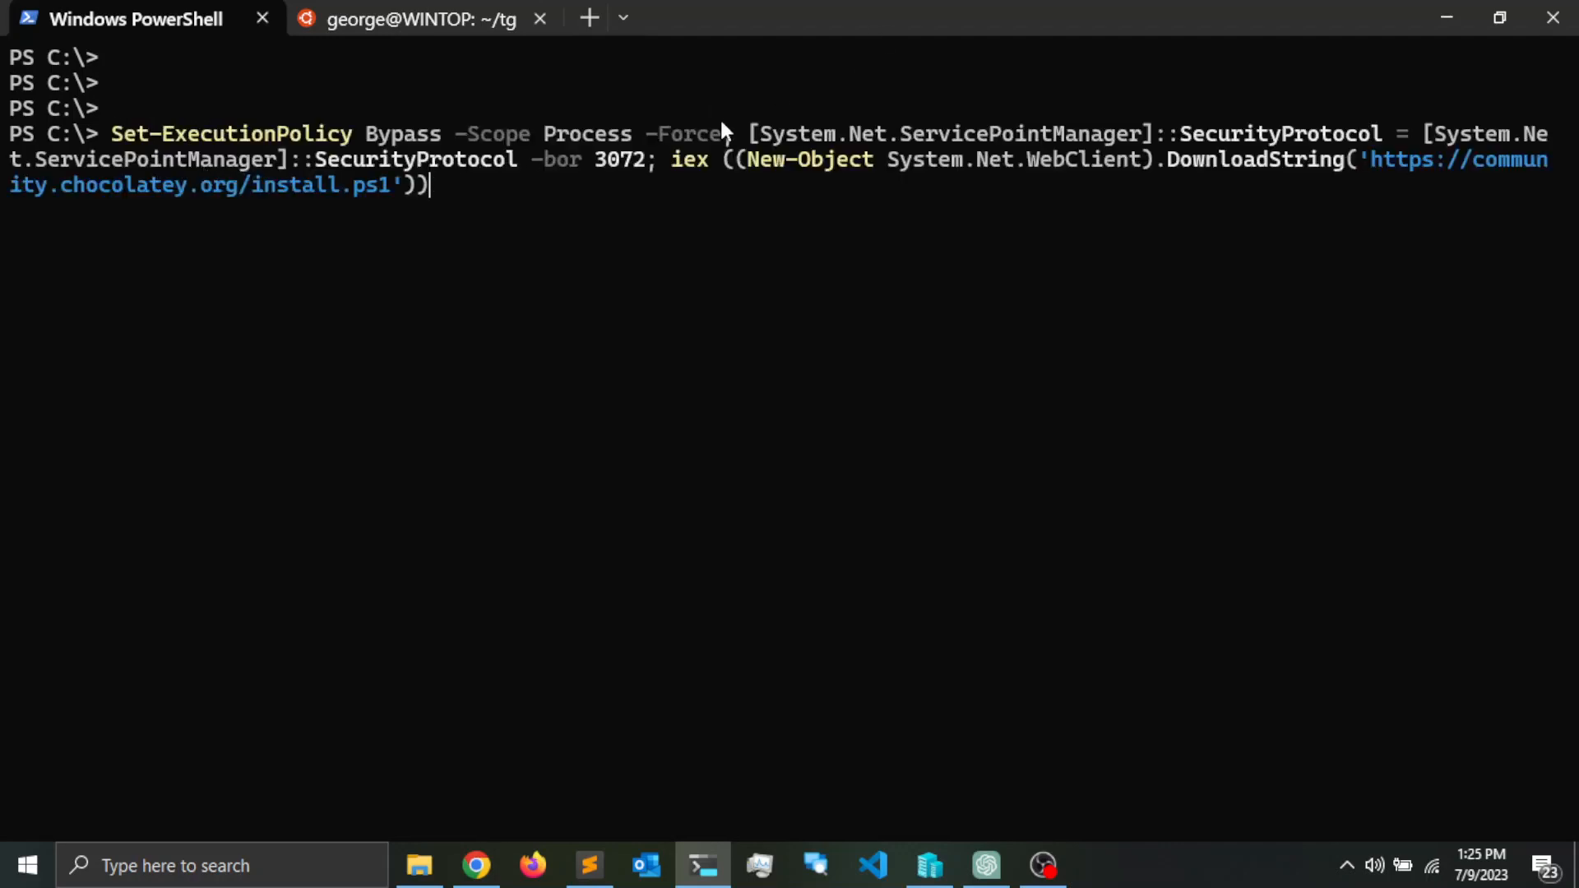
key(ctrl+c)
text(choc)
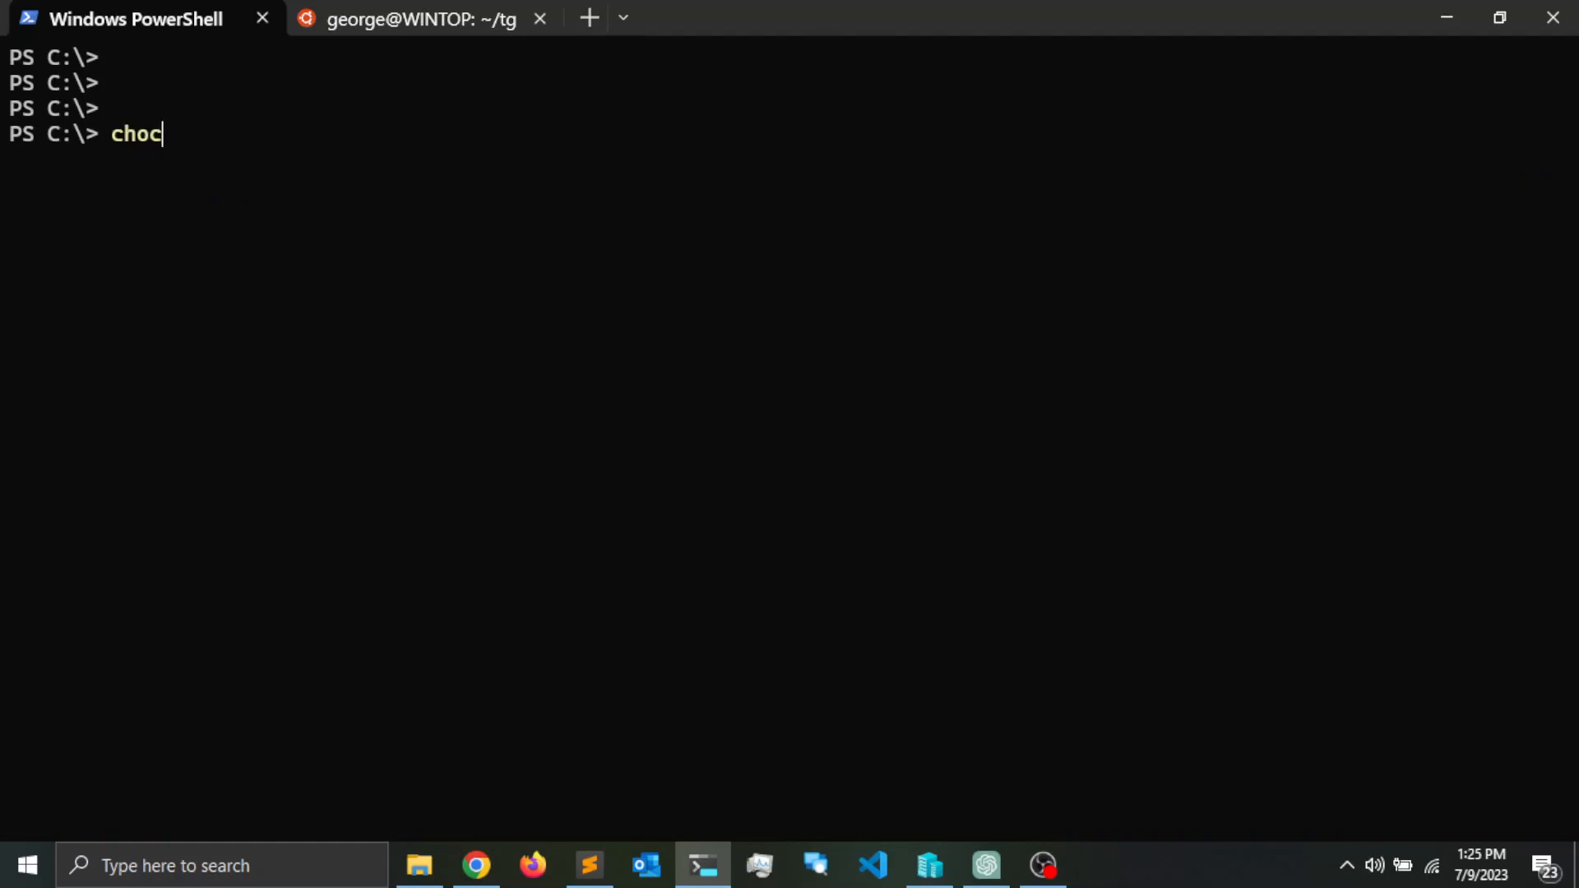
text(o install tgpt)
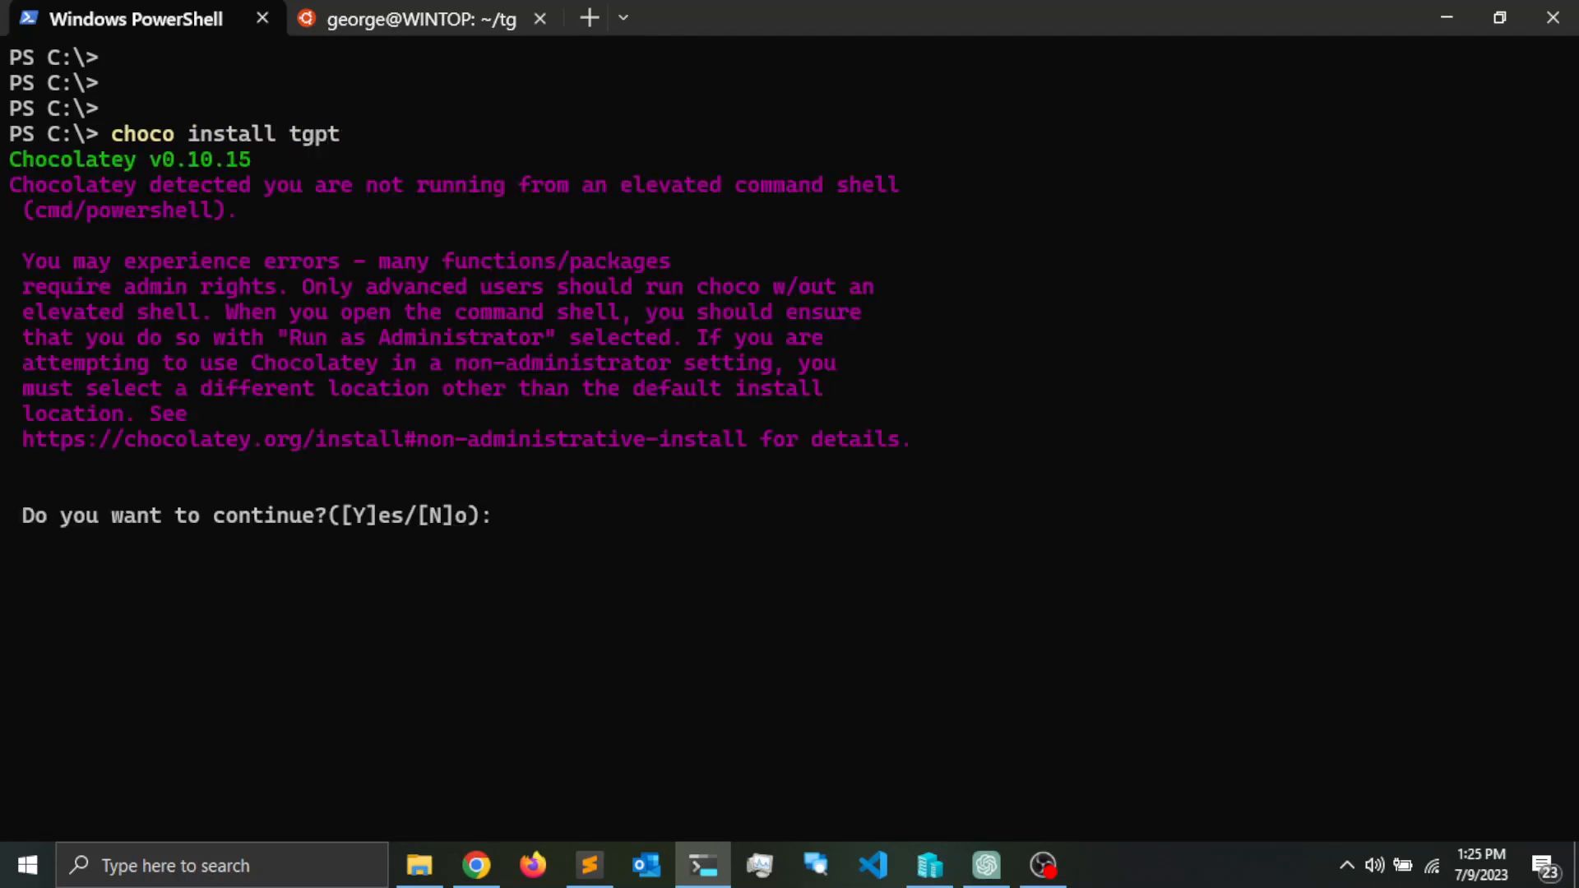
text(6y)
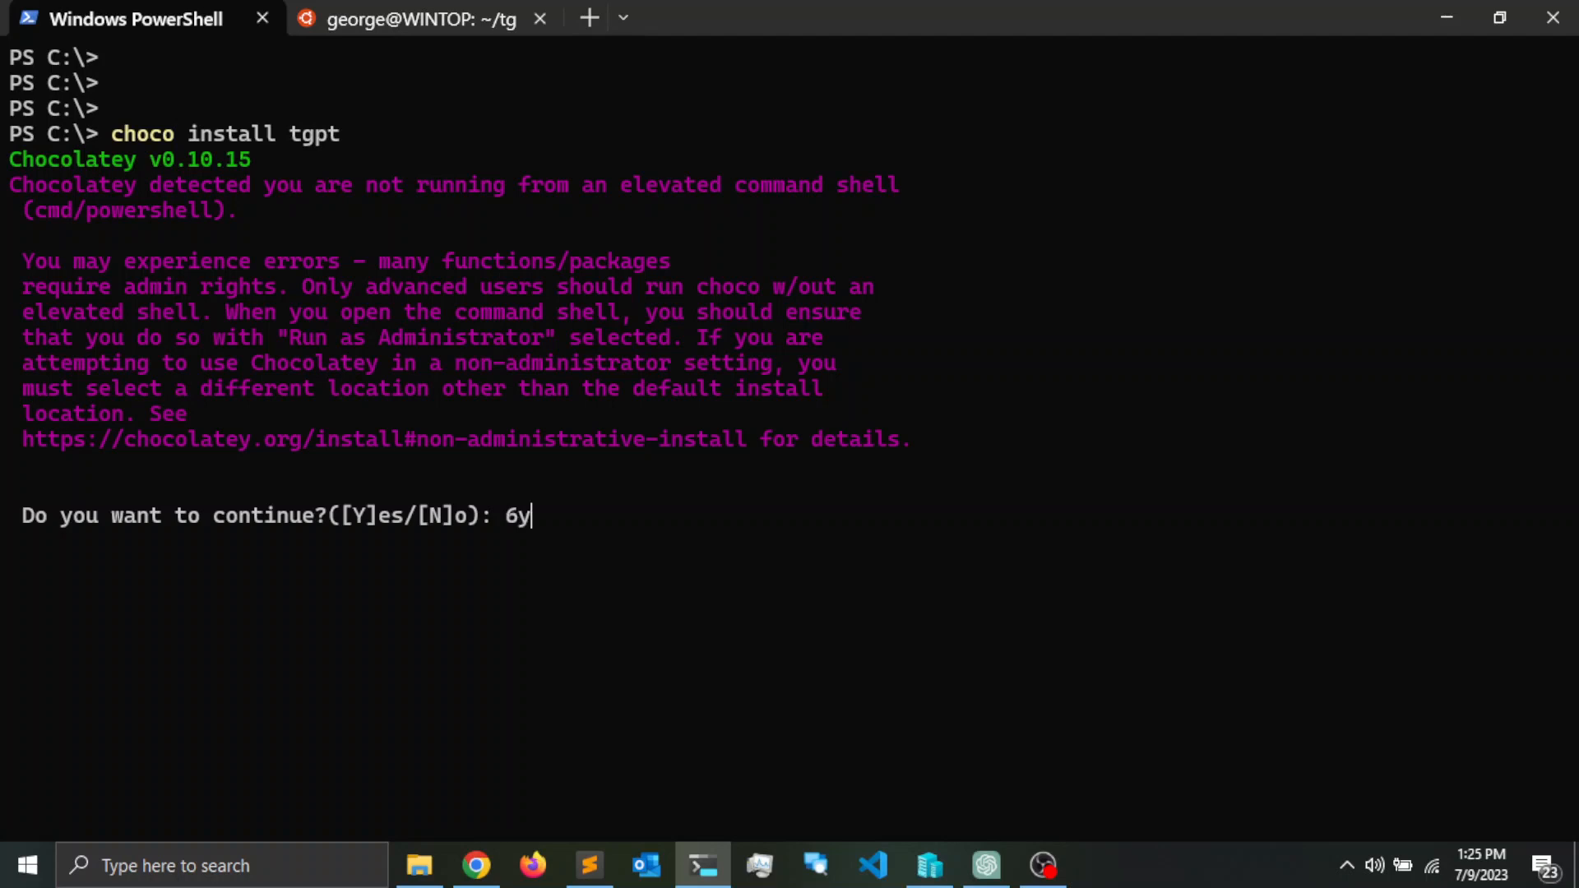
key(Backspace)
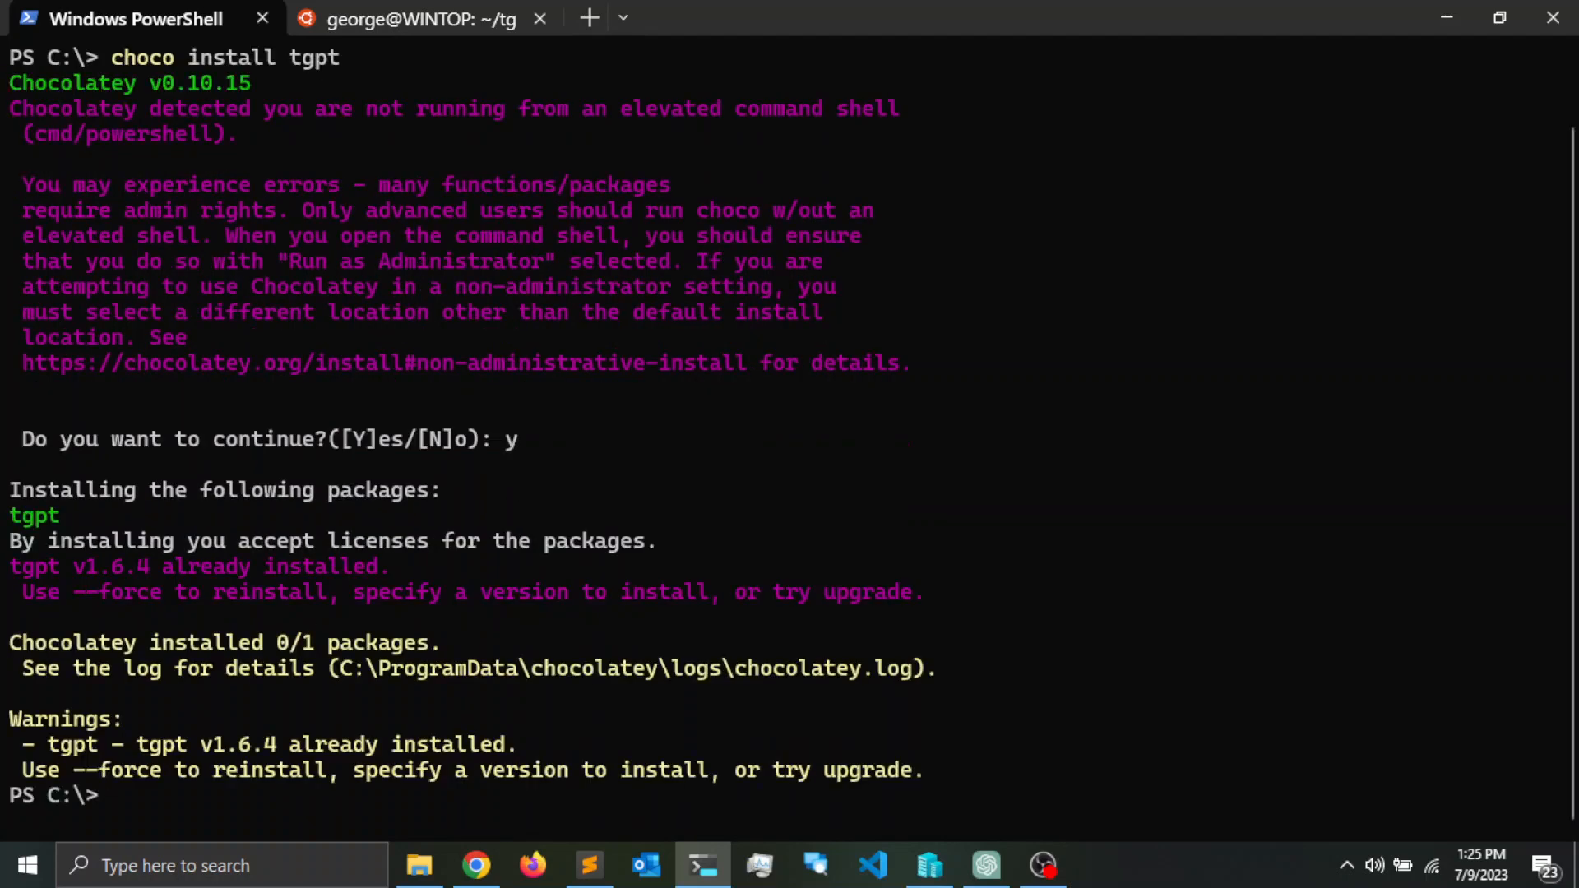
- Clear PowerShell and ask tgpt "what is the mass of the sun"
text(clear)
text(tg)
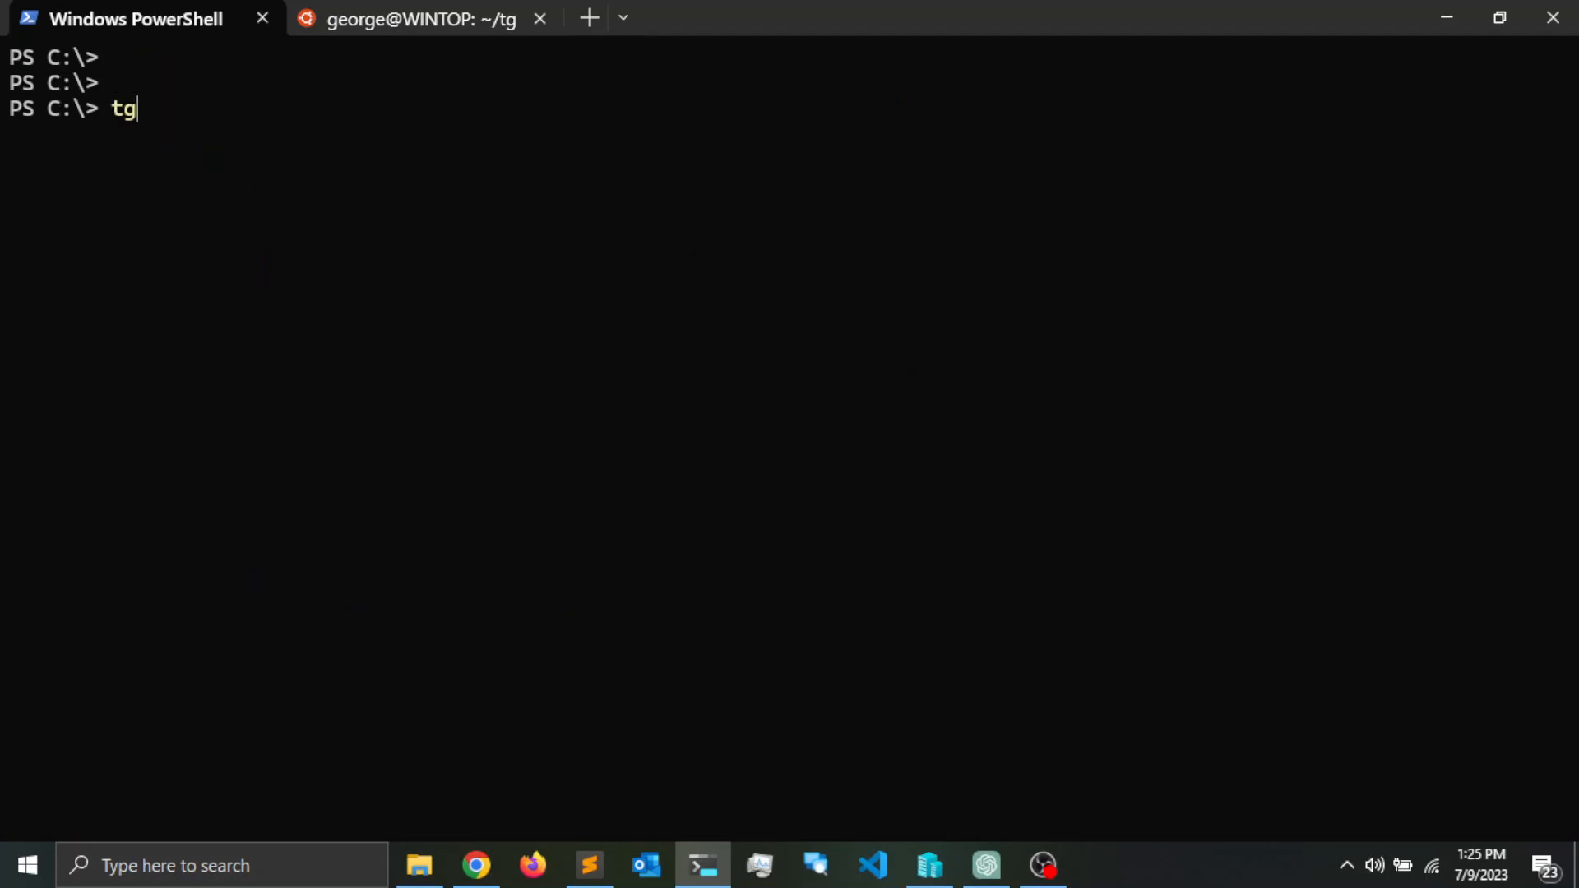
text(pt)
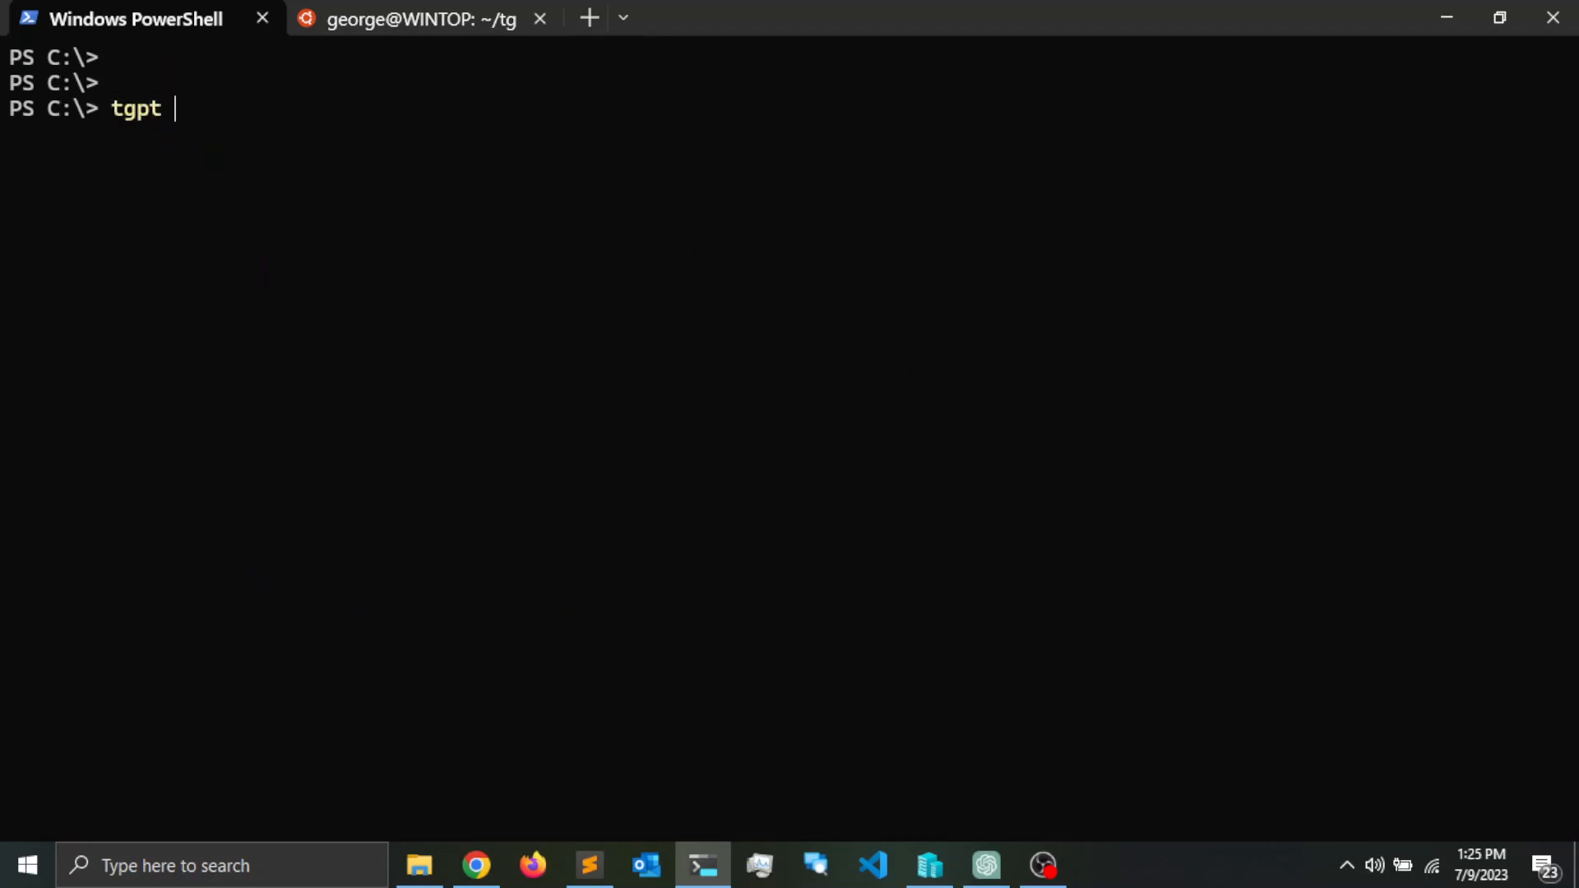
text(")
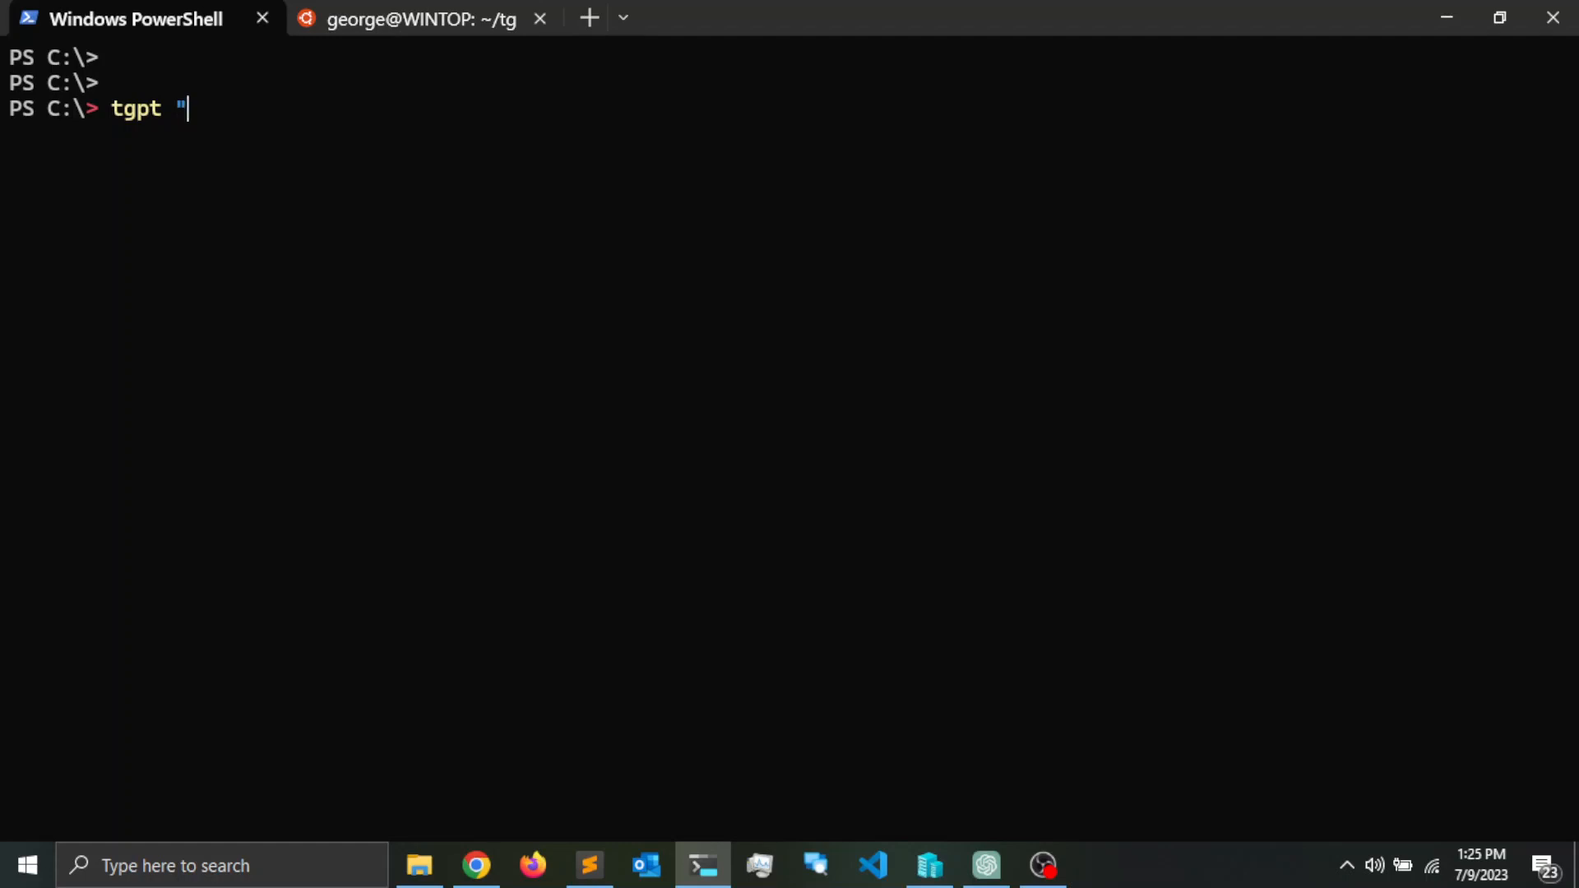
text(what is the)
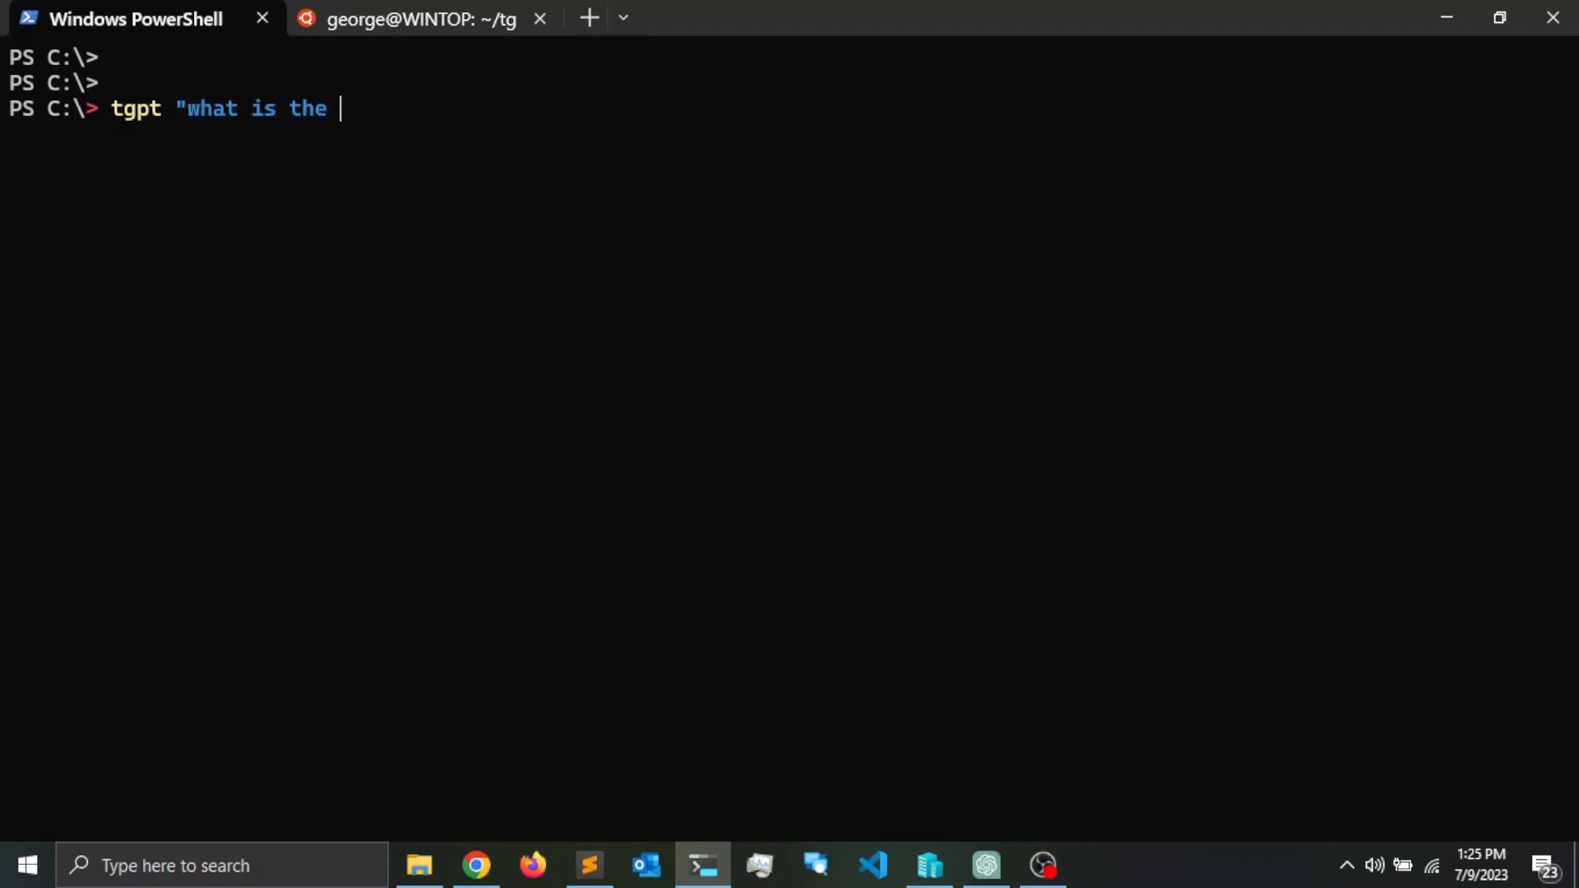
text(mass of the su)
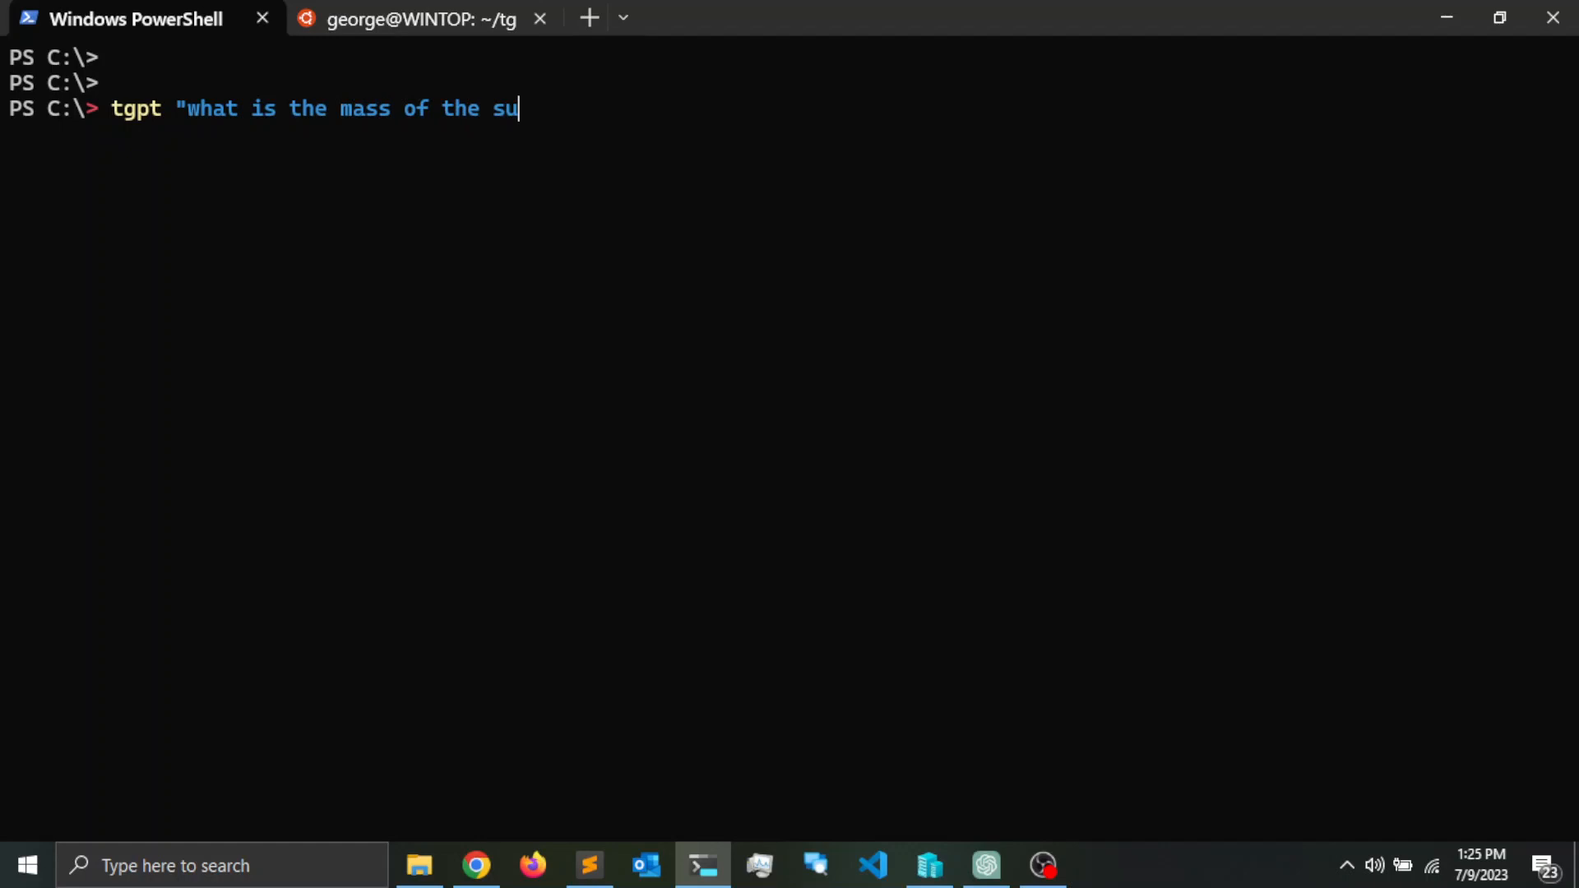
text(n")
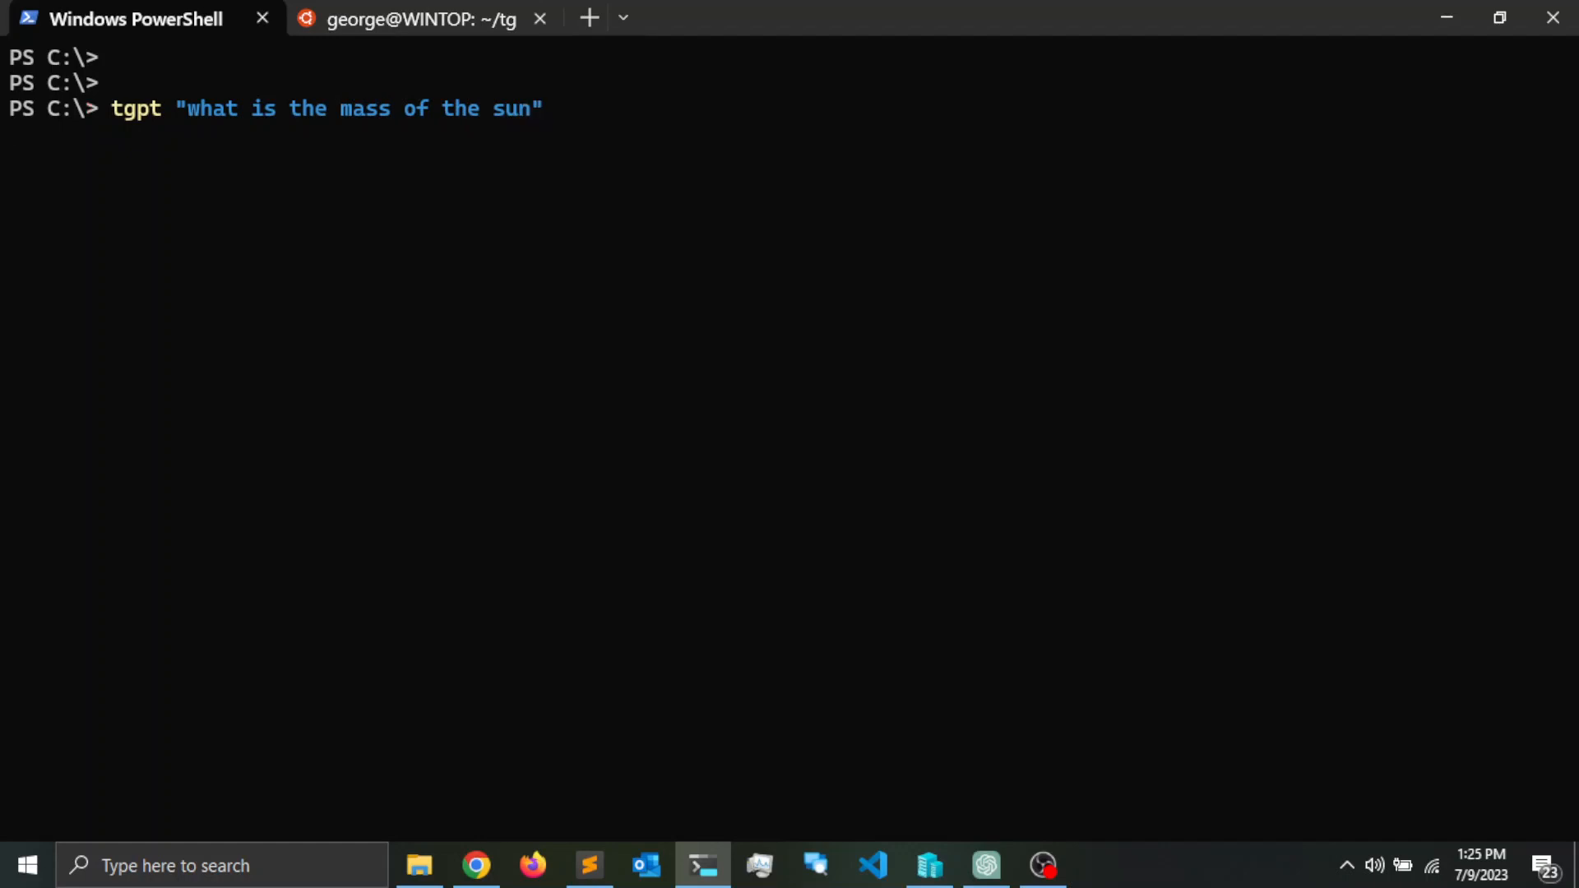
key(Return)
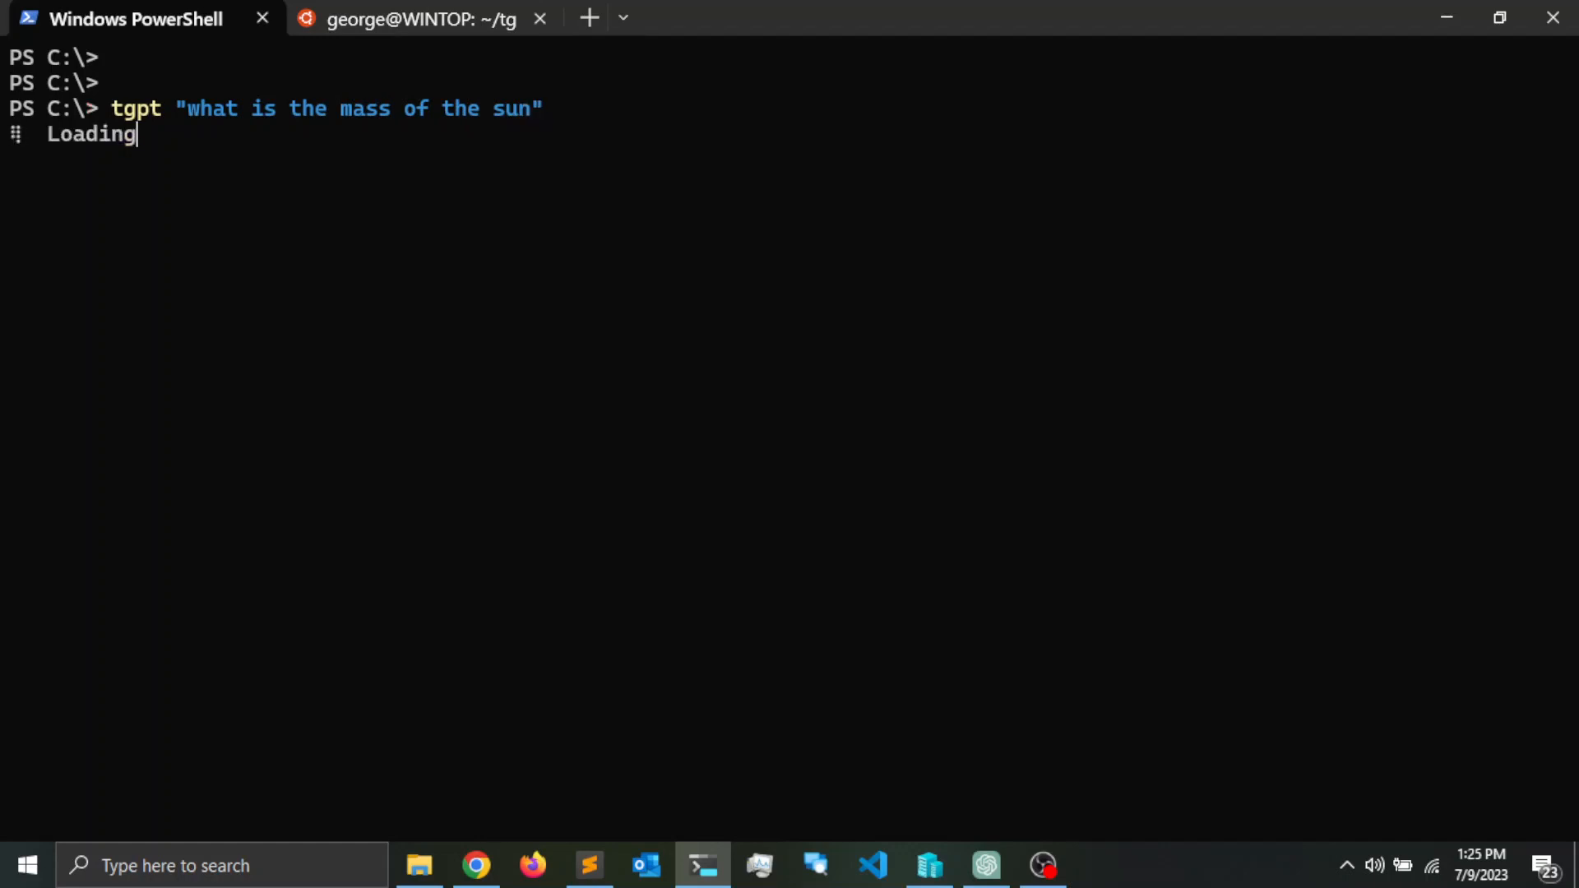